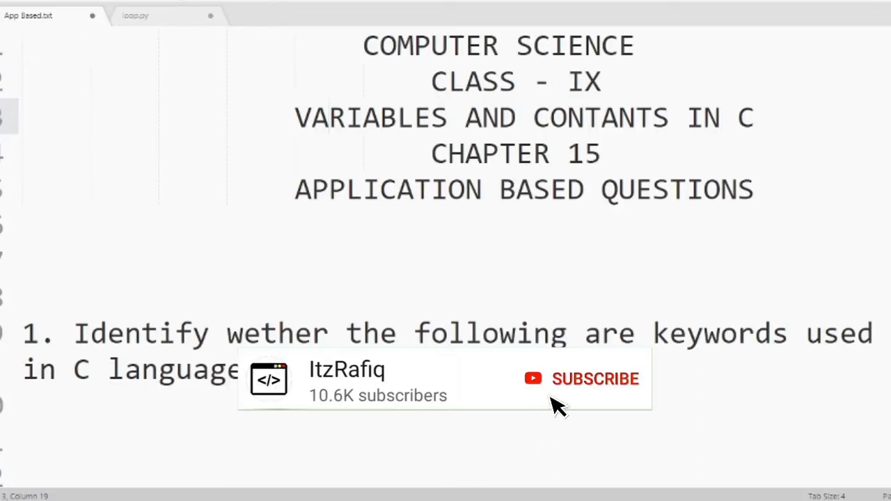
Place the cursor under question 1 and begin the answer with 'Ans:'
{"action": "left_click", "coordinate": [594, 379]}
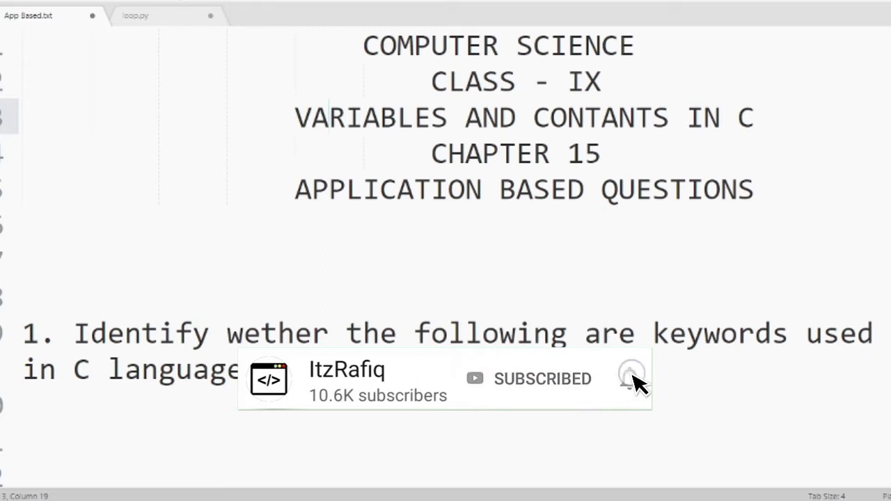
{"action": "left_click", "coordinate": [629, 378]}
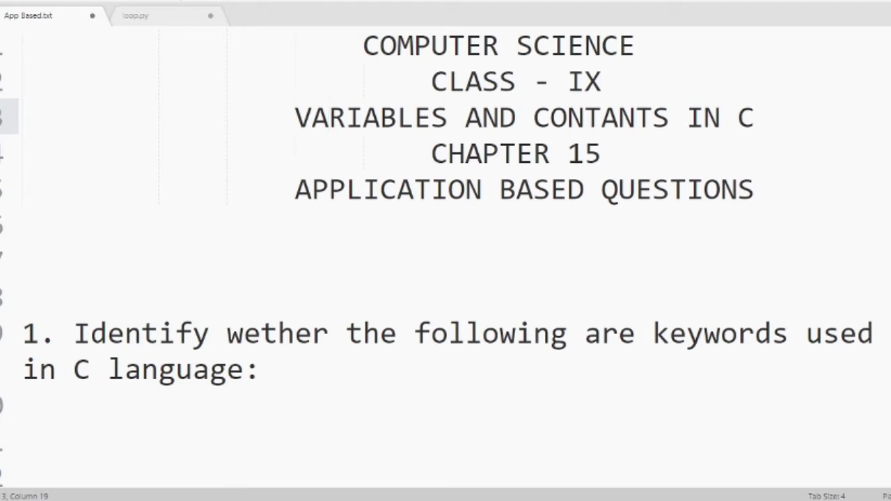
{"action": "scroll", "scroll_direction": "down", "scroll_amount": 3}
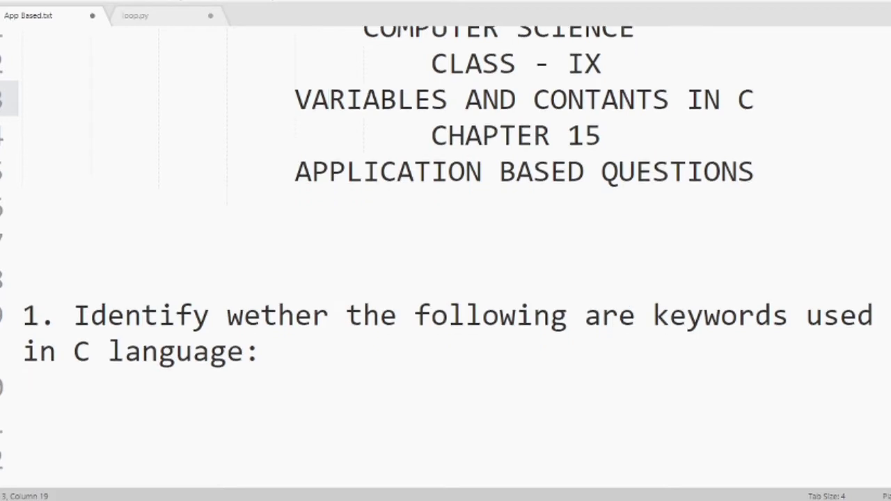
{"action": "scroll", "scroll_direction": "down", "scroll_amount": 3}
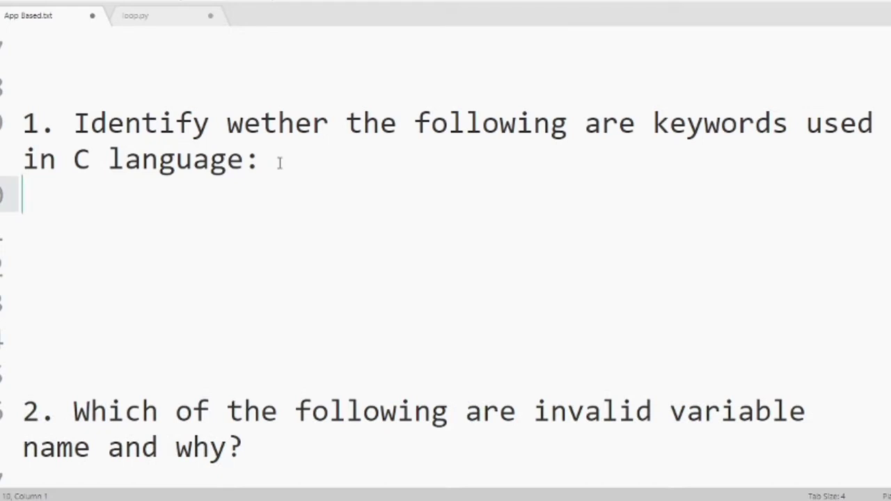
{"action": "type", "text": "a"}
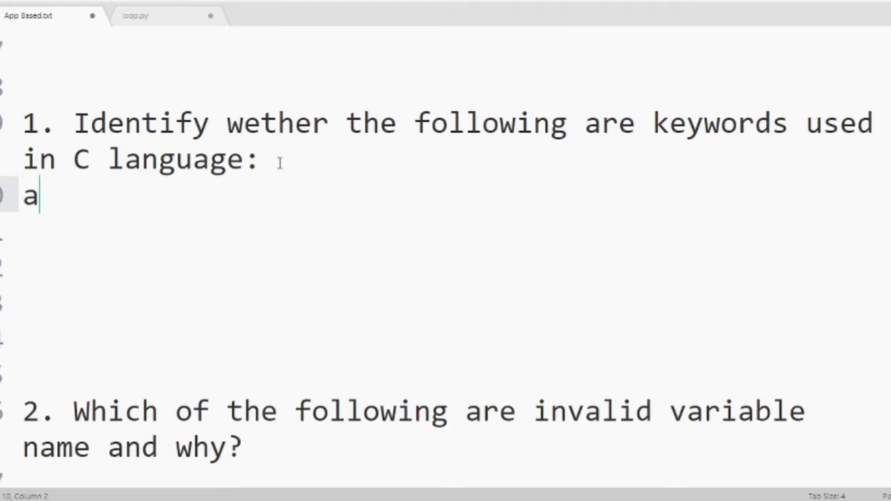
{"action": "key", "text": "Backspace"}
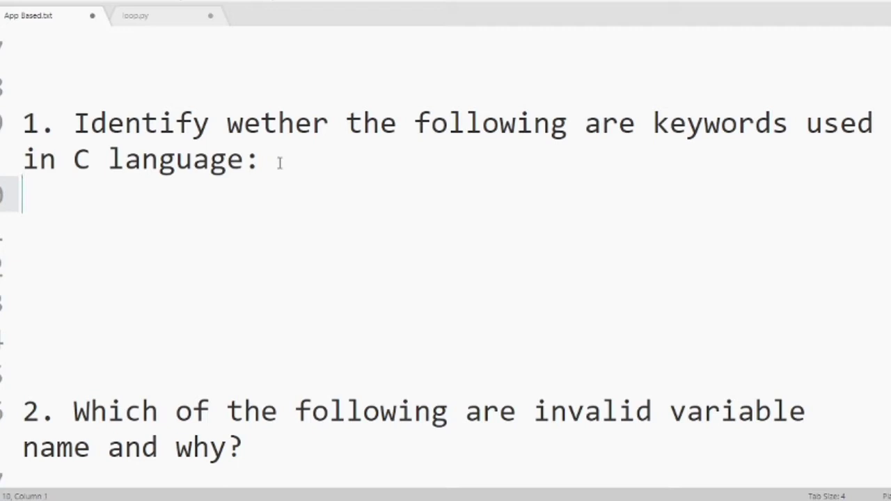
{"action": "type", "text": "Ans:"}
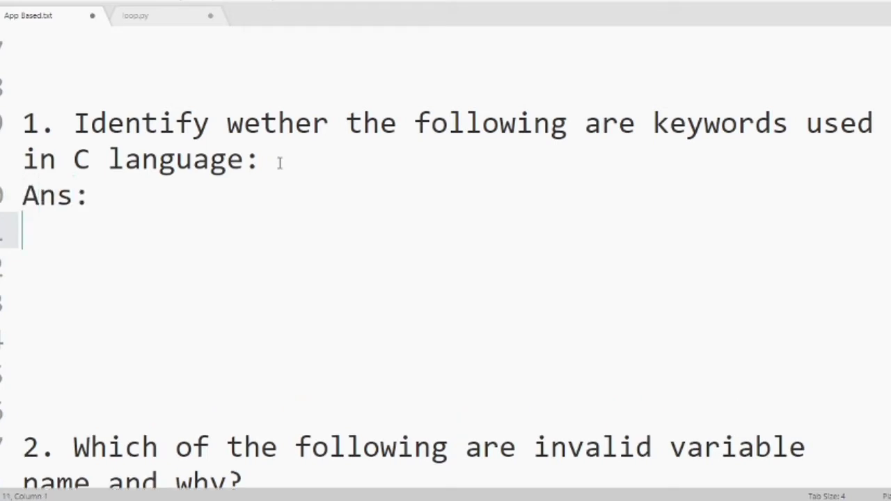
Add lines 'const - reserved word' and 'float - reserver word'
{"action": "type", "text": "c"}
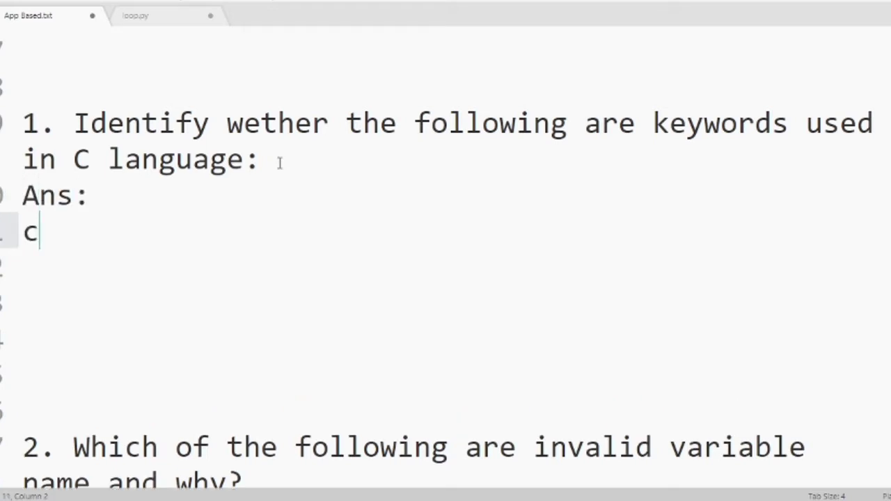
{"action": "type", "text": "on"}
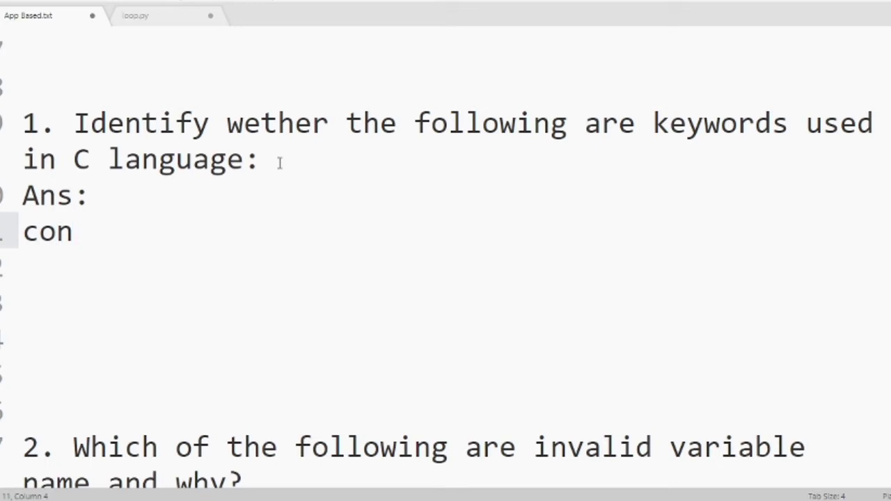
{"action": "type", "text": "s"}
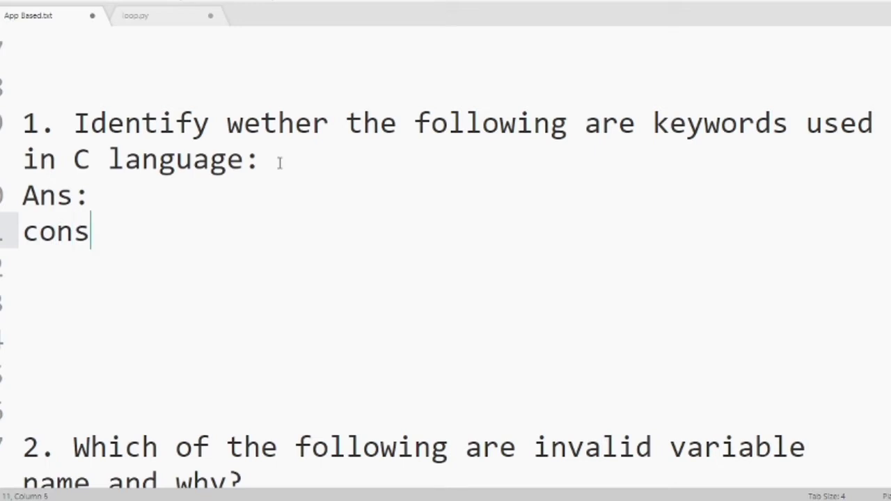
{"action": "type", "text": "t"}
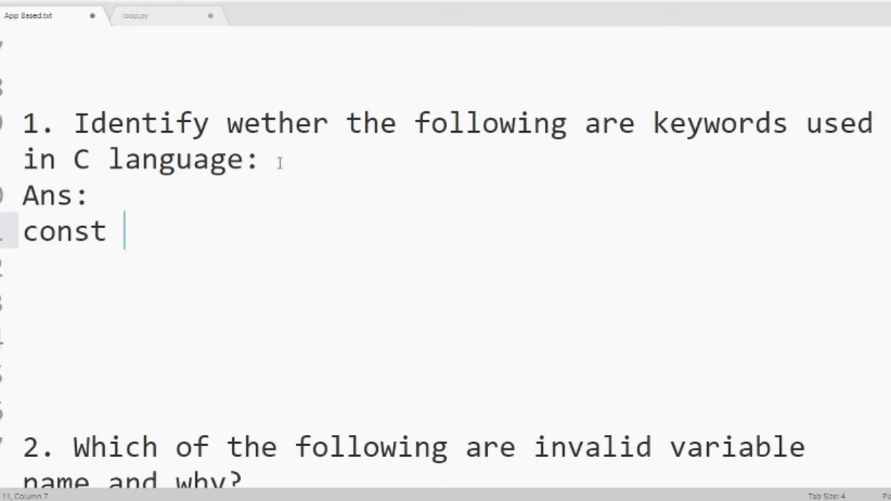
{"action": "type", "text": "-"}
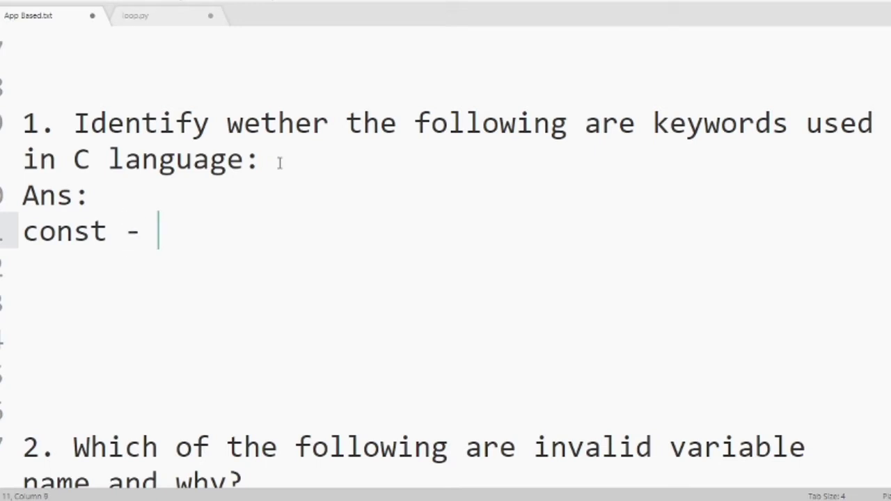
{"action": "type", "text": "reser"}
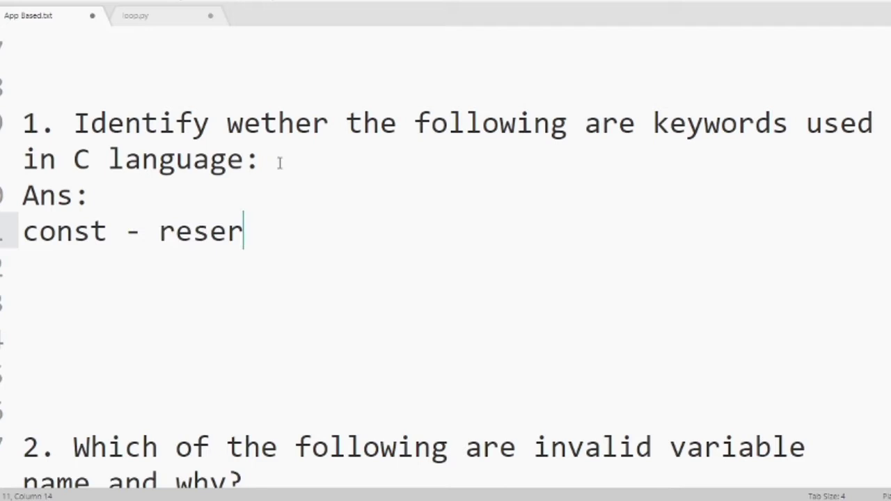
{"action": "type", "text": "ved word"}
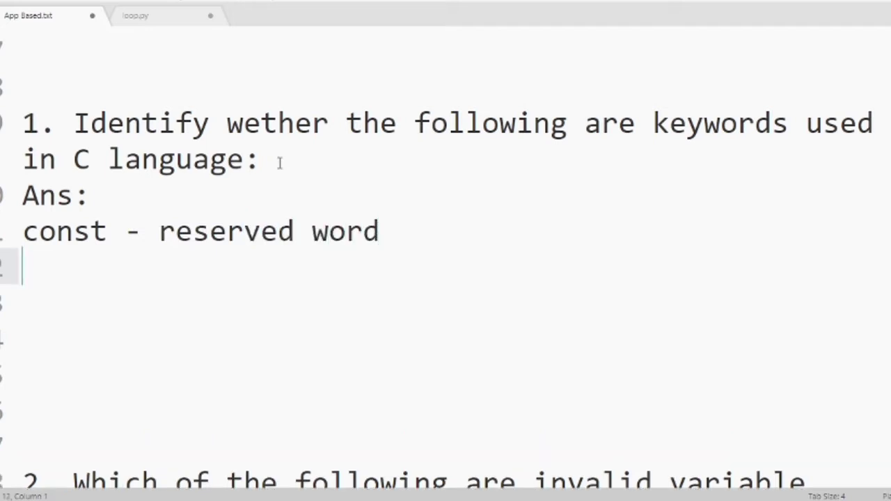
{"action": "type", "text": "f"}
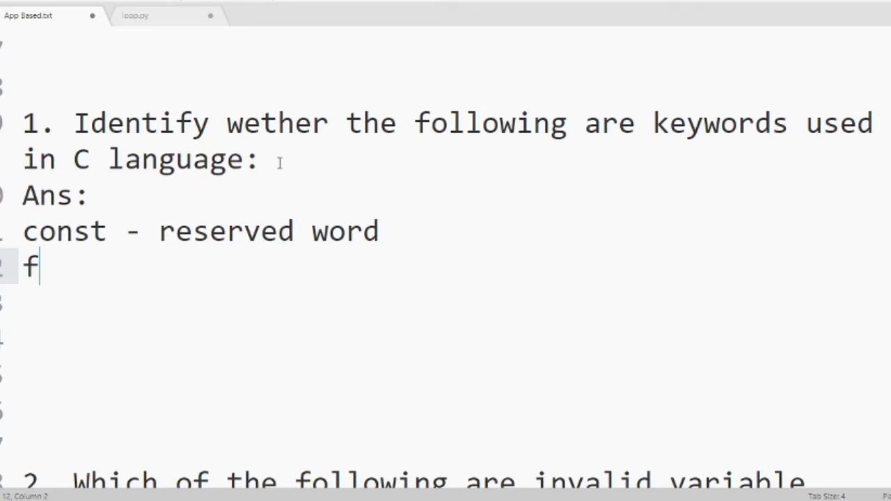
{"action": "type", "text": "loat"}
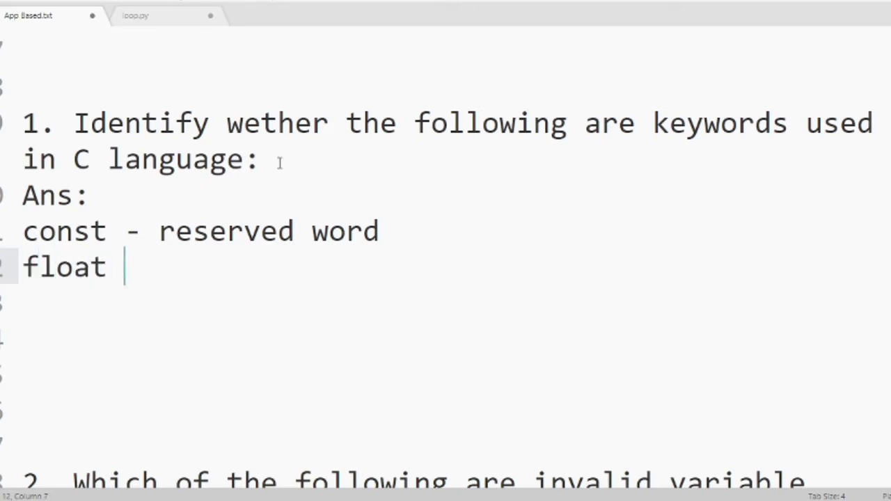
{"action": "type", "text": "-"}
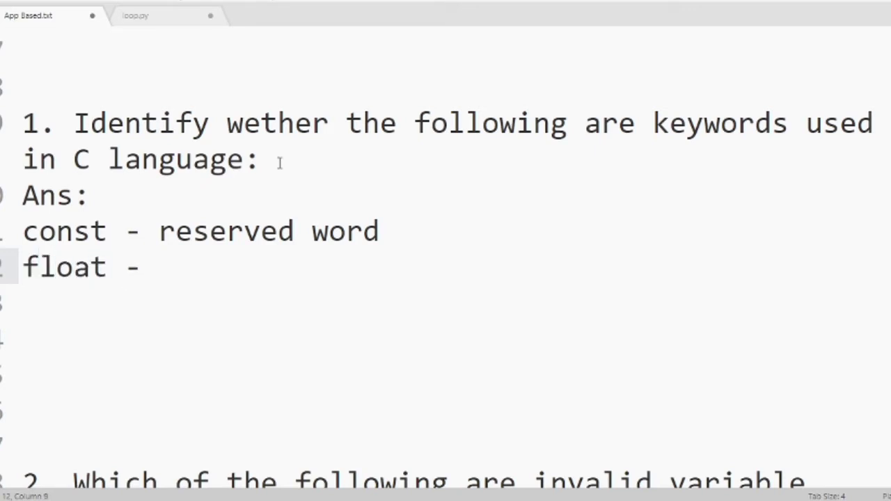
{"action": "type", "text": "res"}
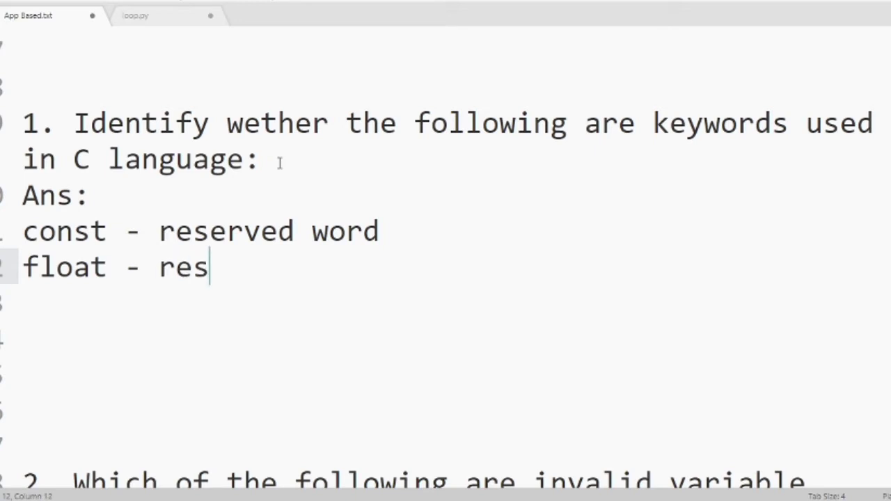
{"action": "type", "text": "er"}
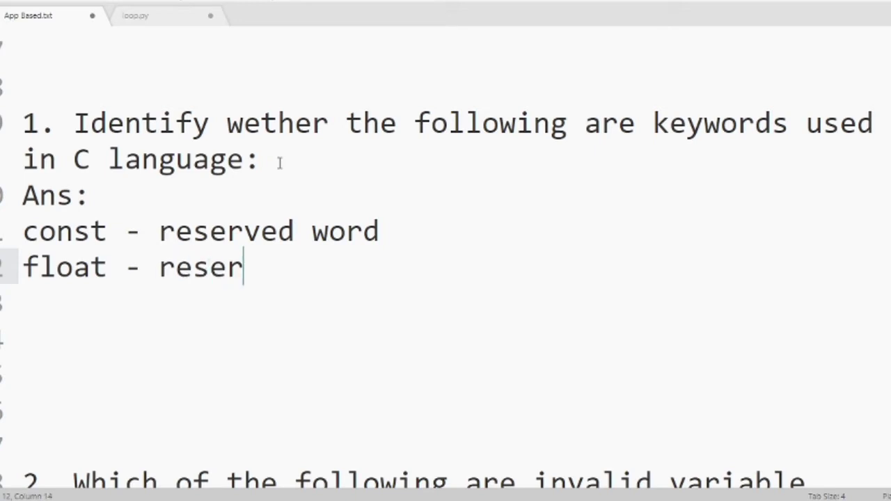
{"action": "type", "text": "ver word"}
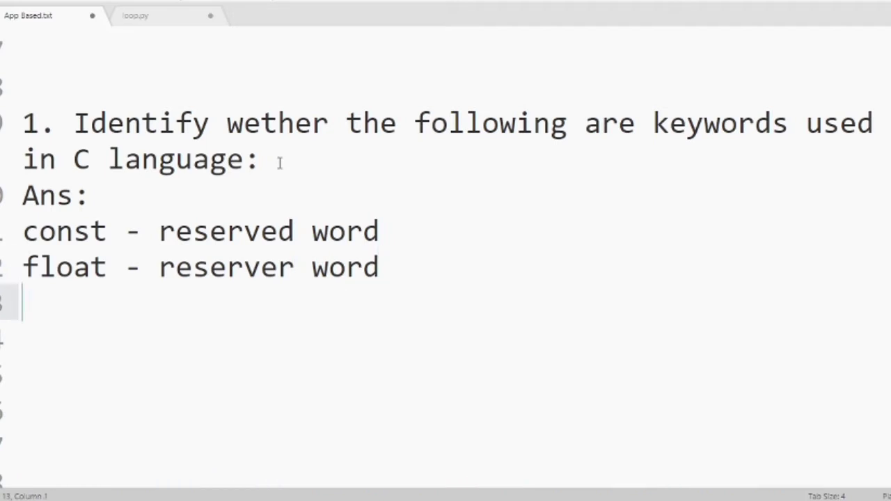
Add the line 'amount - not reserverd'
{"action": "type", "text": "amou"}
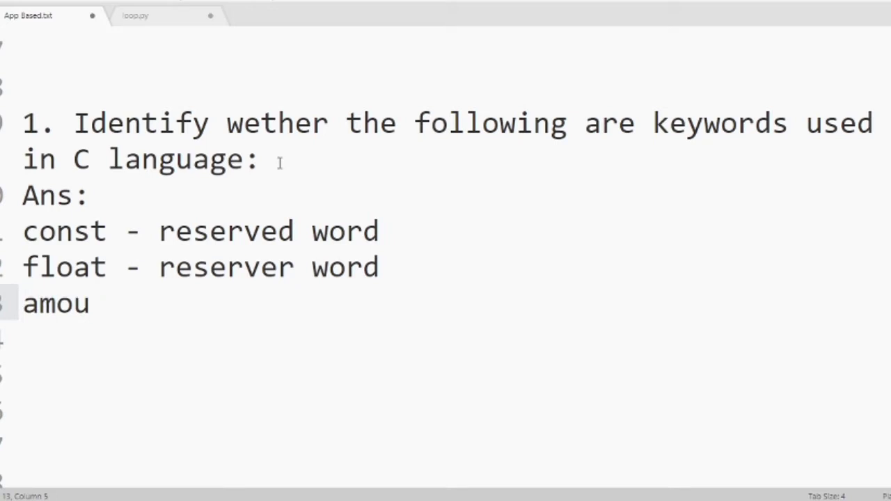
{"action": "type", "text": "nt"}
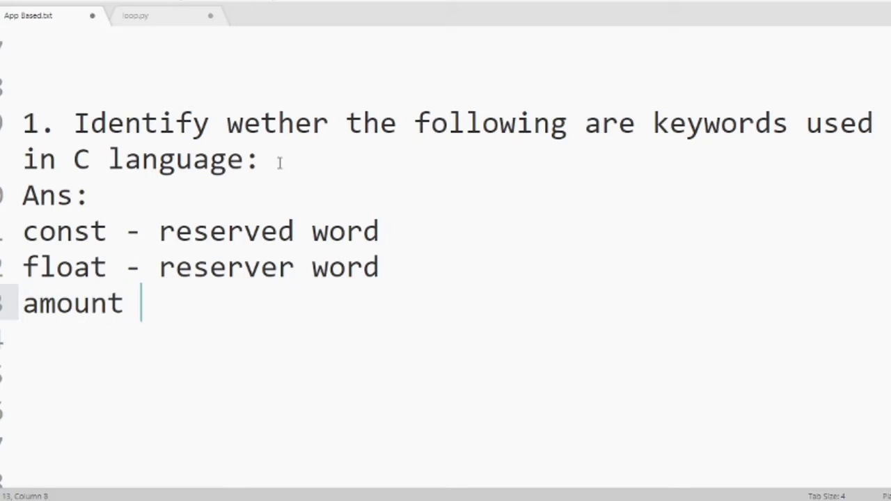
{"action": "type", "text": "- n"}
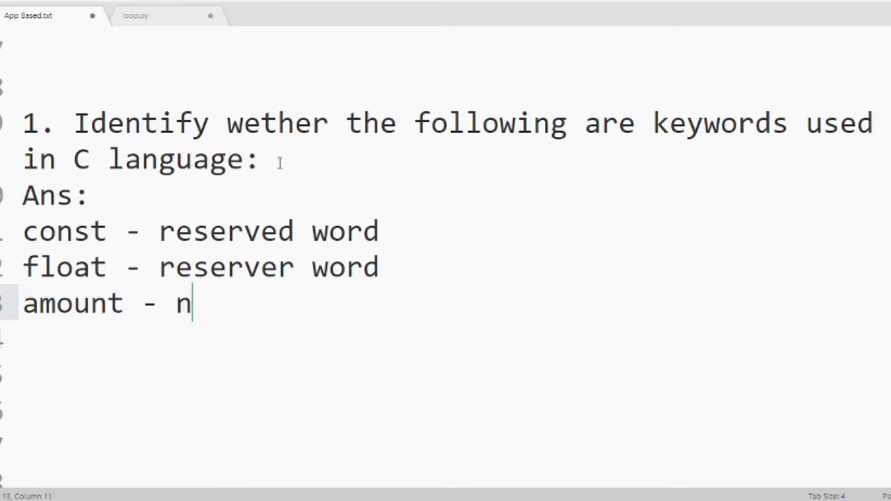
{"action": "type", "text": "ot re"}
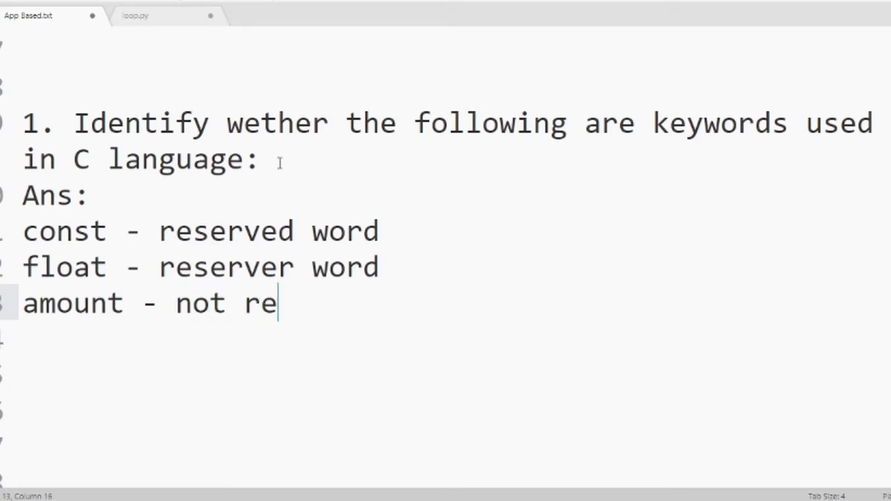
{"action": "type", "text": "server"}
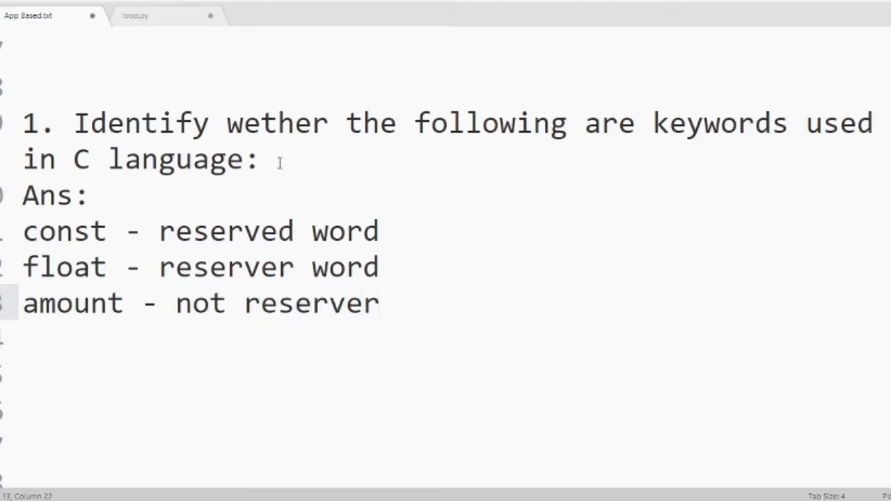
{"action": "type", "text": "d"}
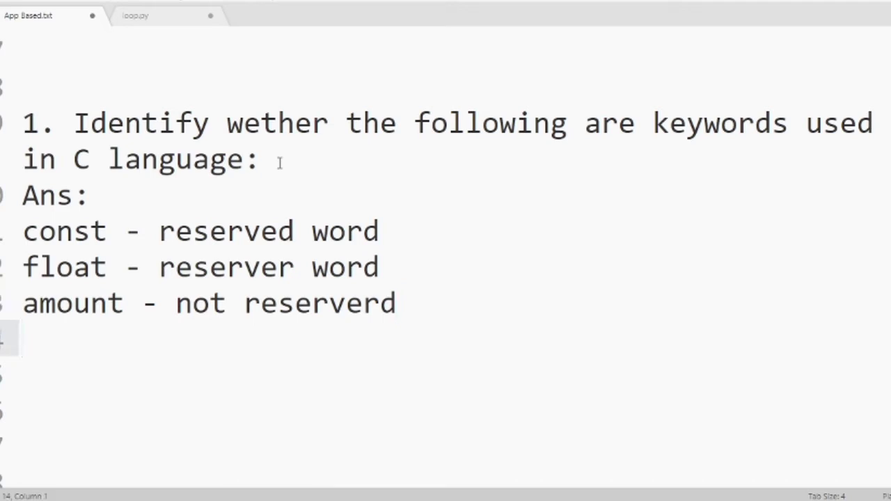
Add lines marking int and LONG as reserved words
{"action": "type", "text": "int"}
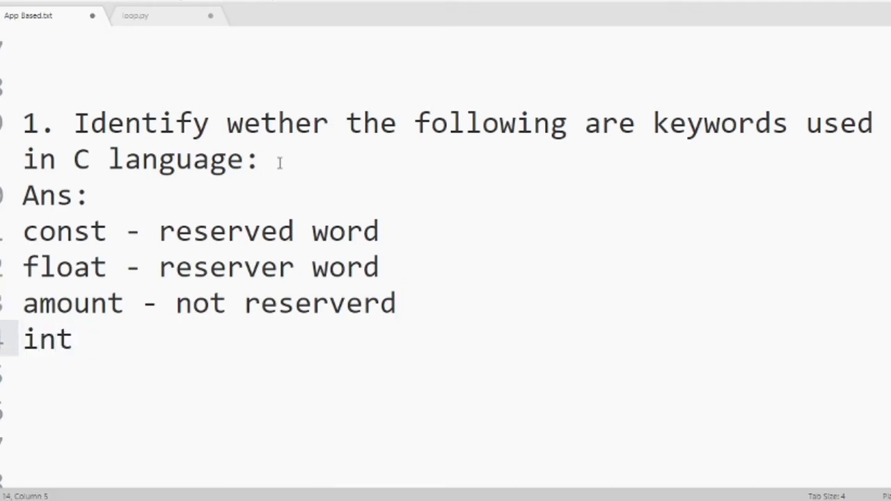
{"action": "type", "text": "-"}
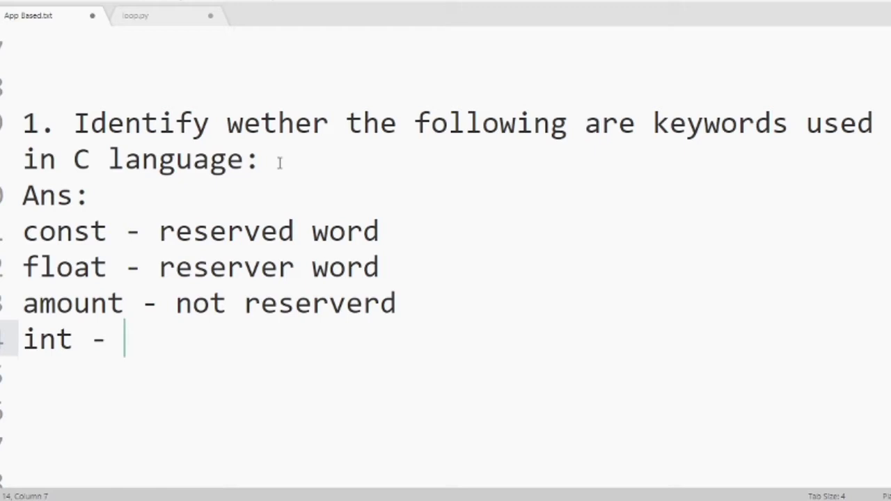
{"action": "type", "text": "rser"}
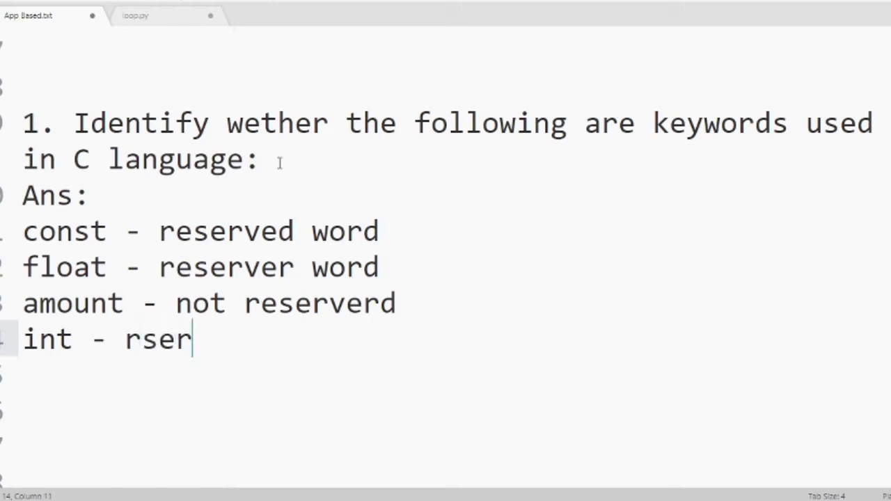
{"action": "type", "text": "ver"}
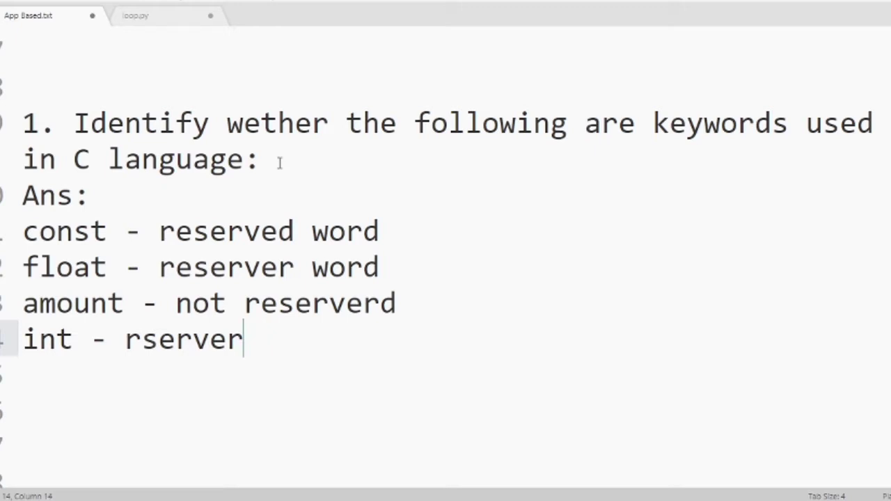
{"action": "key", "text": "Backspace"}
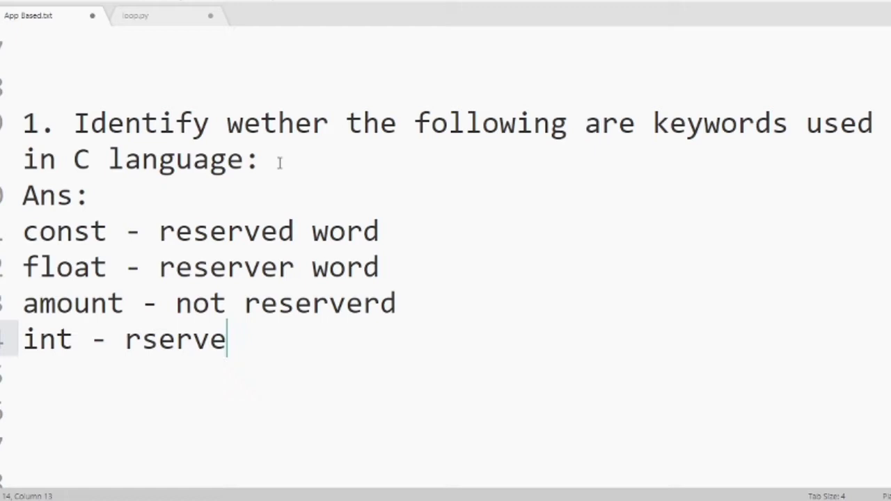
{"action": "type", "text": "d"}
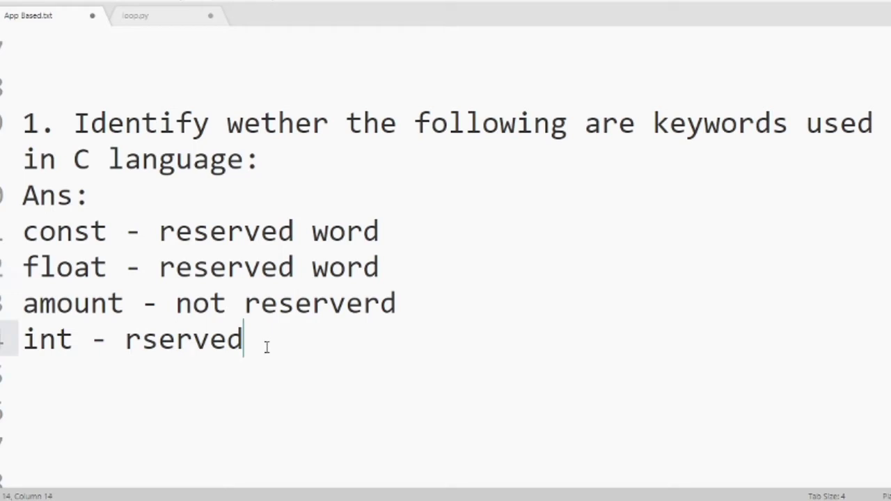
{"action": "type", "text": "word"}
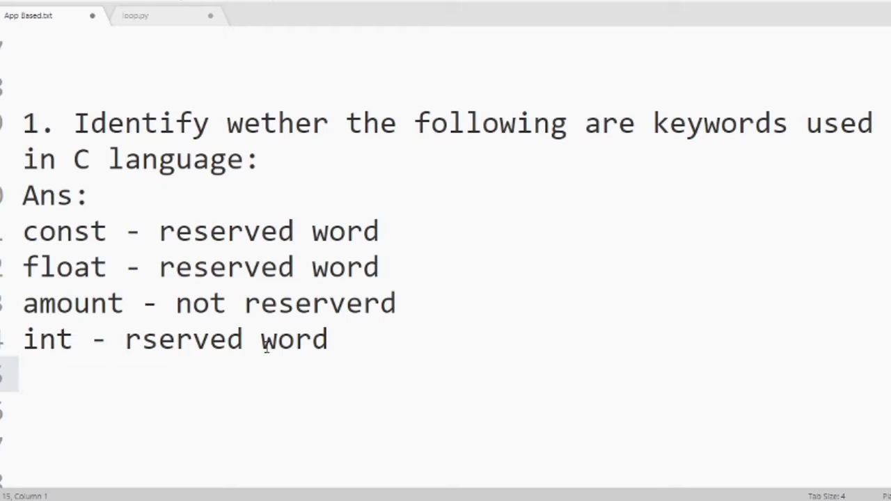
{"action": "type", "text": "L"}
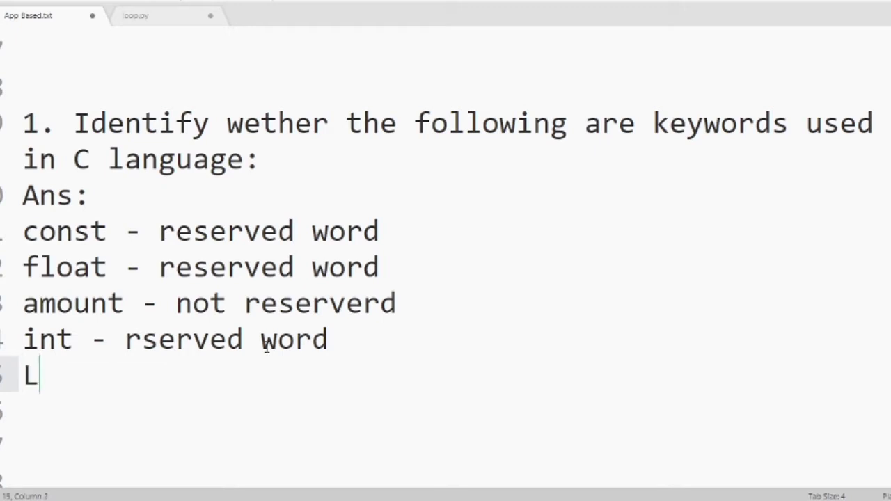
{"action": "type", "text": "ONG"}
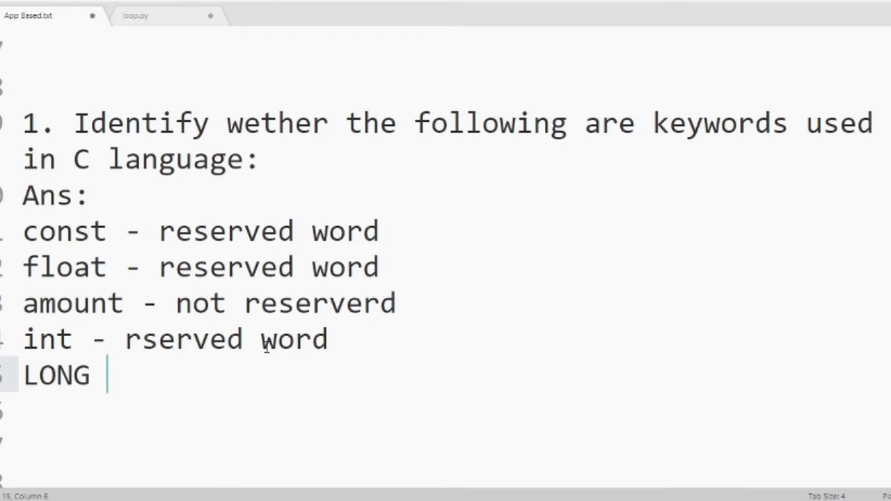
{"action": "type", "text": "-"}
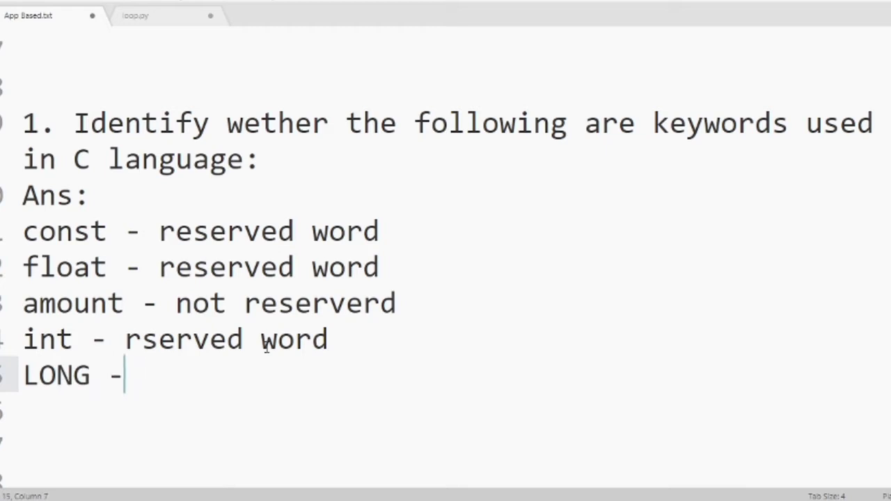
{"action": "type", "text": "reserv"}
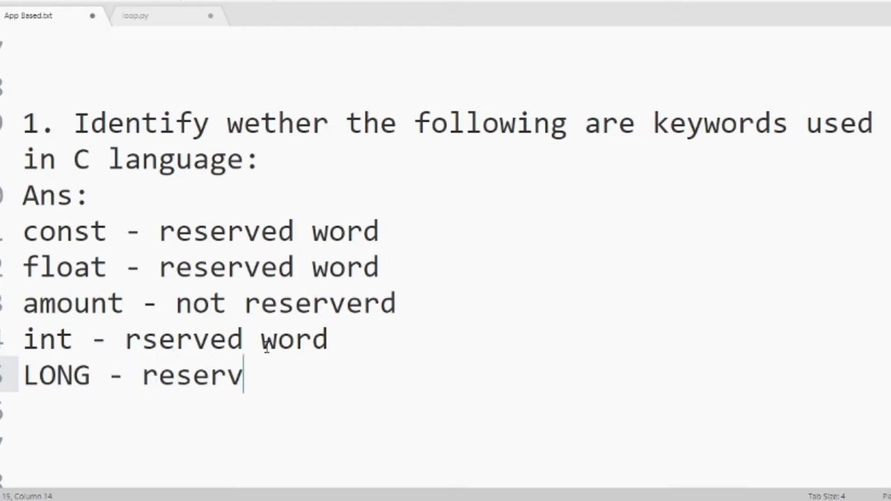
{"action": "type", "text": "ed"}
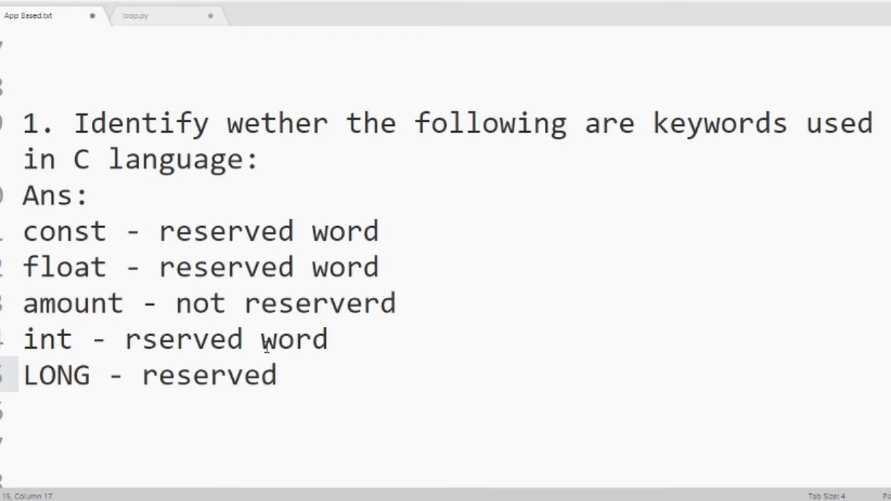
{"action": "type", "text": "word"}
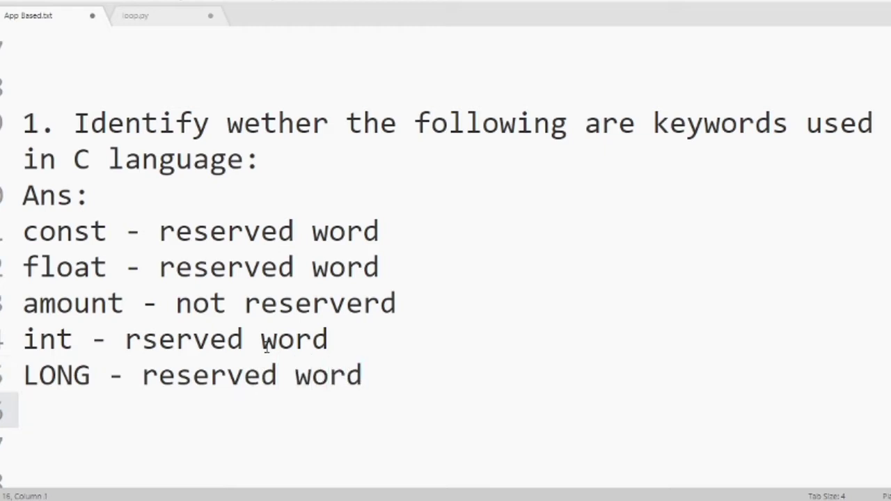
Add lines marking compiler not reserved and double as a reserved word
{"action": "type", "text": "c"}
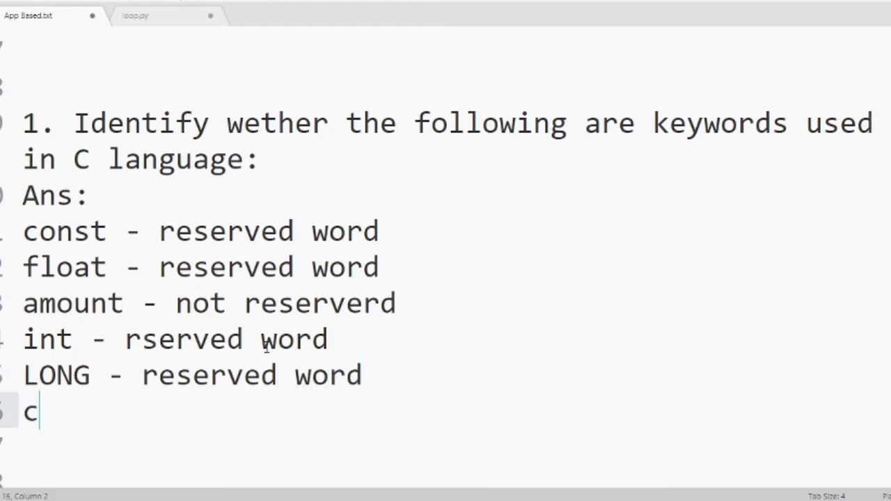
{"action": "type", "text": "ompile"}
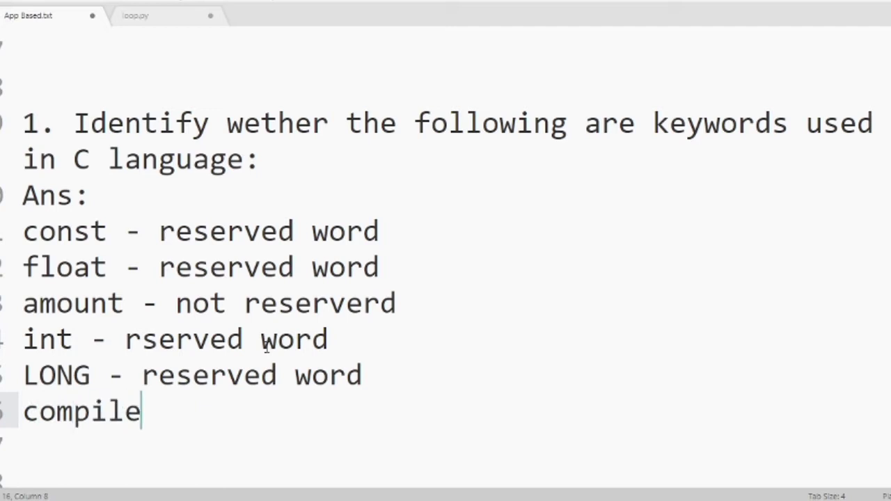
{"action": "type", "text": "r"}
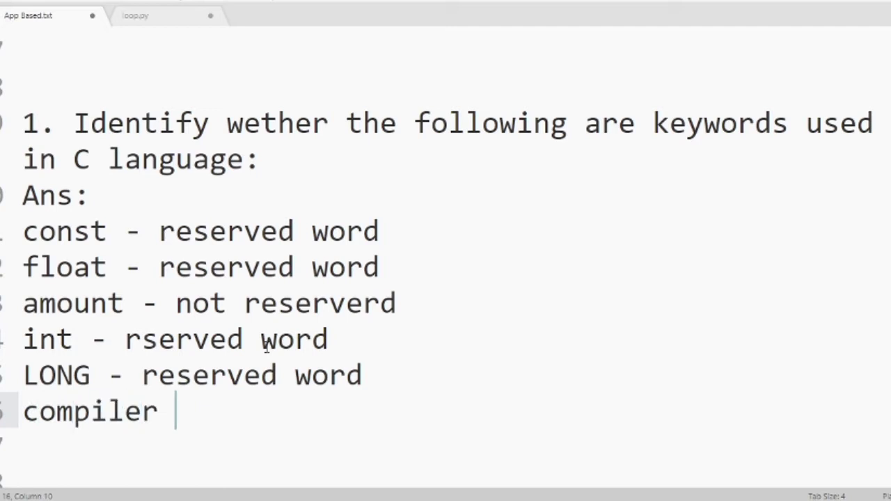
{"action": "type", "text": "- not"}
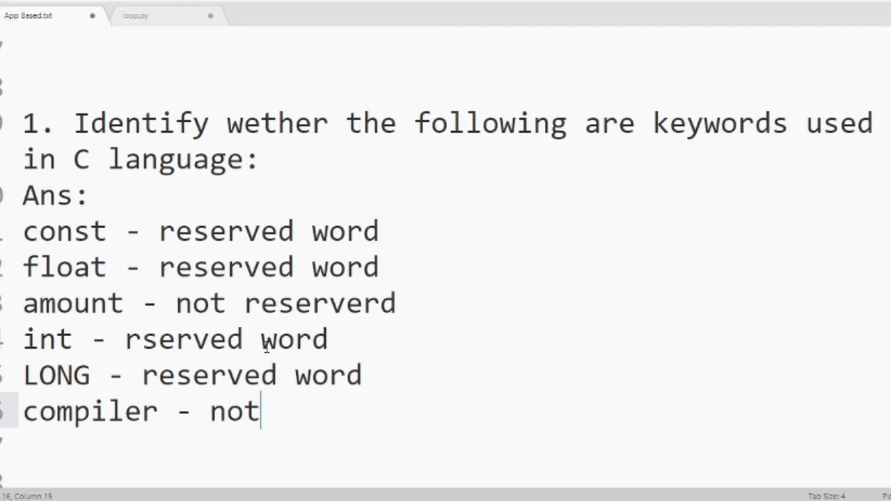
{"action": "type", "text": "reserve"}
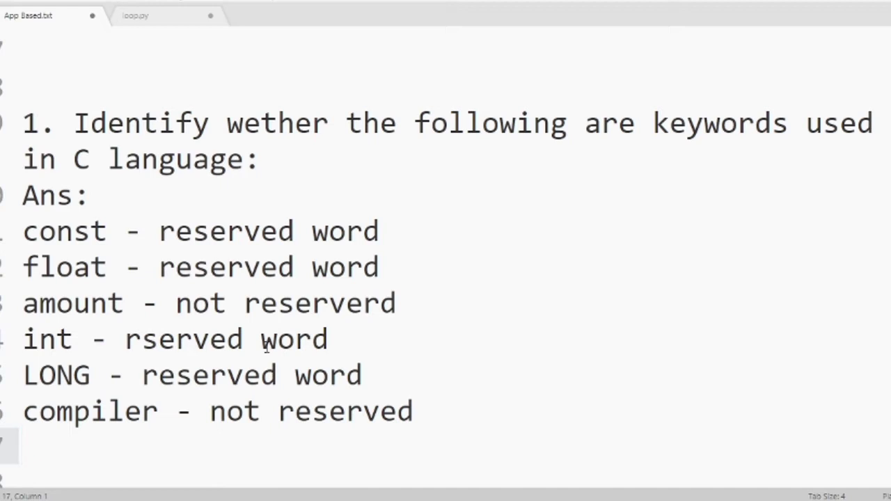
{"action": "type", "text": "double -"}
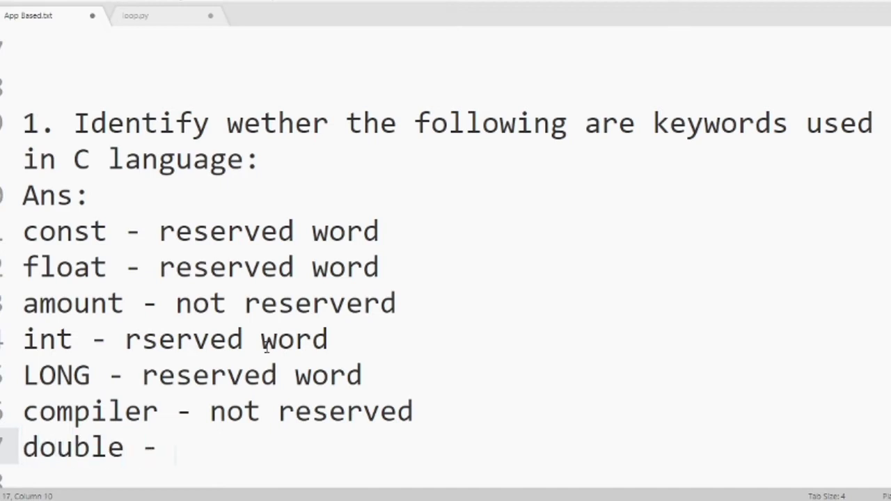
{"action": "type", "text": "reserved"}
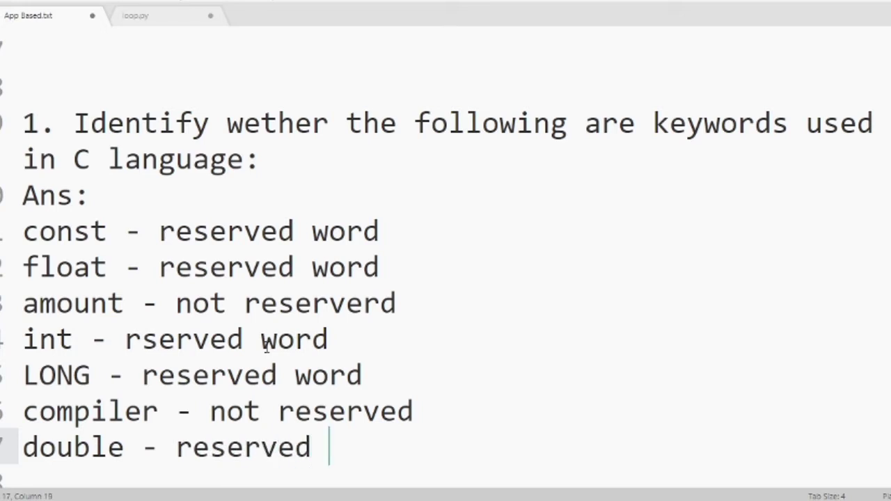
{"action": "type", "text": "word"}
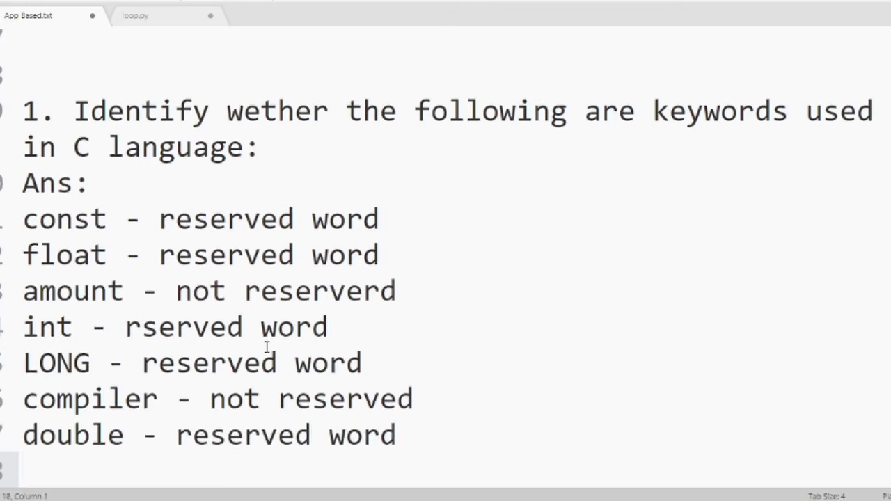
Add the line 'unsigned reserved word.' and bring question 2 into view
{"action": "type", "text": "un"}
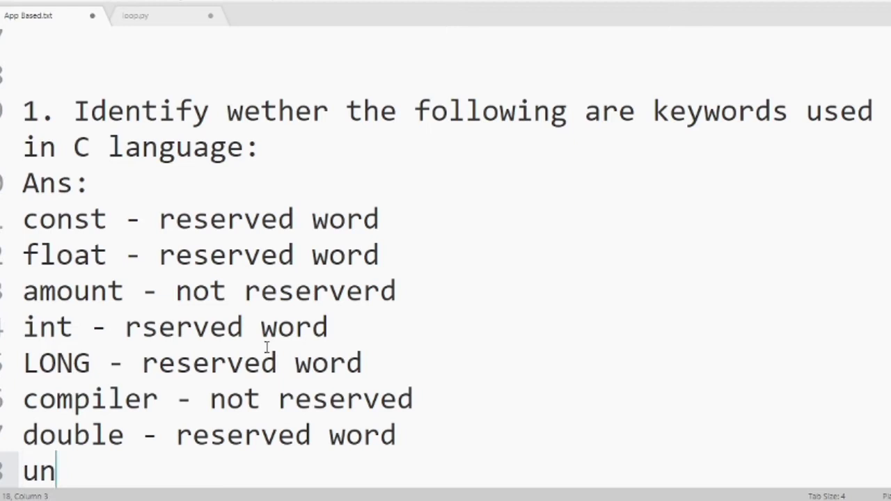
{"action": "type", "text": "si"}
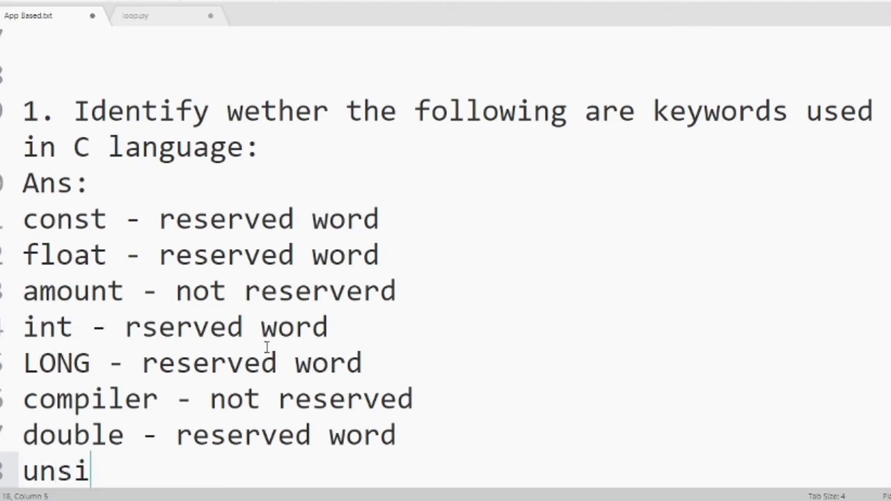
{"action": "type", "text": "gn"}
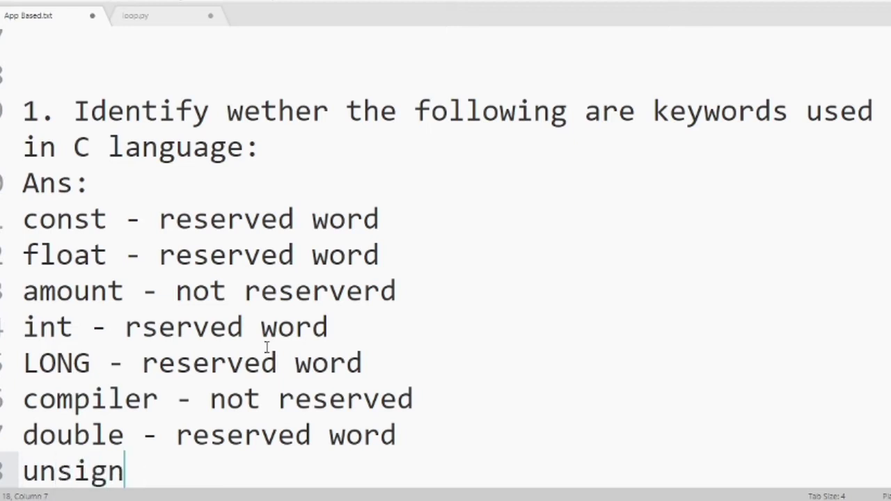
{"action": "type", "text": "ed -"}
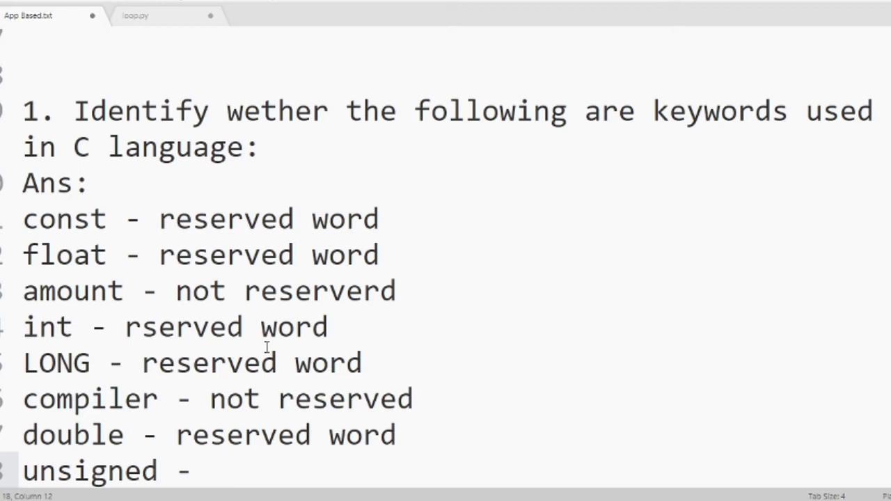
{"action": "type", "text": "r"}
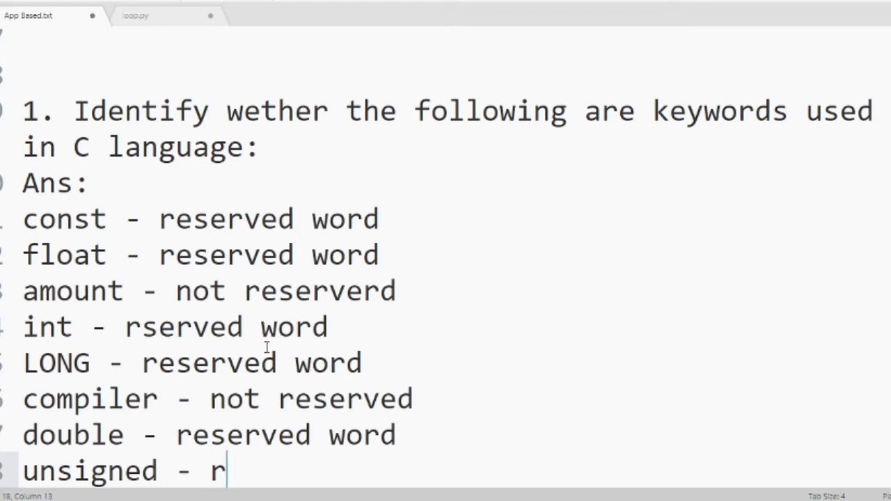
{"action": "type", "text": "eserved"}
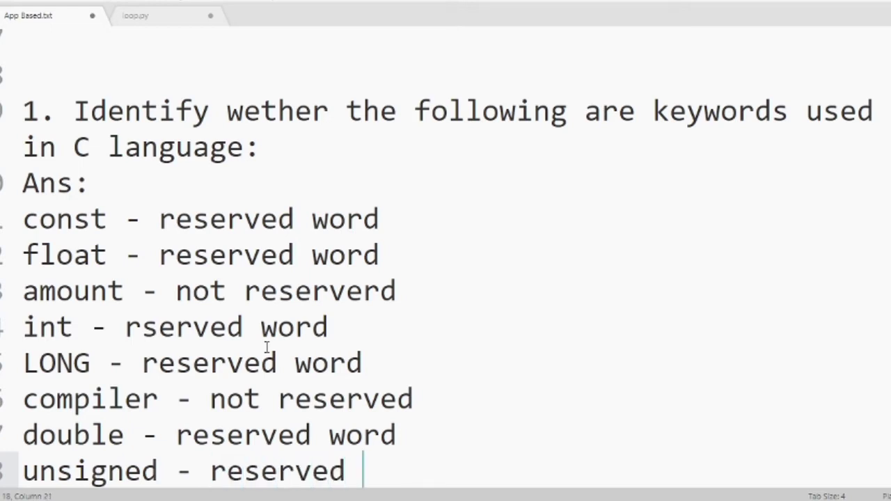
{"action": "type", "text": "word"}
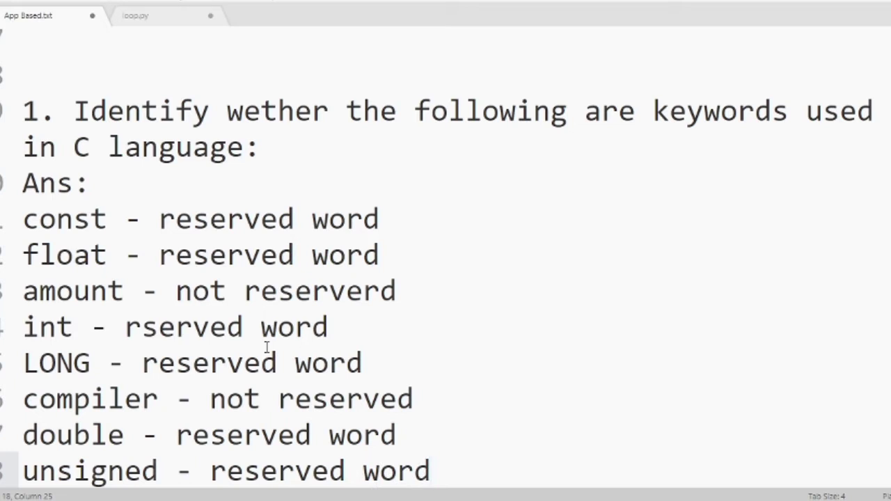
{"action": "type", "text": "."}
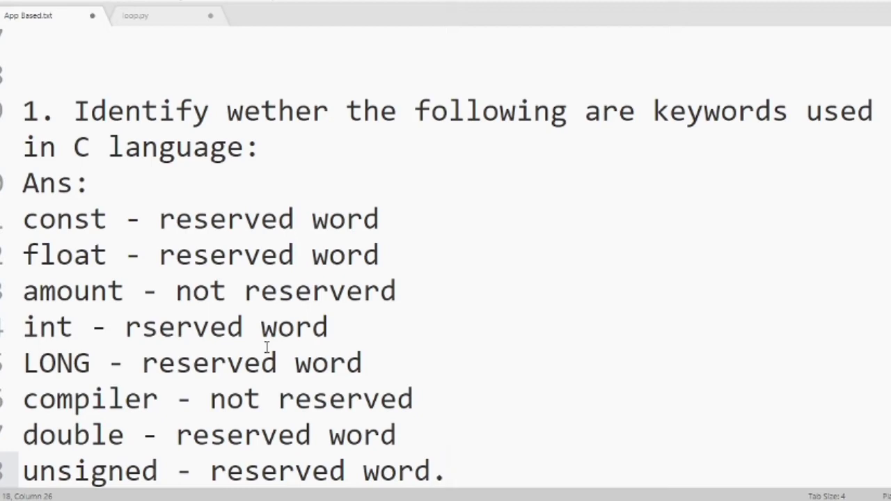
{"action": "scroll", "scroll_direction": "down", "scroll_amount": 3}
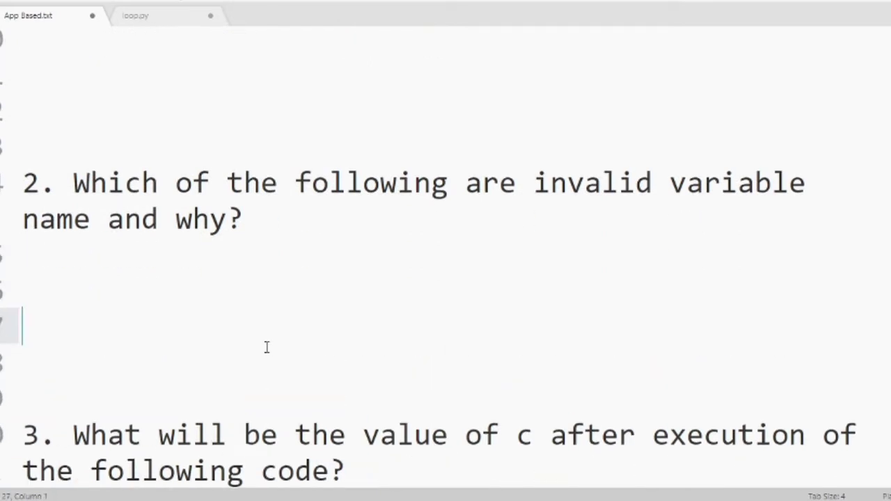
Begin question 2 with 'Ans:' and mark Row2 and Minimum as valid
{"action": "type", "text": "An"}
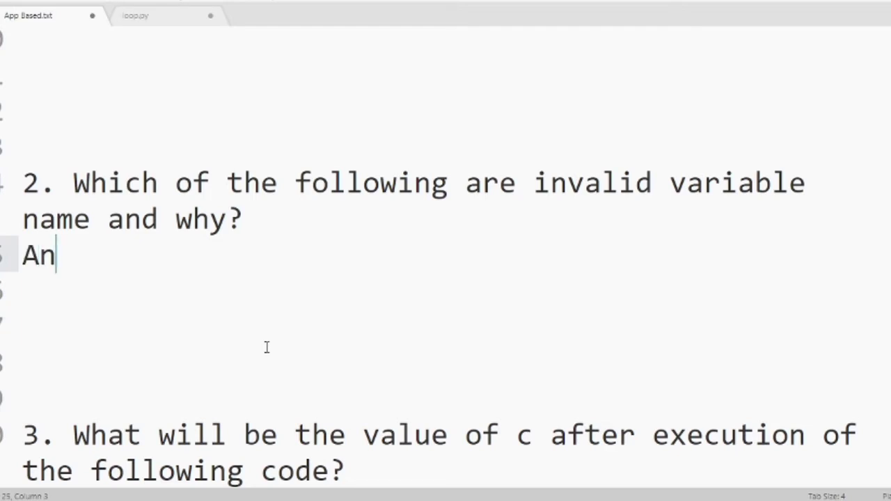
{"action": "type", "text": "s:"}
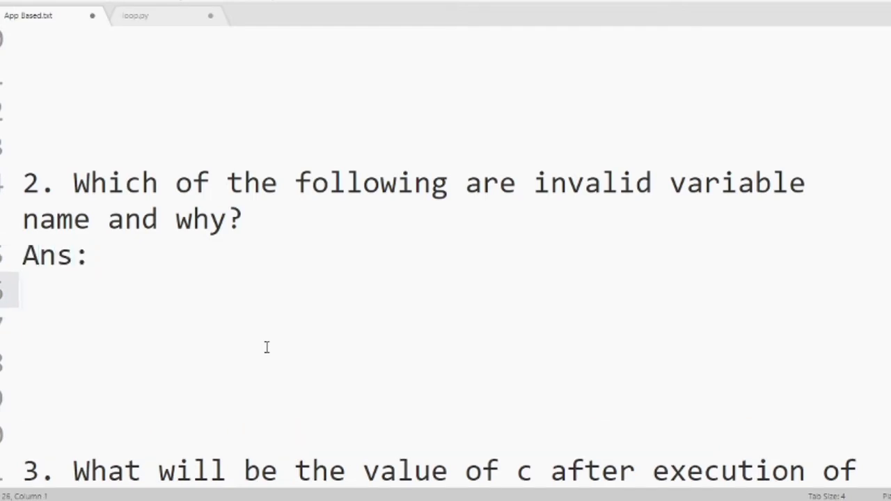
{"action": "type", "text": "R"}
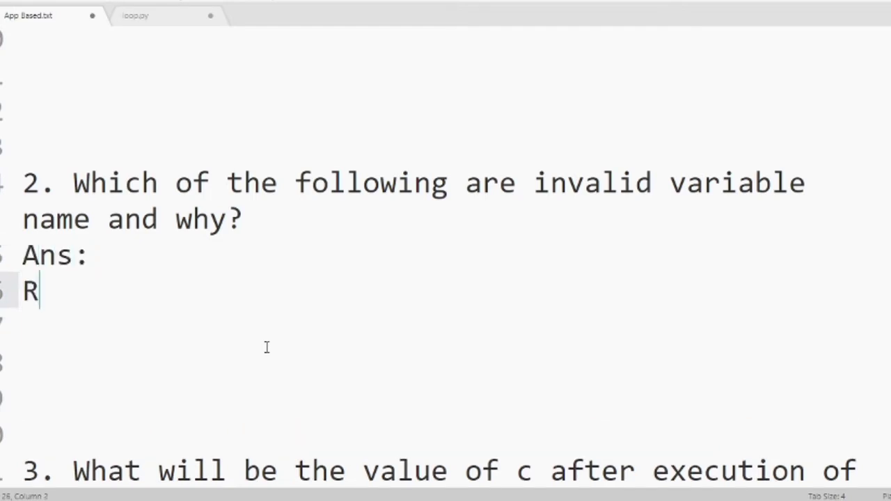
{"action": "type", "text": "ow2"}
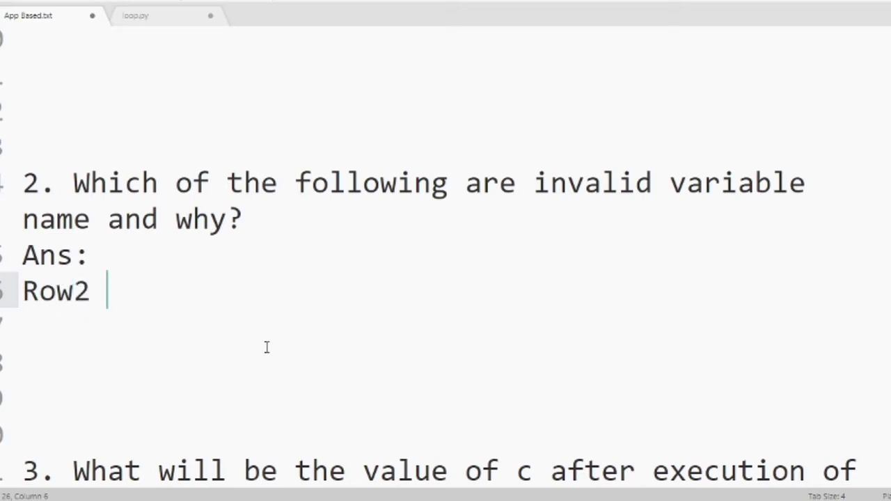
{"action": "type", "text": "-"}
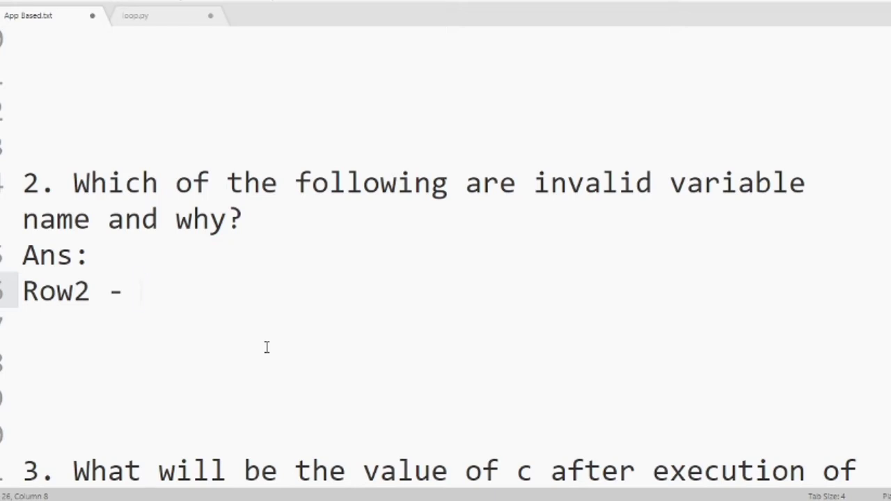
{"action": "type", "text": "val"}
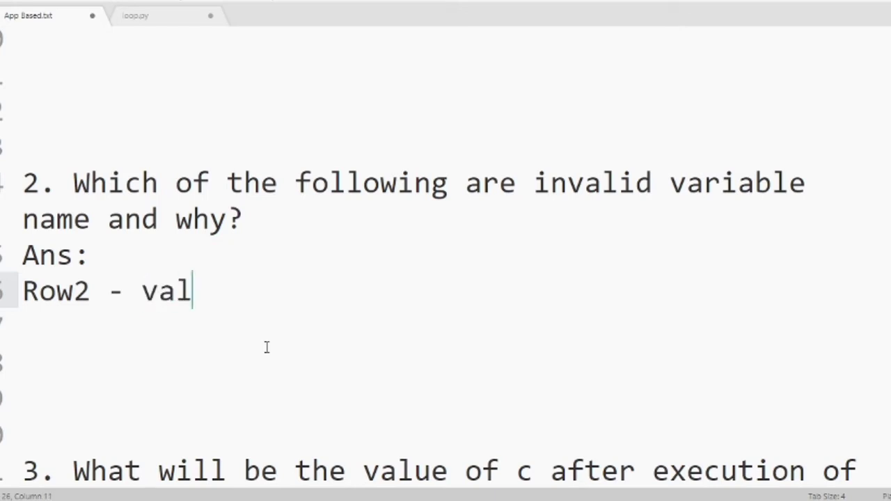
{"action": "type", "text": "id"}
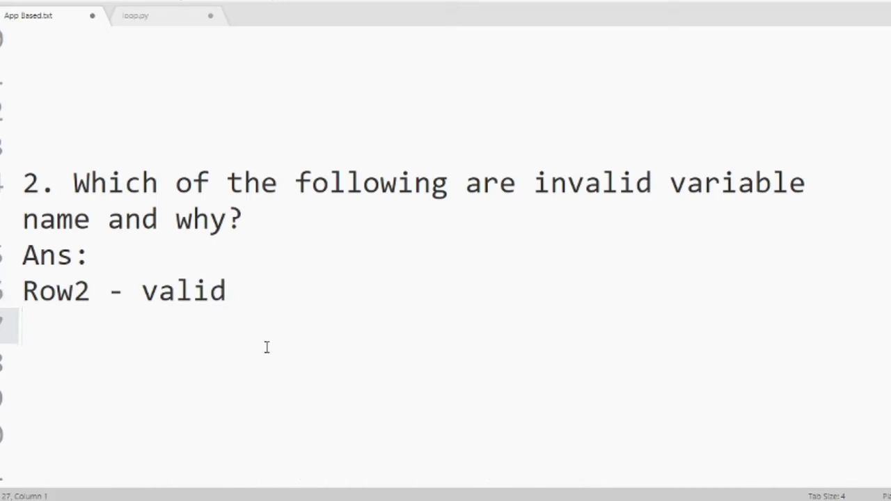
{"action": "type", "text": "Mi"}
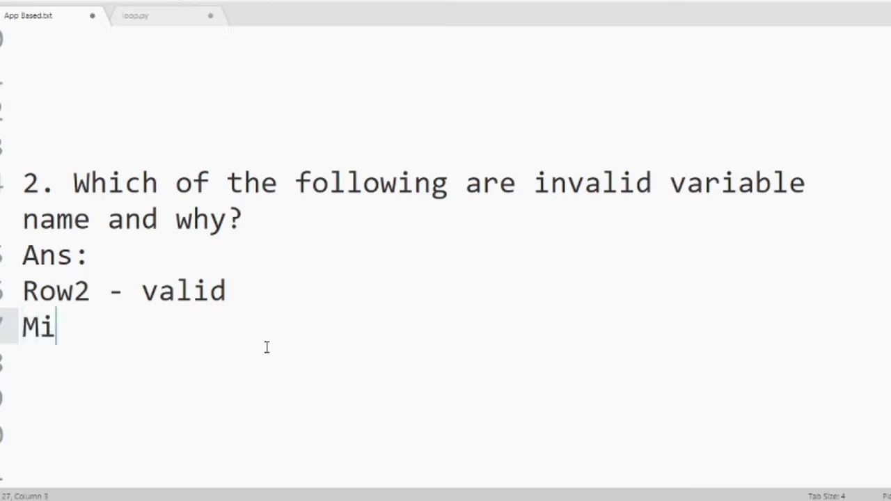
{"action": "type", "text": "nimum"}
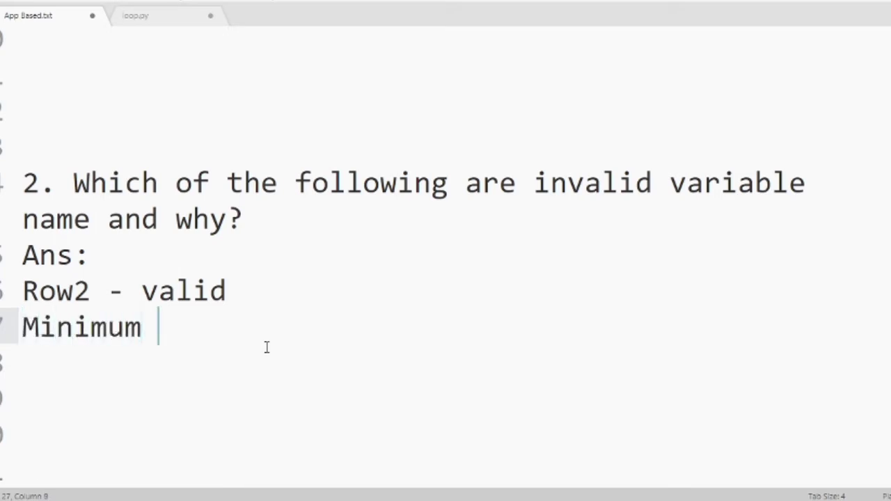
{"action": "type", "text": "- valid"}
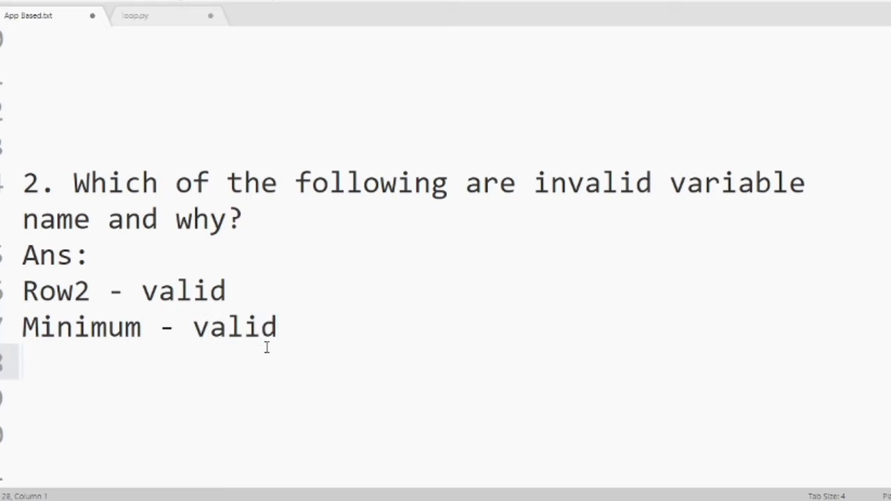
Mark float invalid because it is a reserved word
{"action": "type", "text": "float"}
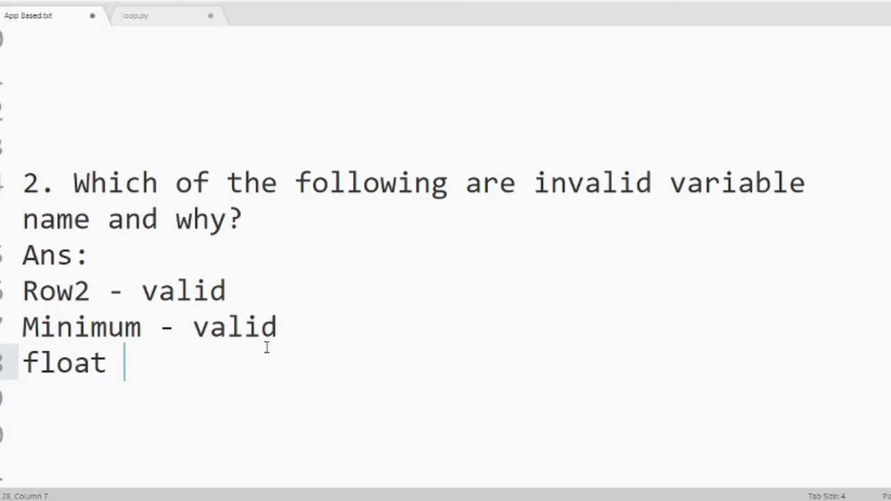
{"action": "type", "text": "- inv"}
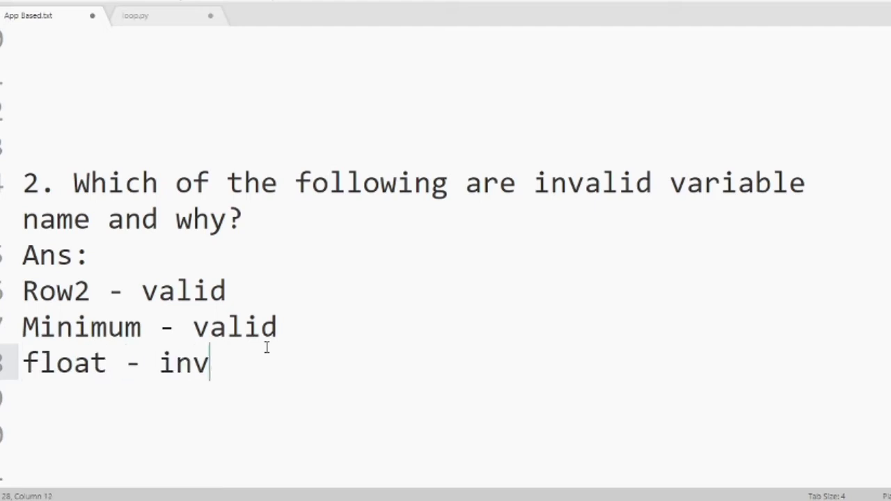
{"action": "type", "text": "alid"}
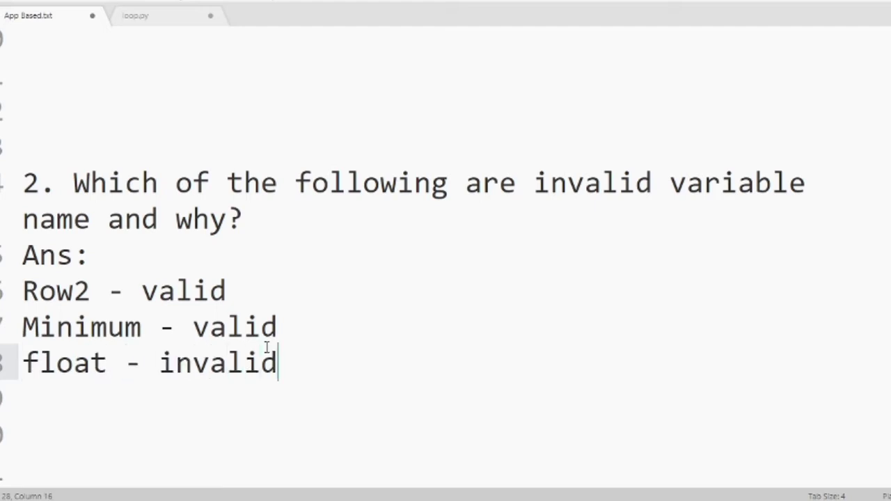
{"action": "type", "text": ", beca"}
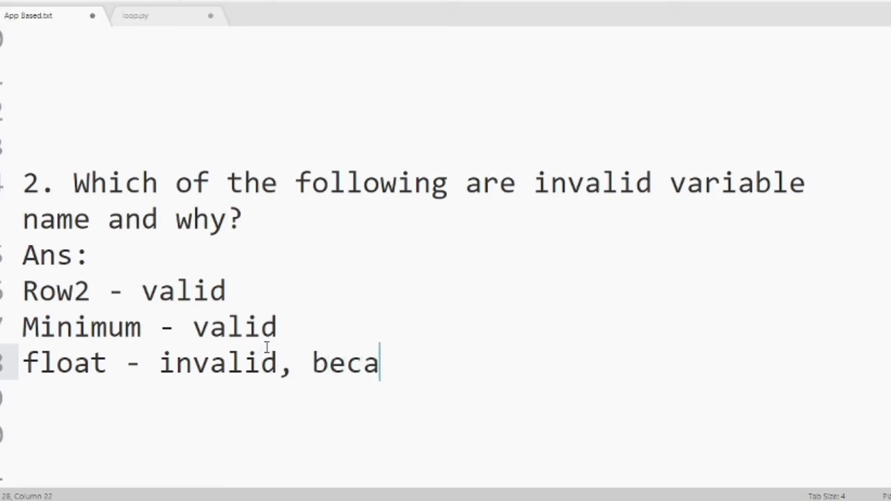
{"action": "type", "text": "u"}
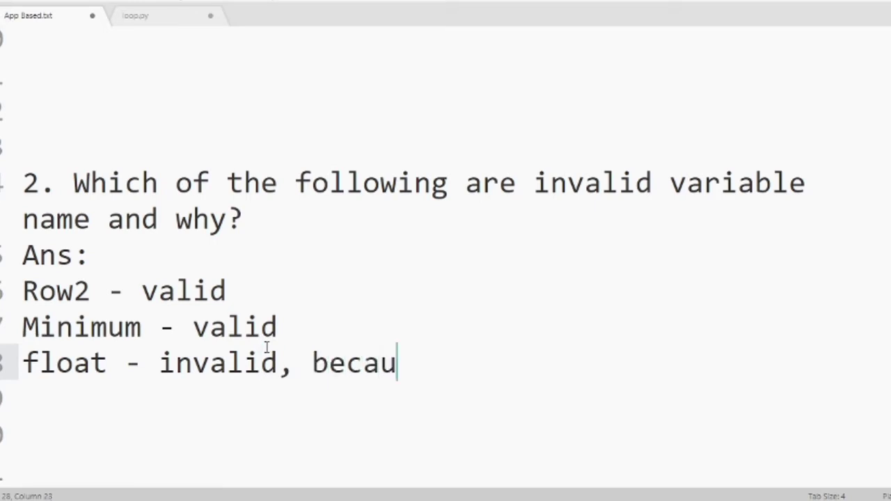
{"action": "type", "text": "se it"}
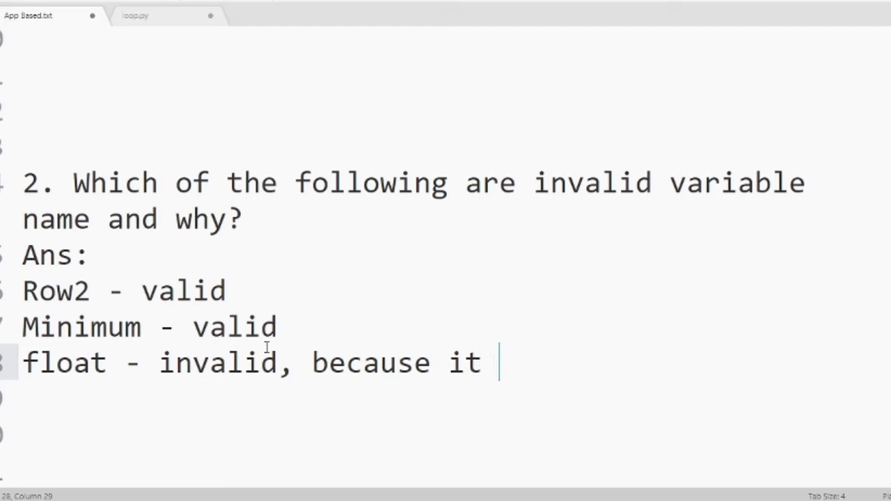
{"action": "type", "text": "is a re"}
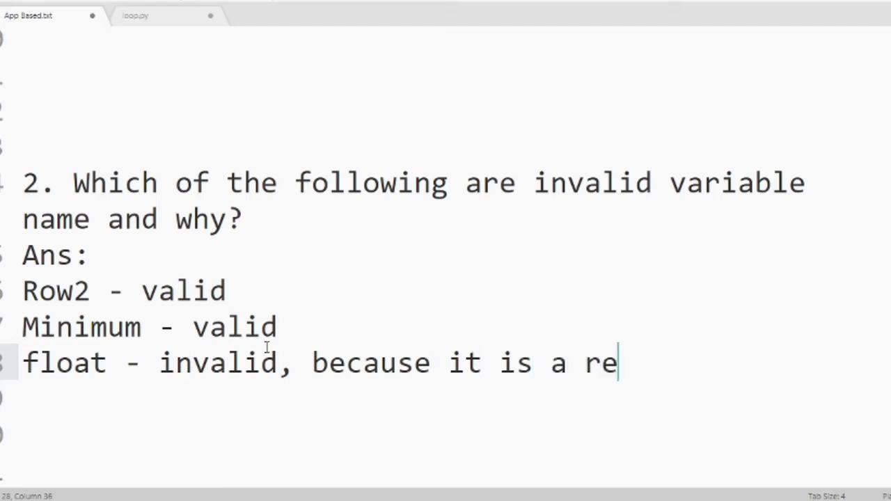
{"action": "type", "text": "served"}
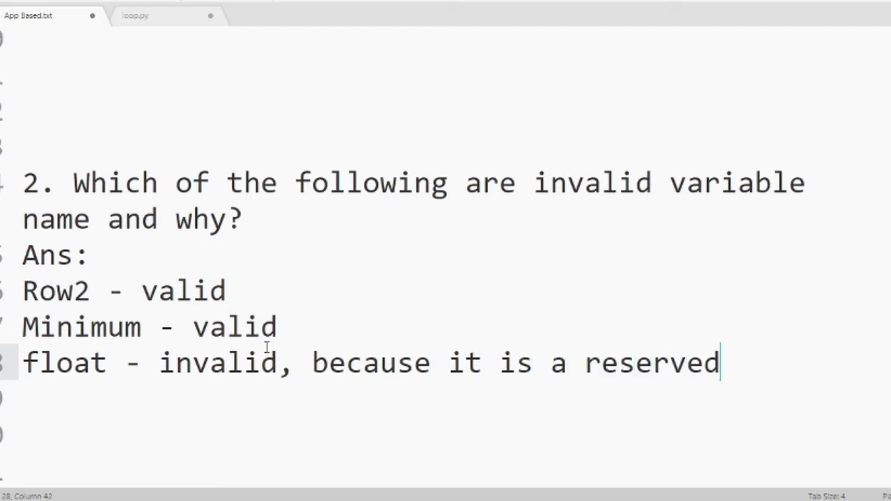
{"action": "type", "text": "word"}
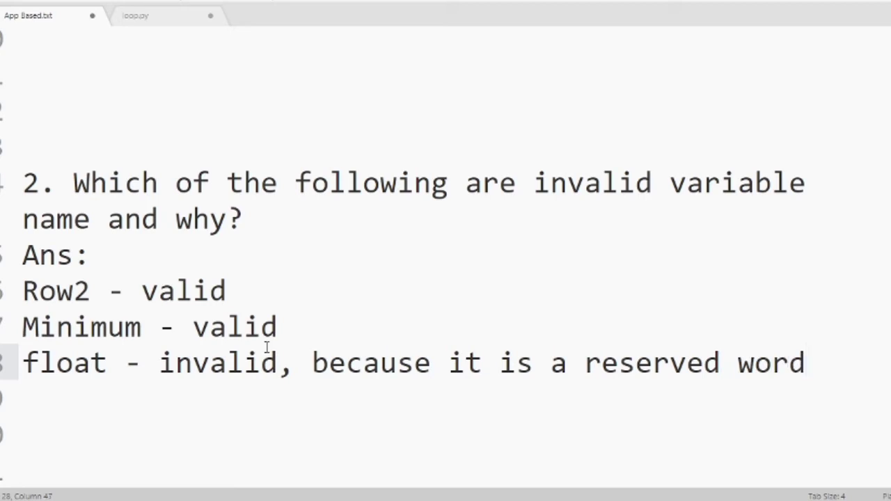
{"action": "type", "text": "."}
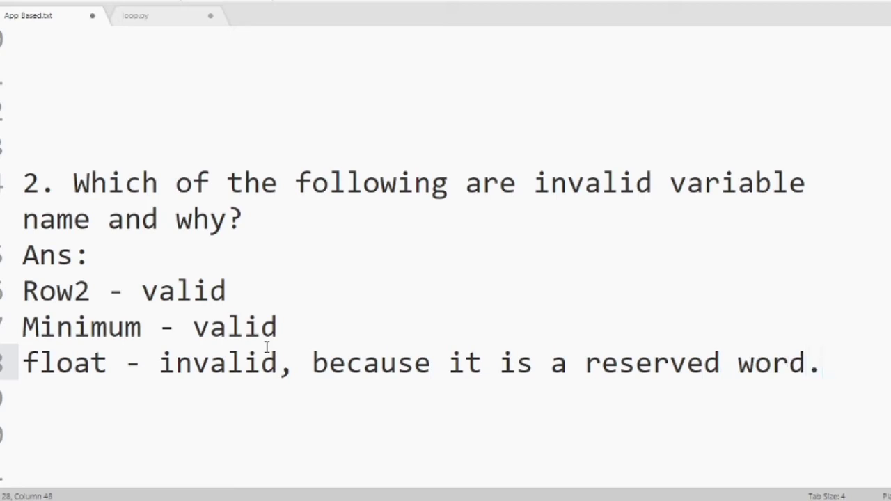
{"action": "left_click", "coordinate": [821, 362]}
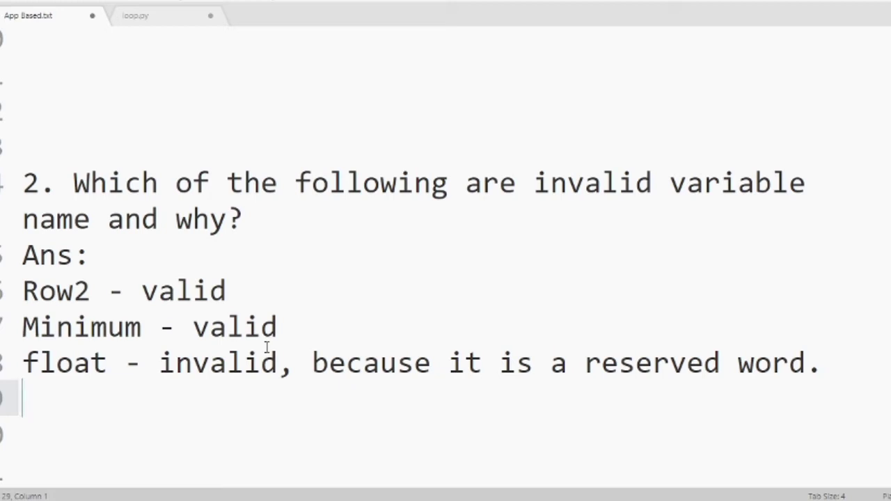
Mark Customer valid and start the '&Rollno - invalid' line
{"action": "type", "text": "Cust"}
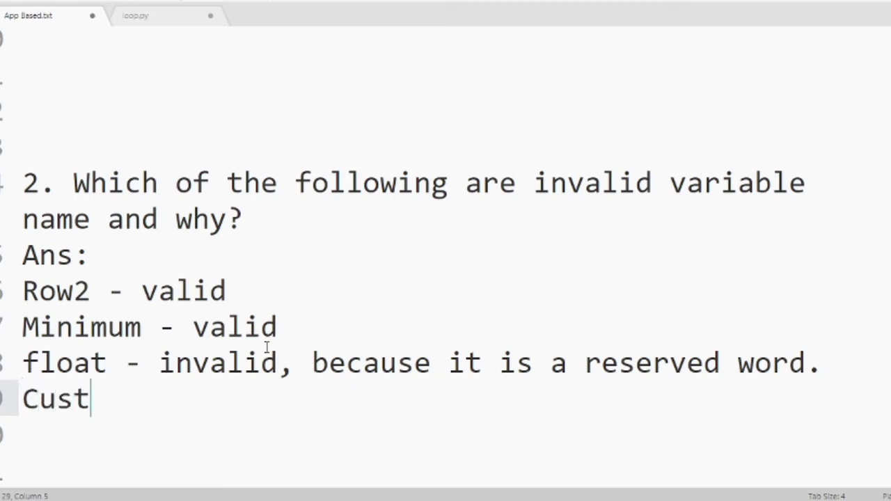
{"action": "type", "text": "om"}
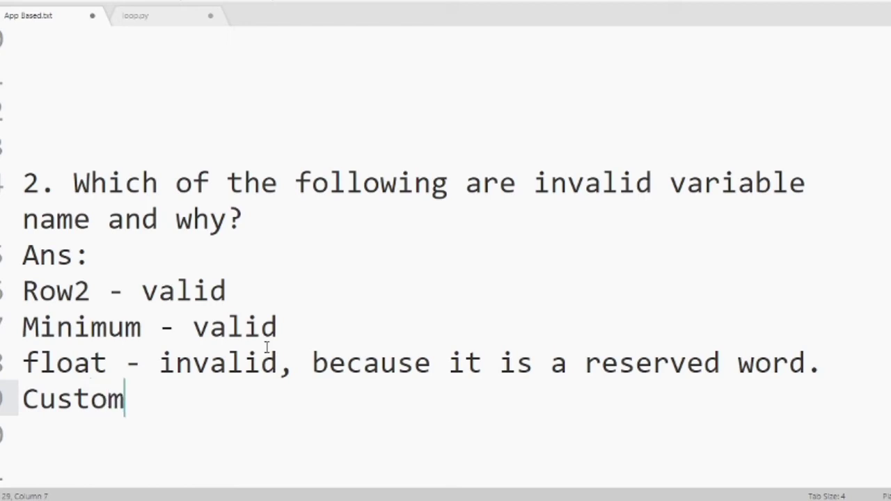
{"action": "type", "text": "er - valid"}
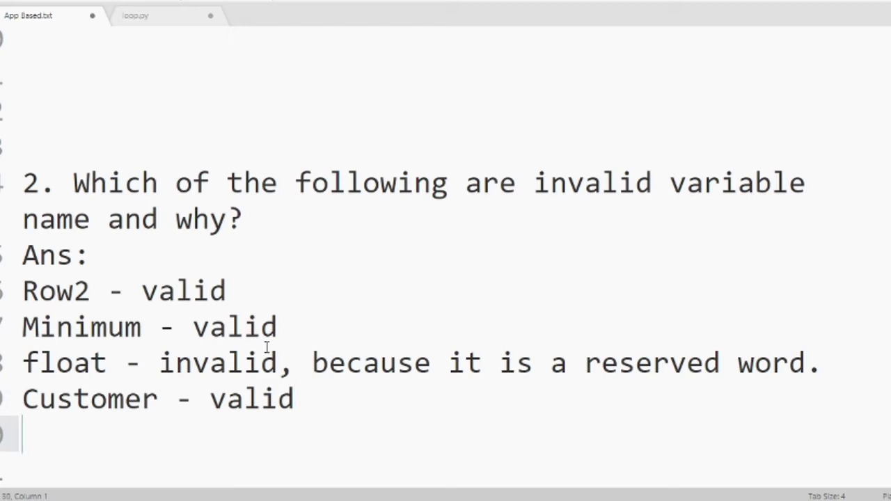
{"action": "type", "text": "&"}
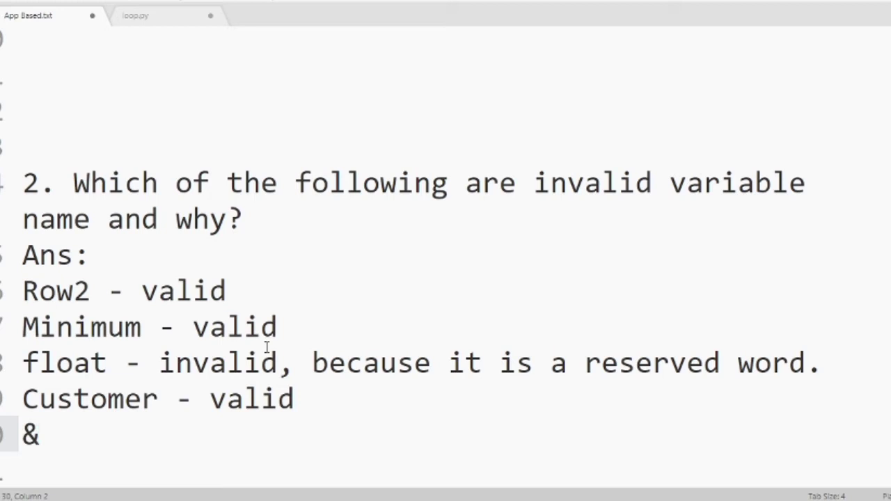
{"action": "type", "text": "Ro"}
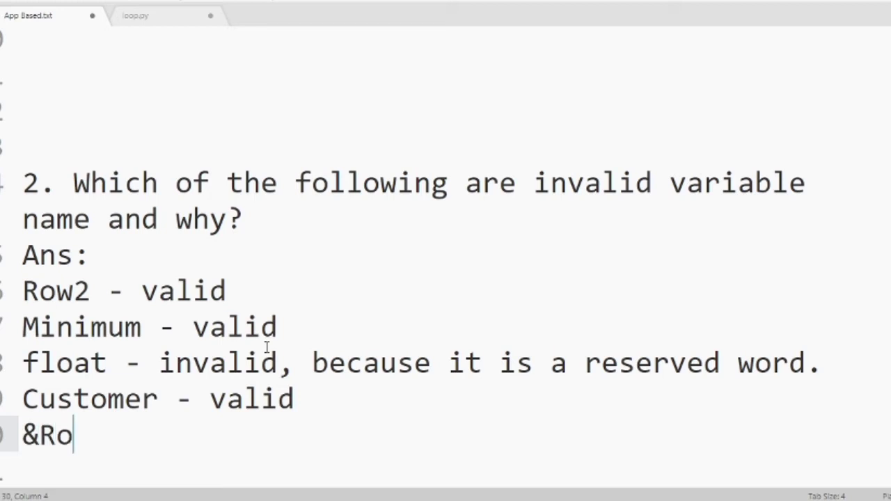
{"action": "type", "text": "llno -"}
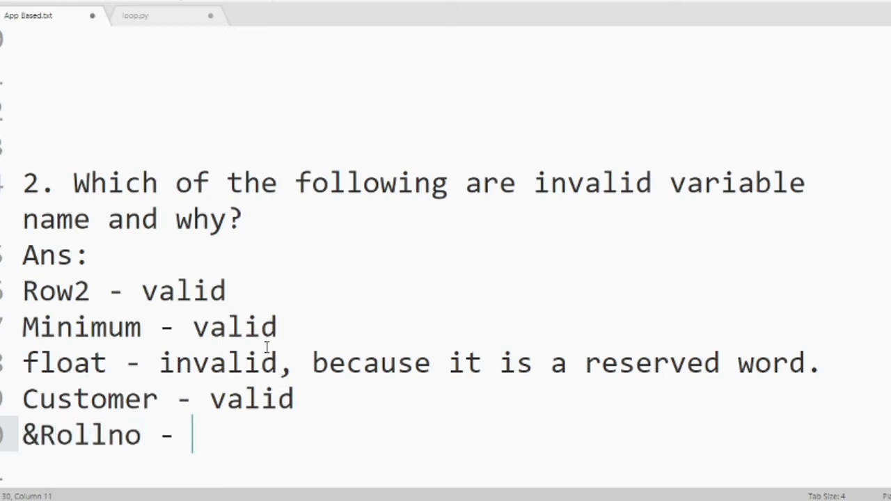
{"action": "type", "text": "inval"}
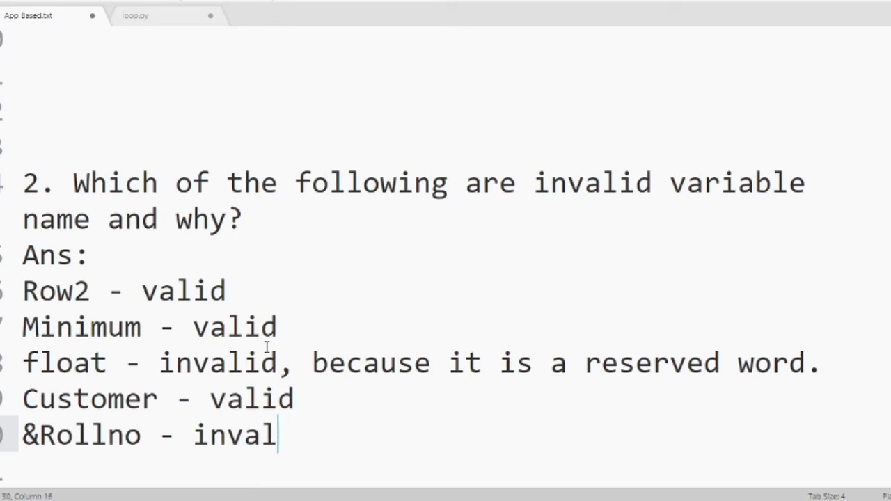
{"action": "type", "text": "id ,"}
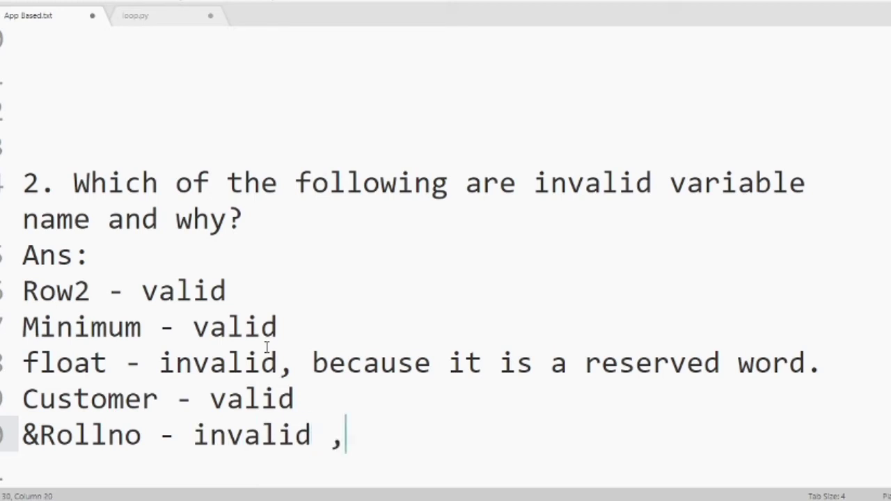
Explain &Rollno is invalid because it started with a symbol
{"action": "type", "text": "because"}
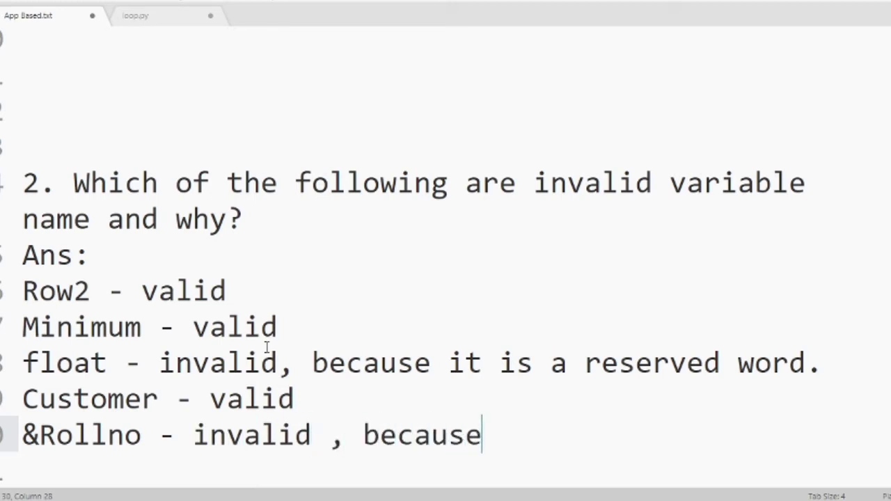
{"action": "type", "text": "it st"}
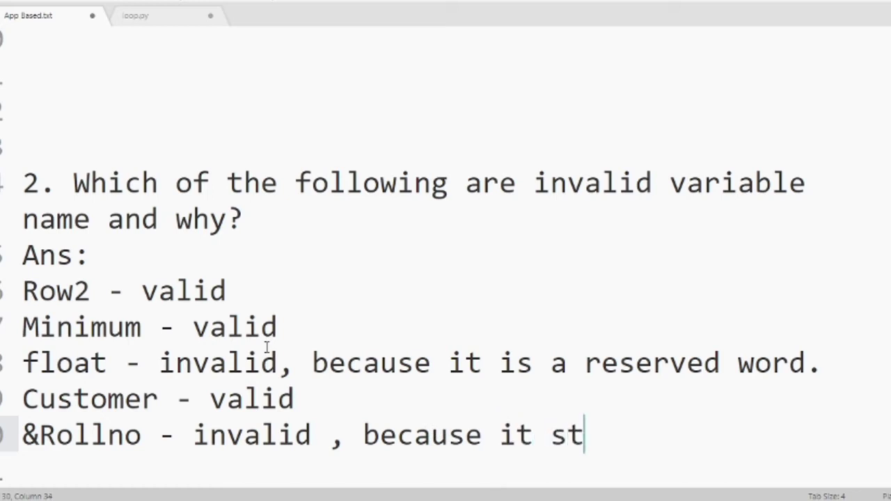
{"action": "type", "text": "arted w"}
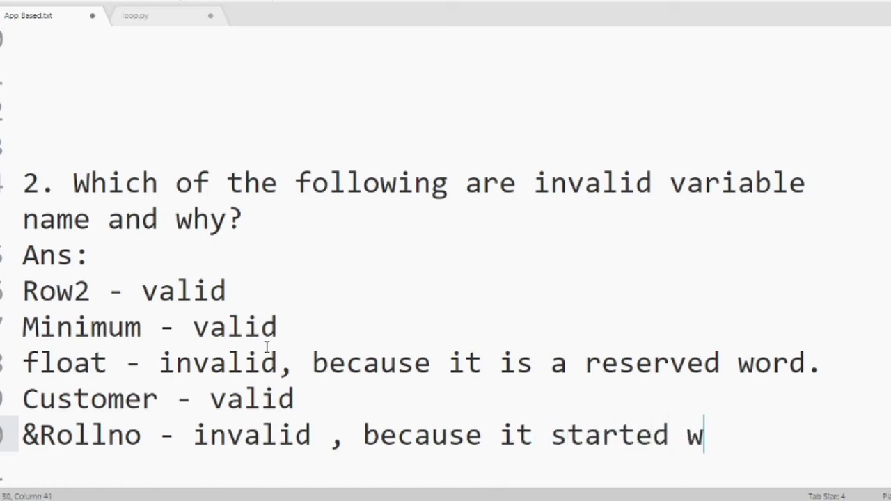
{"action": "type", "text": "ith sym"}
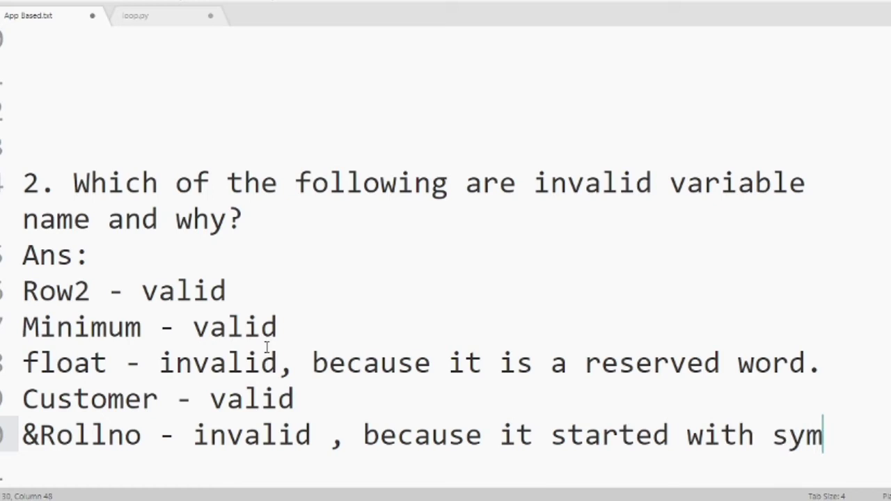
{"action": "type", "text": "bol"}
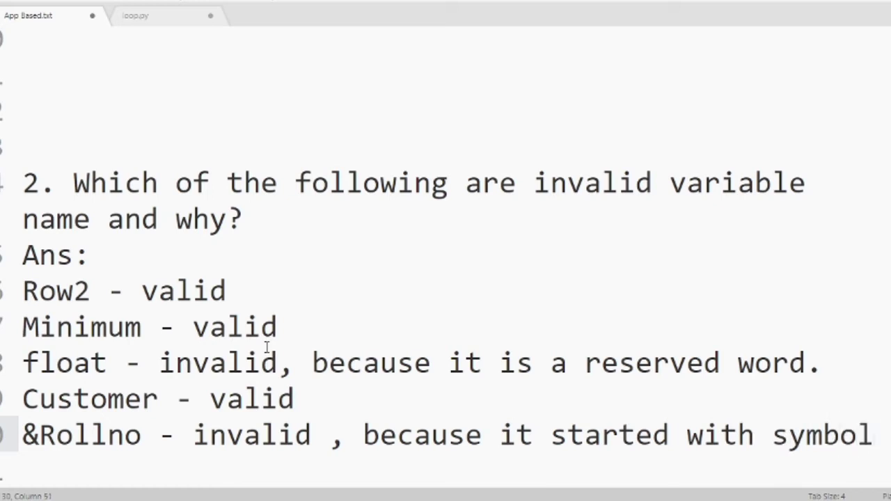
{"action": "type", "text": "."}
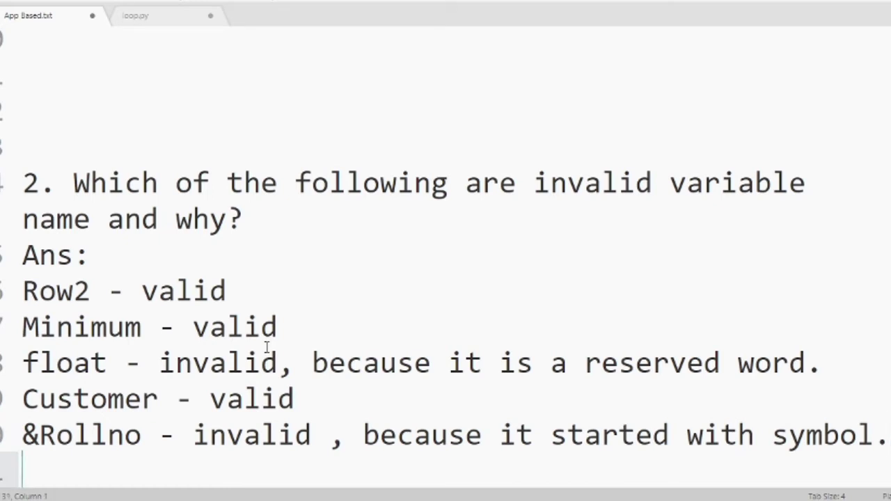
Add the line 'First_name - valid'
{"action": "type", "text": "Fi"}
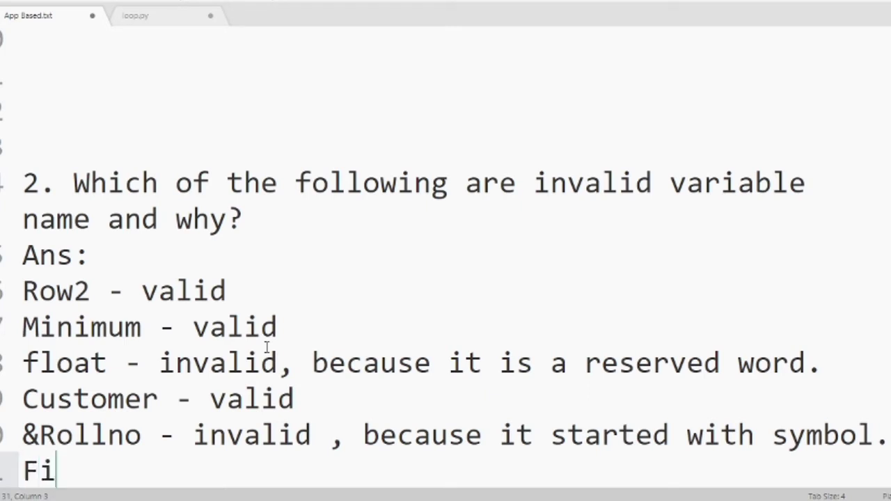
{"action": "type", "text": "rst_n"}
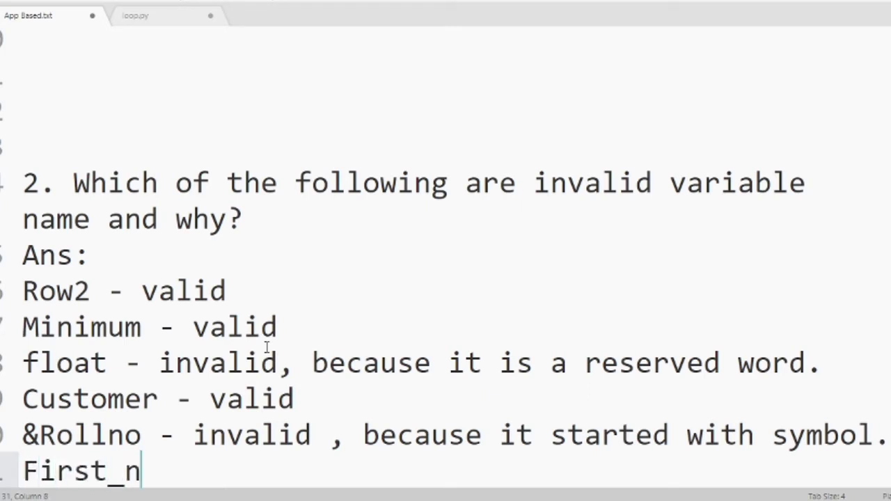
{"action": "type", "text": "ame"}
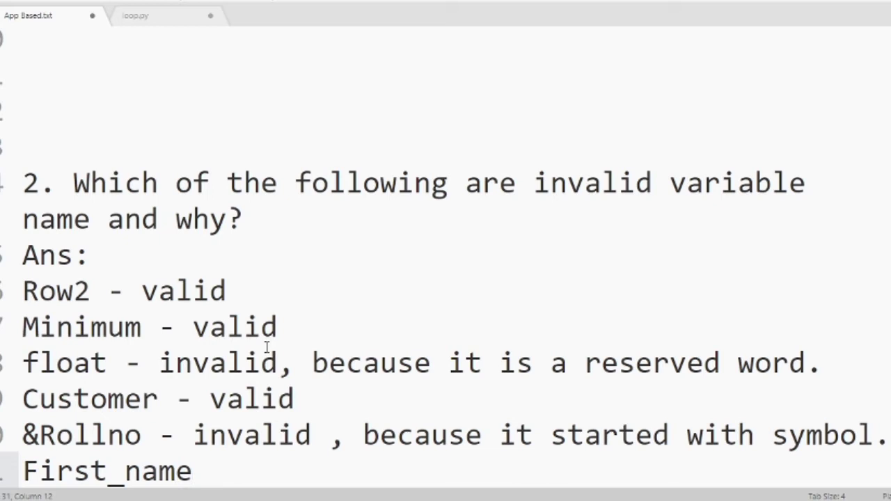
{"action": "type", "text": "- val"}
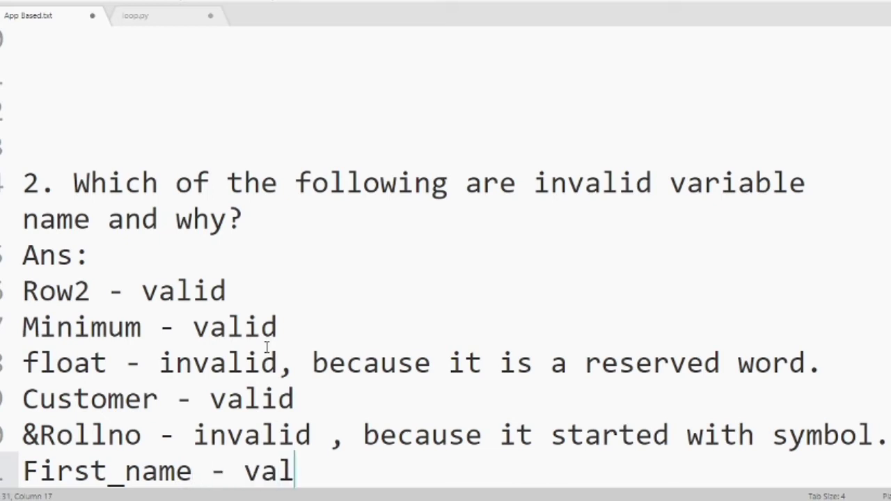
{"action": "type", "text": "id"}
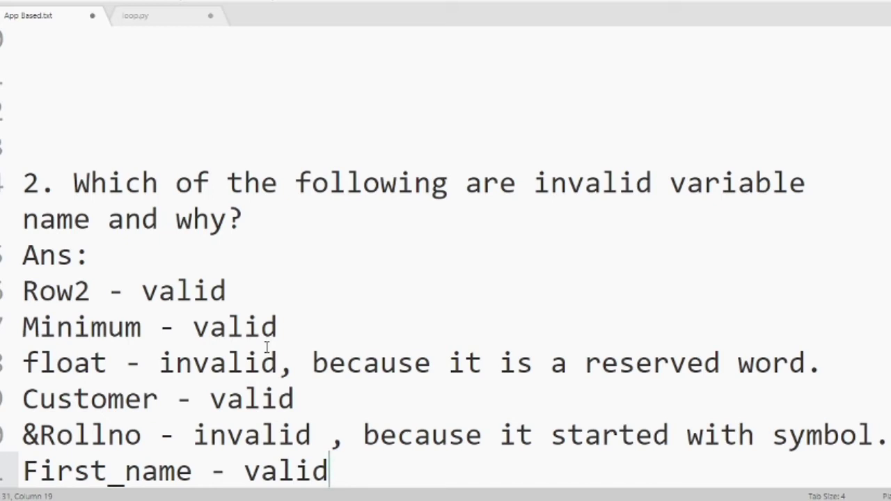
{"action": "key", "text": "Return"}
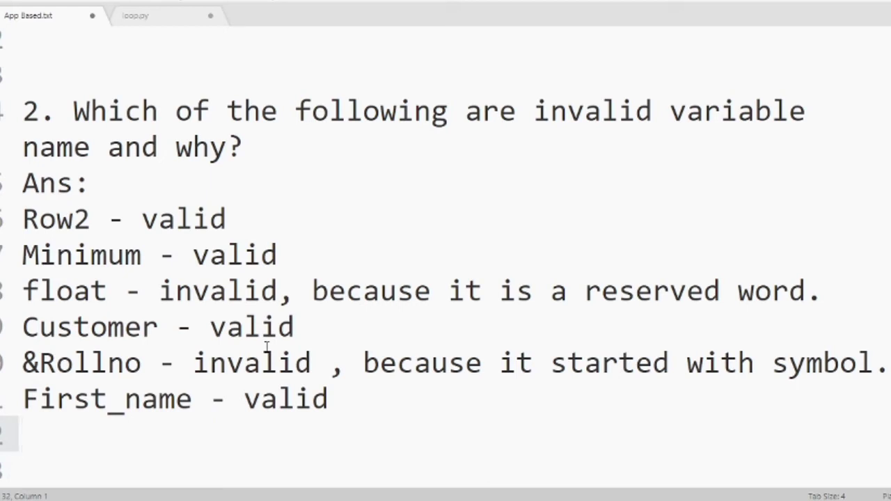
Add 'A$ - invalid, because it contain symbol.' to finish question 2
{"action": "type", "text": "A"}
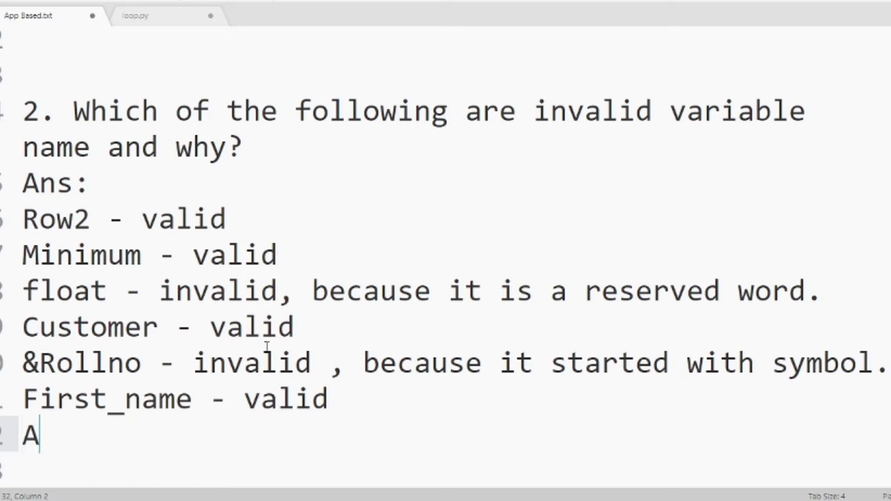
{"action": "type", "text": "$"}
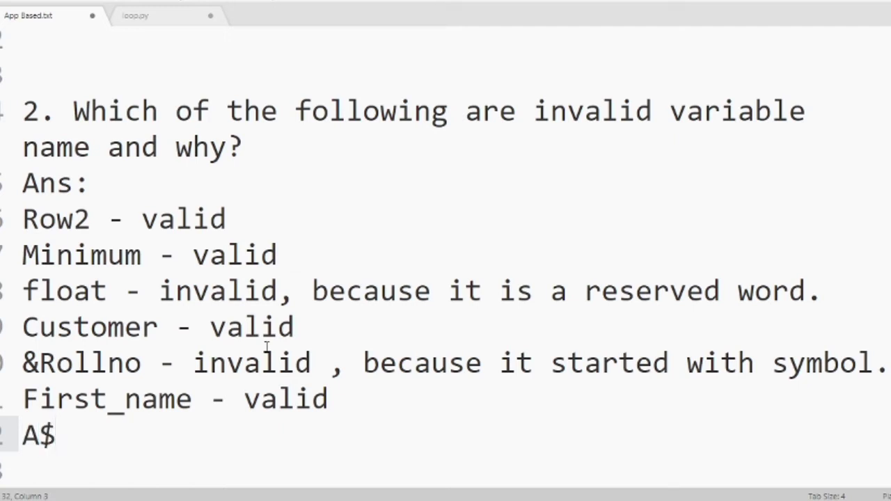
{"action": "type", "text": "-"}
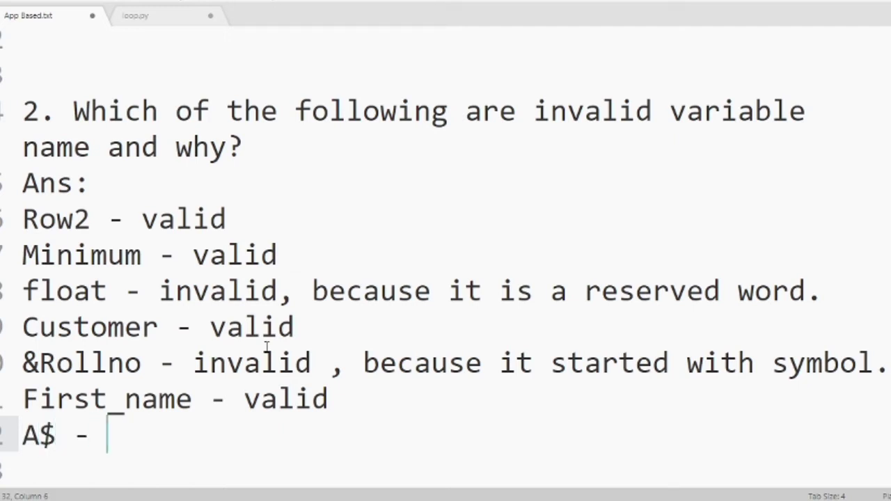
{"action": "type", "text": "inval"}
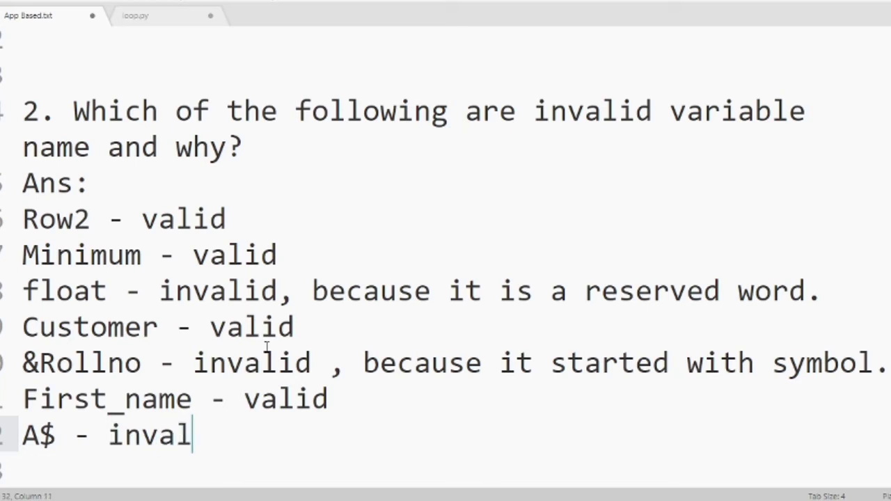
{"action": "type", "text": "id, be"}
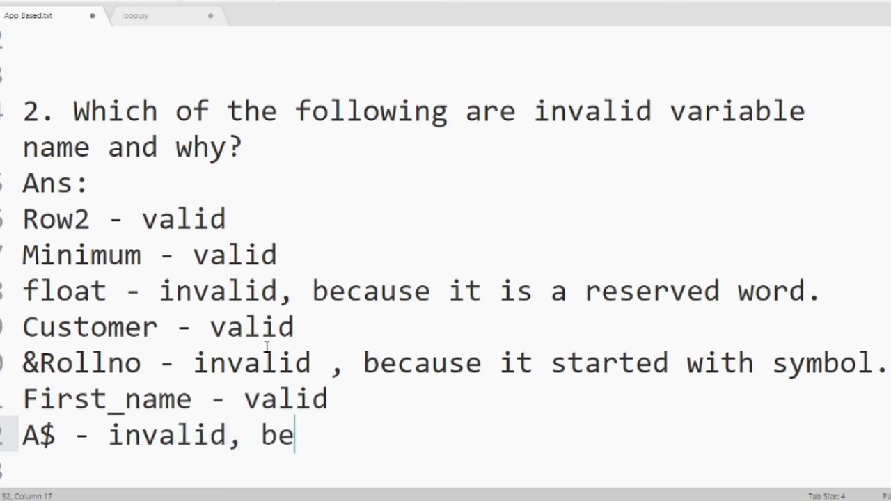
{"action": "type", "text": "cause"}
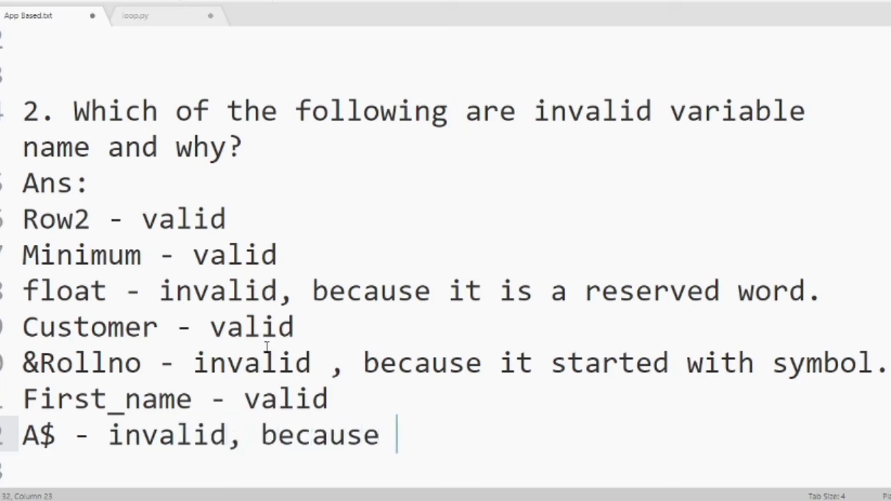
{"action": "type", "text": "it con"}
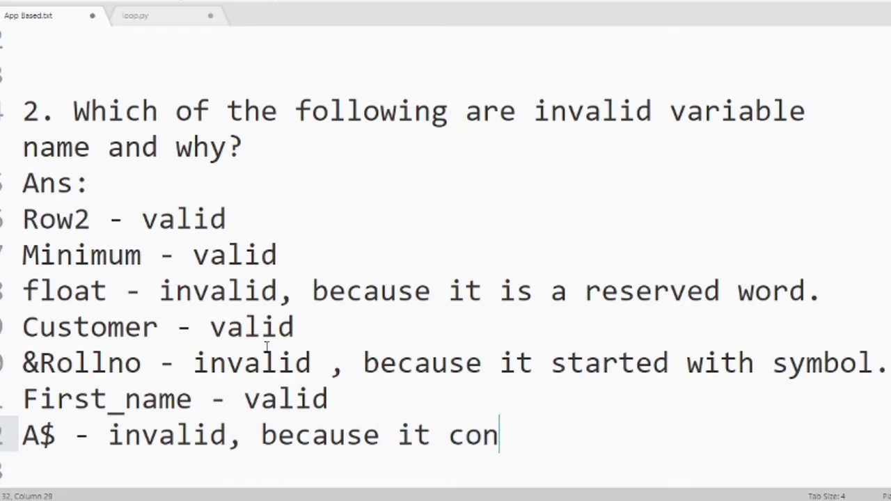
{"action": "type", "text": "tain"}
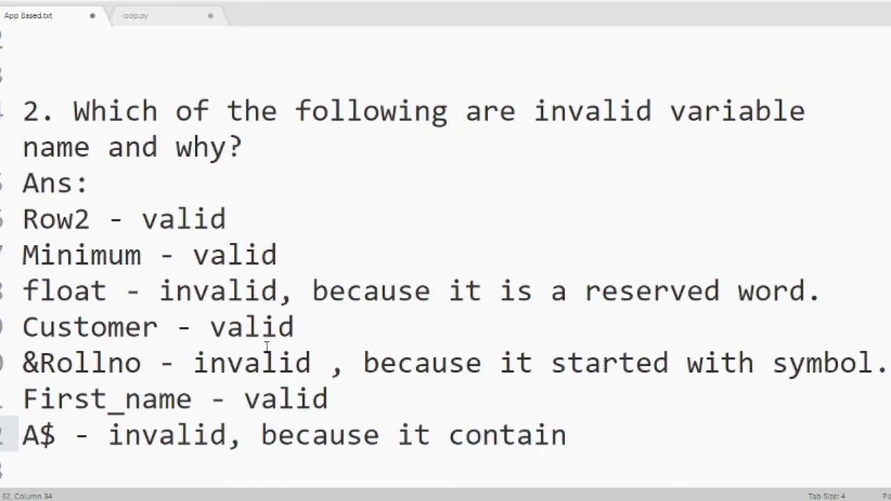
{"action": "type", "text": "symbol"}
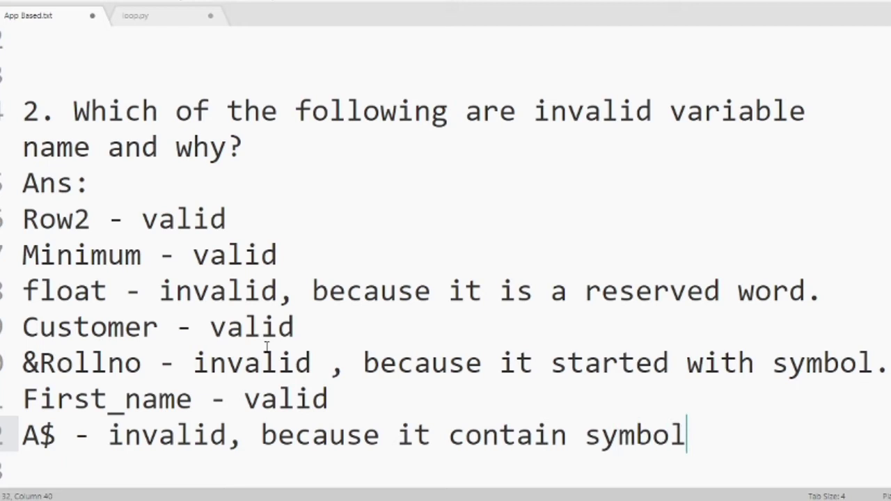
{"action": "type", "text": "."}
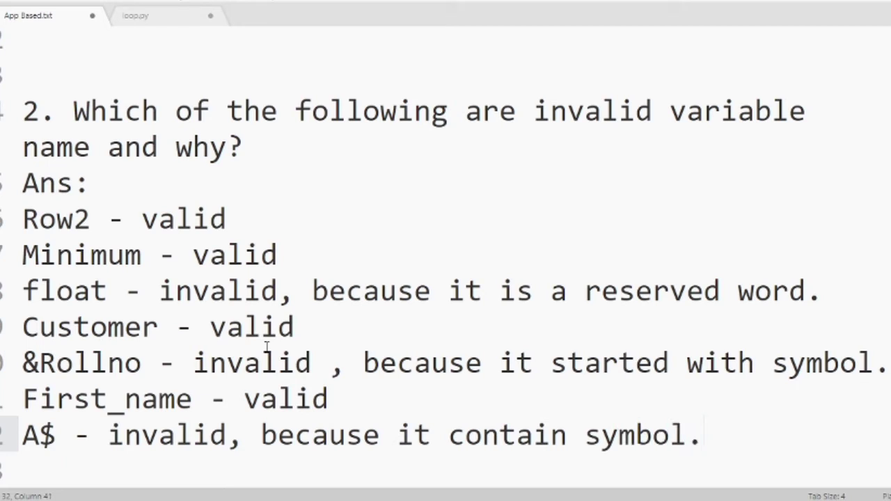
{"action": "left_click", "coordinate": [704, 434]}
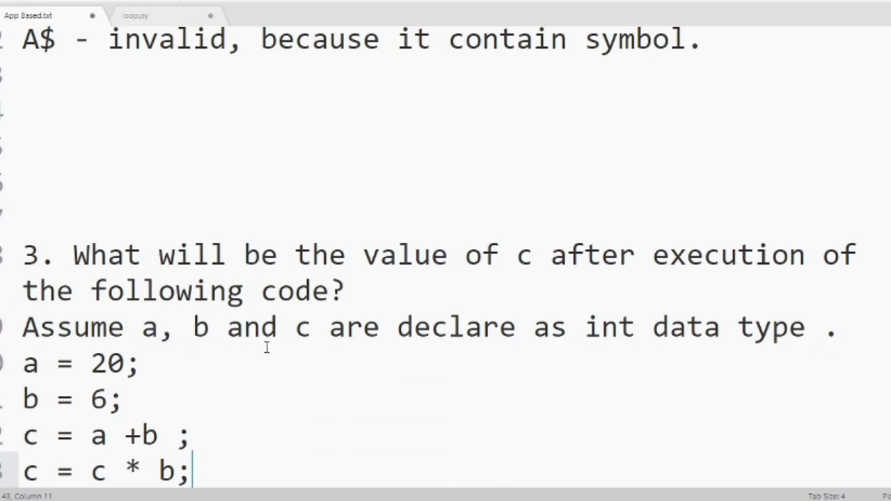
{"action": "scroll", "scroll_direction": "down", "scroll_amount": 3}
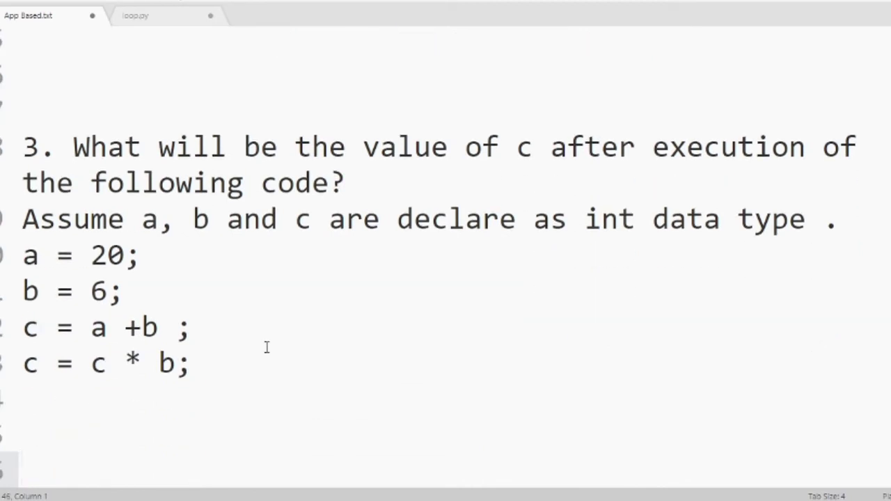
{"action": "mouse_move", "coordinate": [50, 237]}
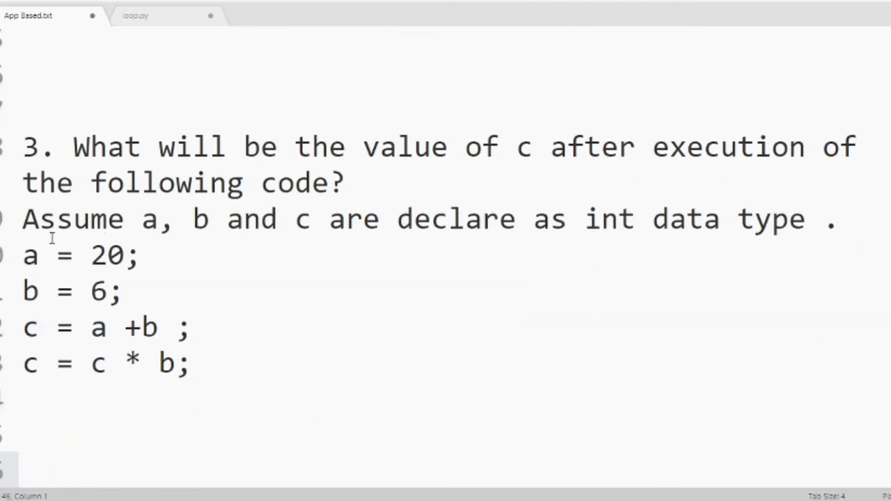
{"action": "mouse_move", "coordinate": [424, 234]}
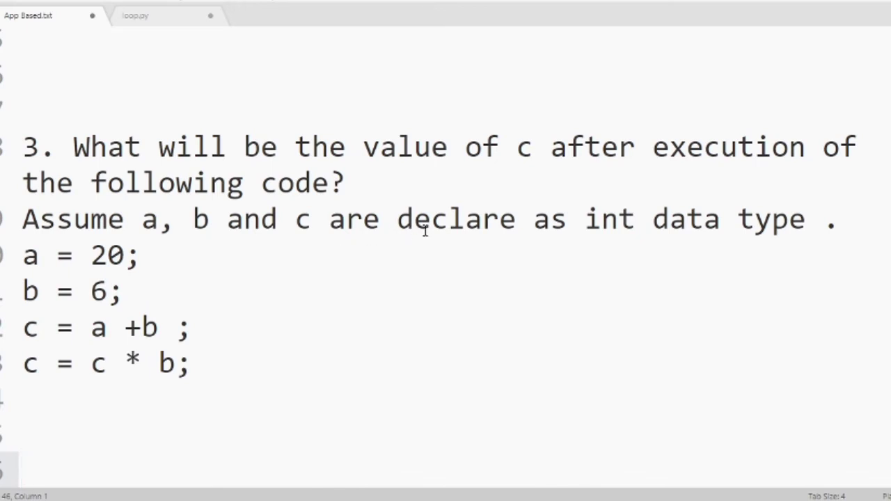
{"action": "mouse_move", "coordinate": [615, 231]}
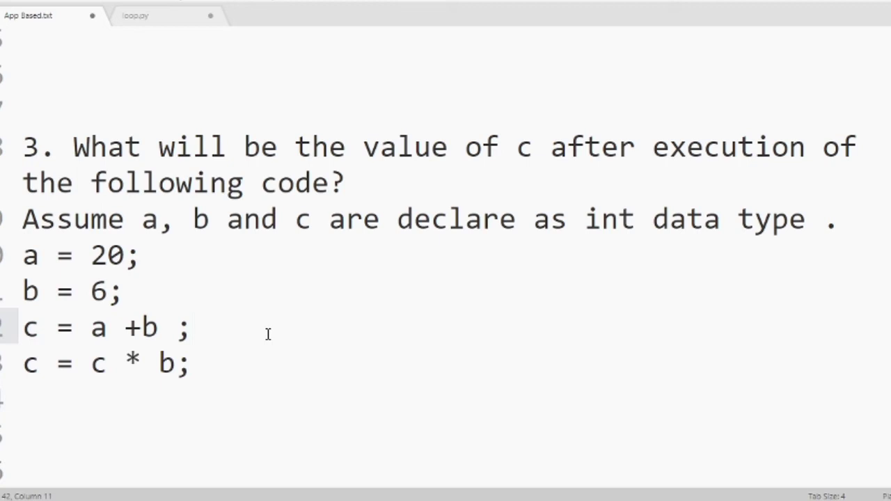
Trace the first step of question 3 as 'c = 20+6=26'
{"action": "type", "text": "c"}
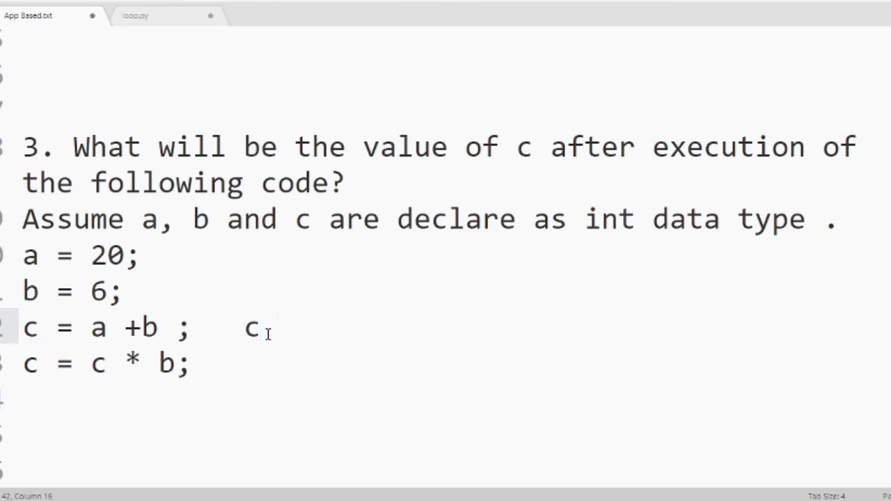
{"action": "type", "text": "= 20"}
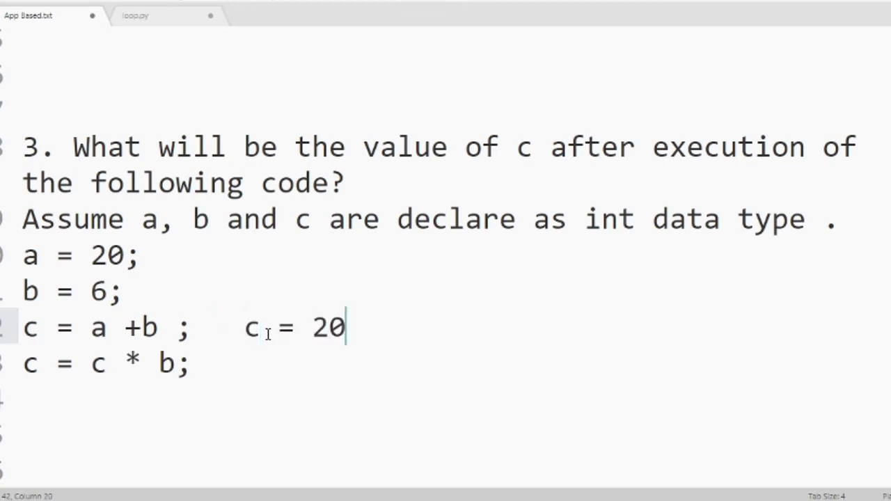
{"action": "type", "text": "+"}
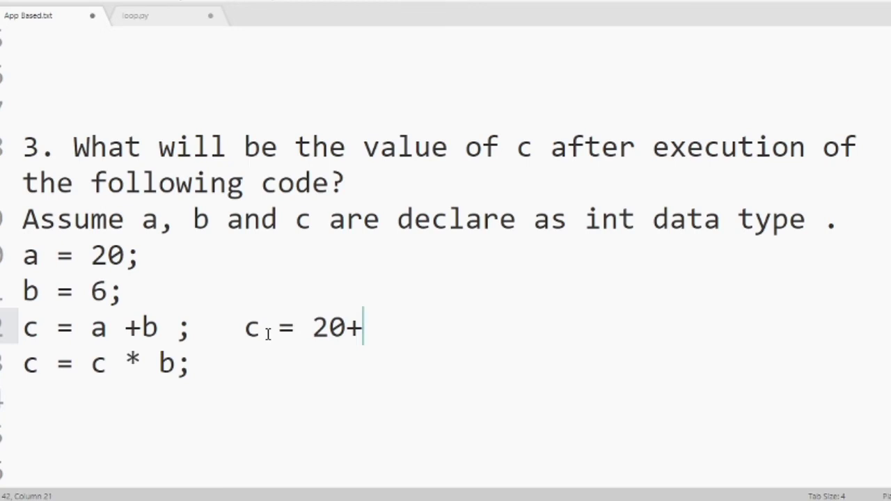
{"action": "type", "text": "6=26"}
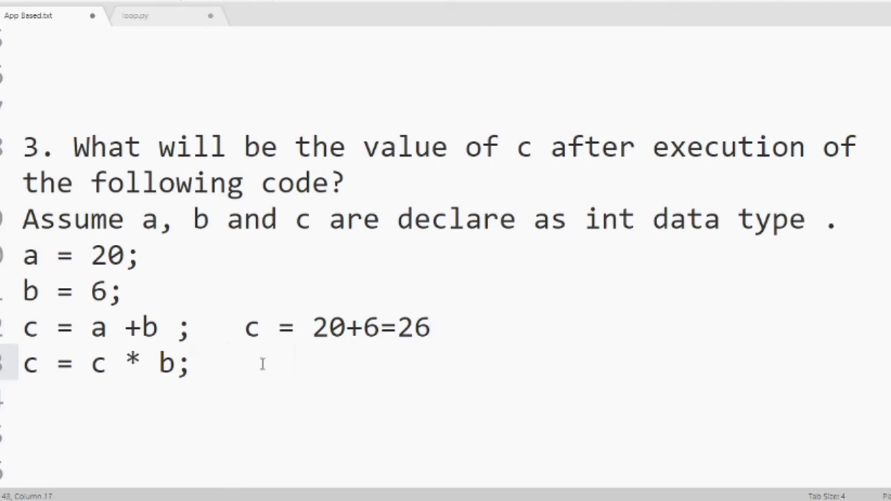
Trace the second step as 'c = 26 * 6 = 156'
{"action": "type", "text": "c"}
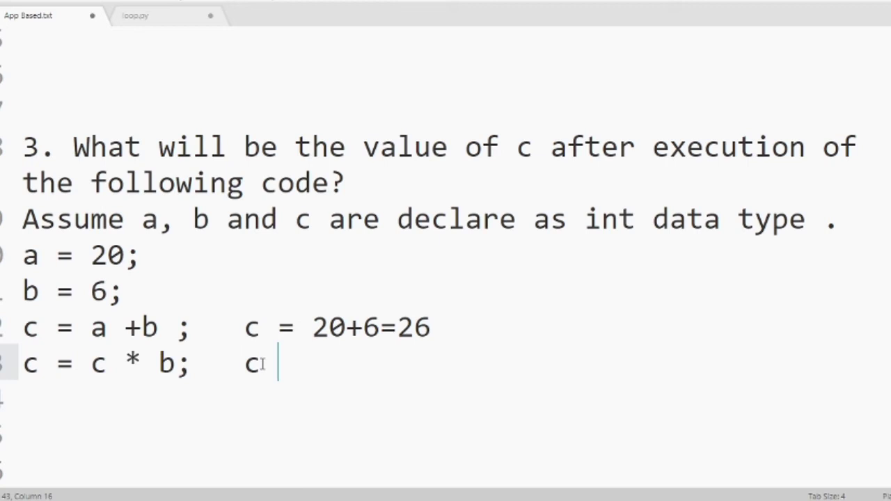
{"action": "type", "text": "="}
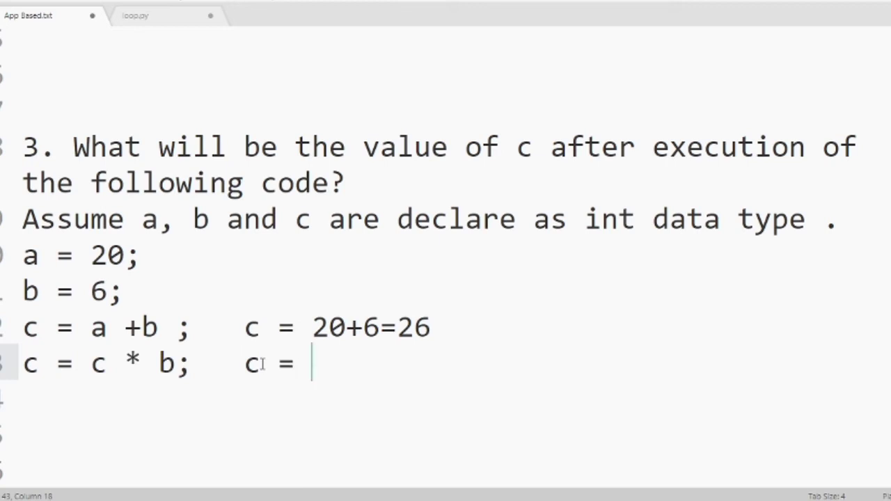
{"action": "type", "text": "26"}
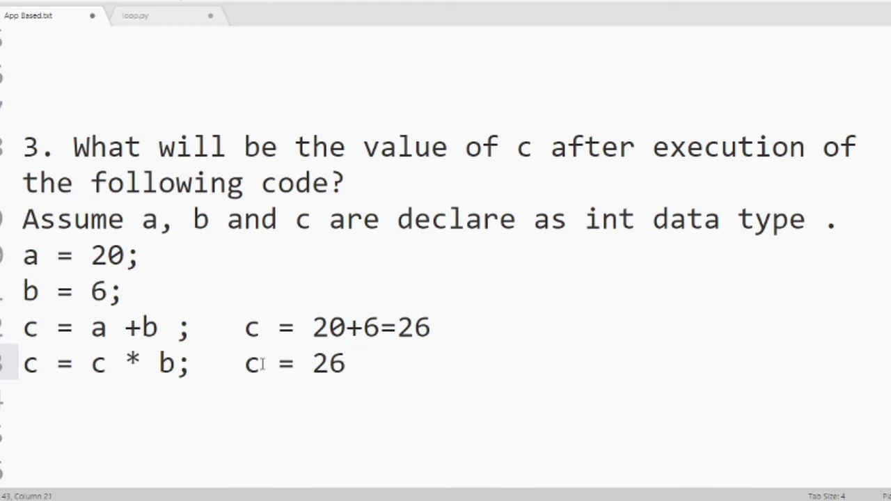
{"action": "type", "text": "*"}
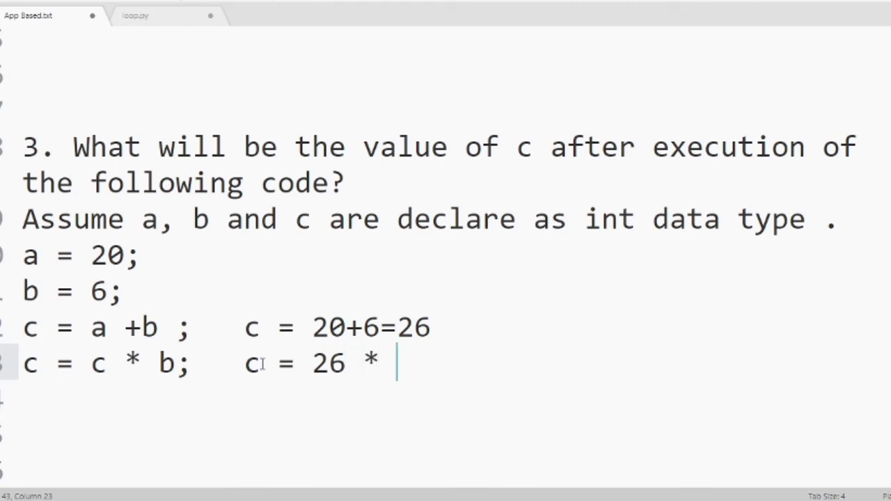
{"action": "type", "text": "6"}
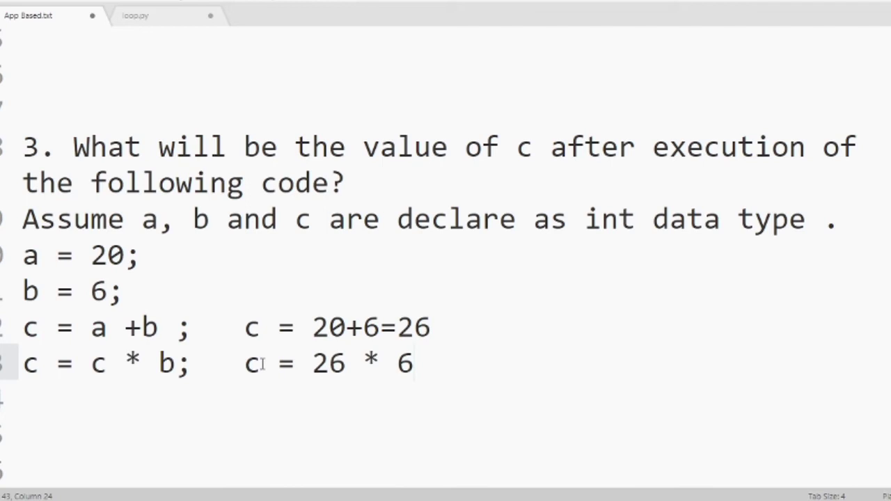
{"action": "left_click", "coordinate": [415, 363]}
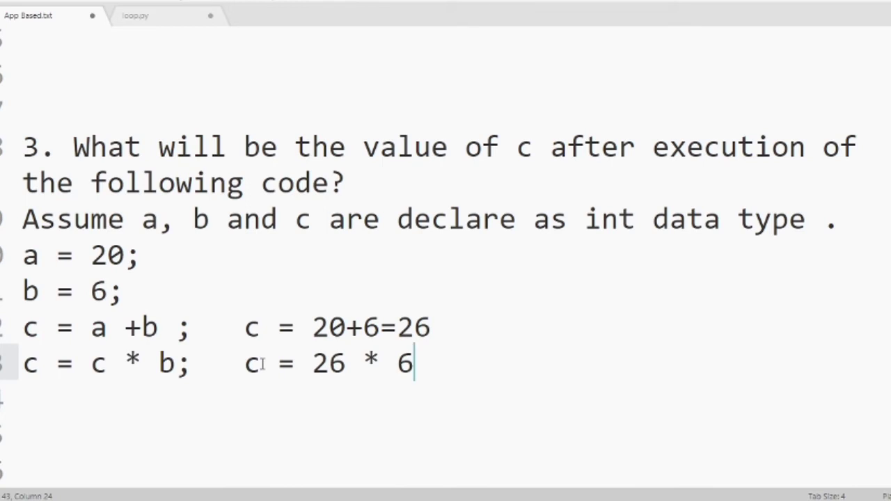
{"action": "type", "text": "= 1"}
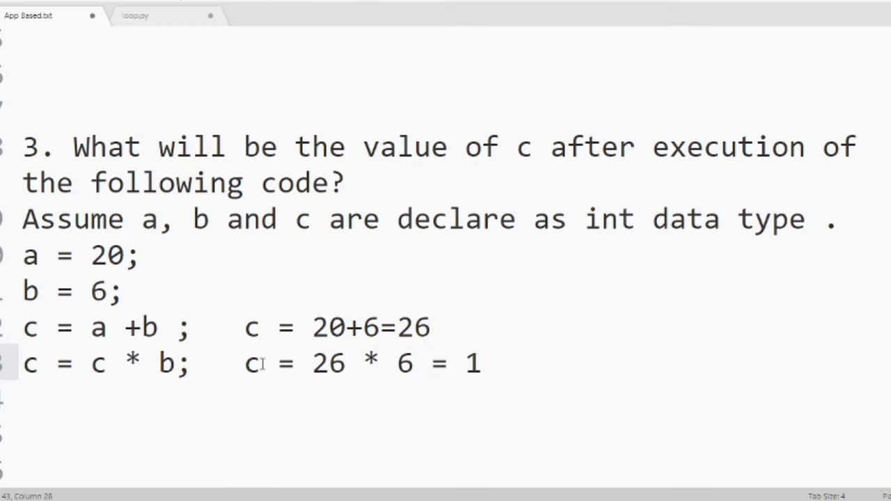
{"action": "type", "text": "56"}
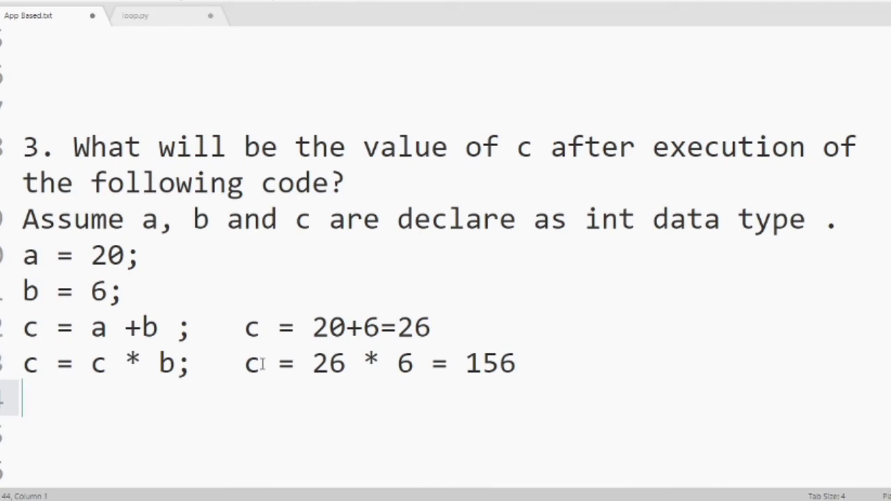
Write 'Ans: The of c after execution of the code is 156.' under question 3
{"action": "type", "text": "An"}
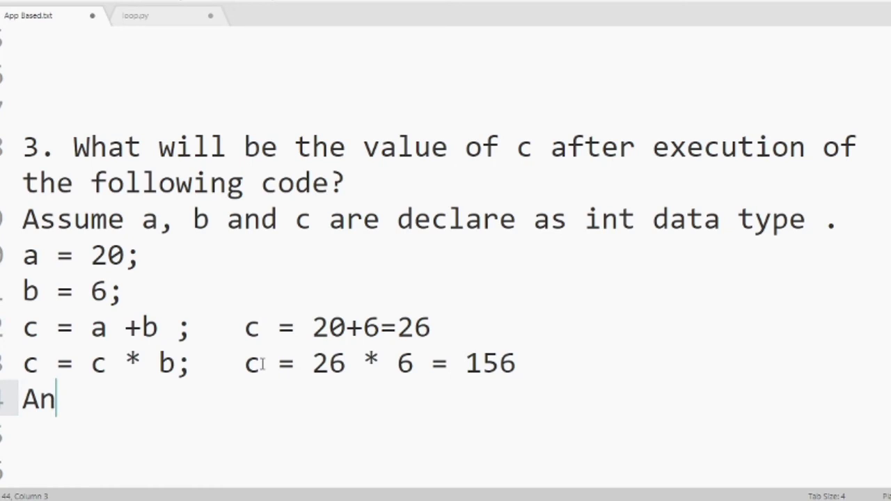
{"action": "type", "text": "s:"}
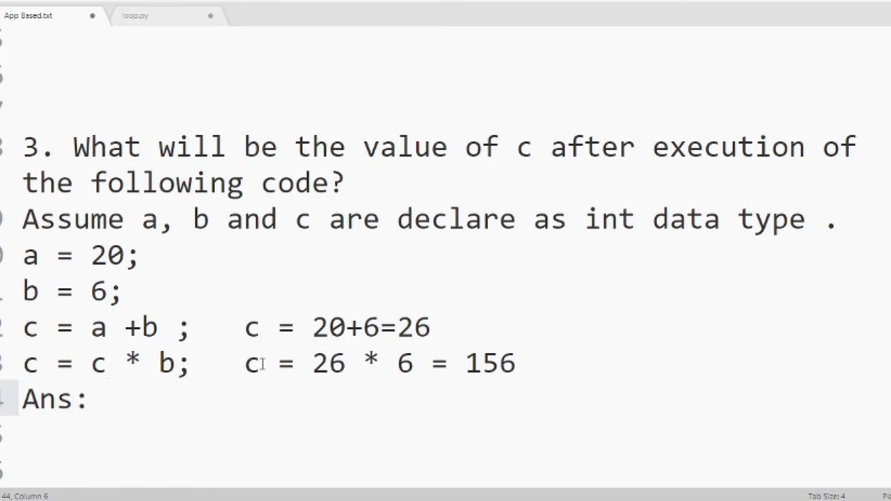
{"action": "type", "text": "The"}
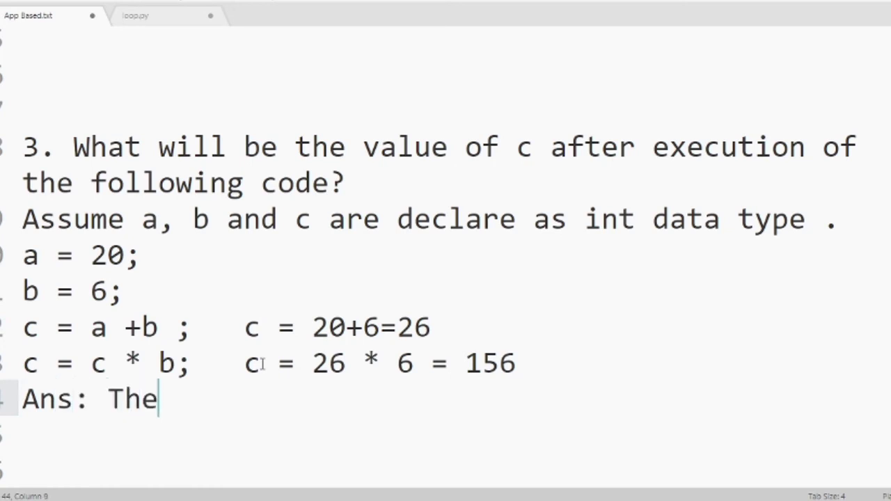
{"action": "type", "text": "of"}
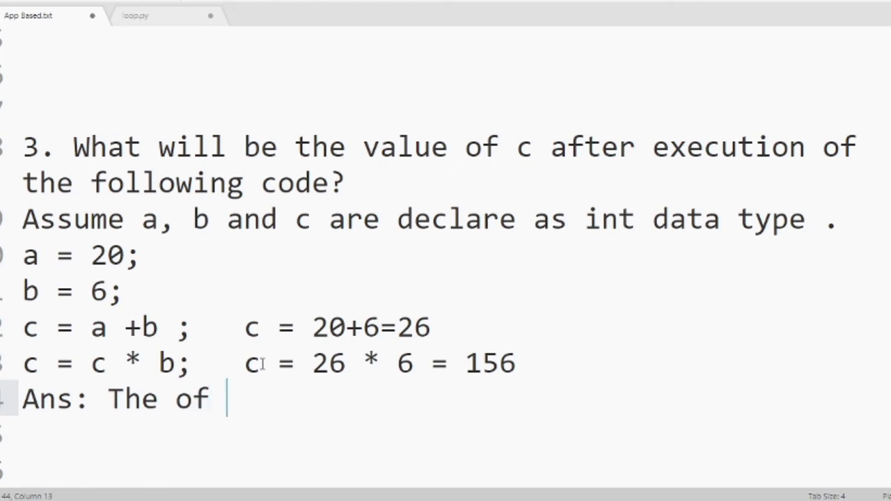
{"action": "type", "text": "c a"}
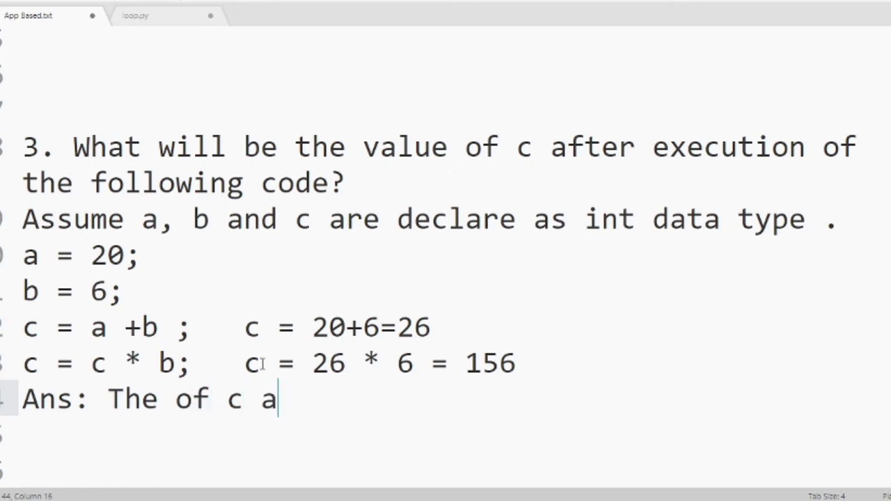
{"action": "type", "text": "fter e"}
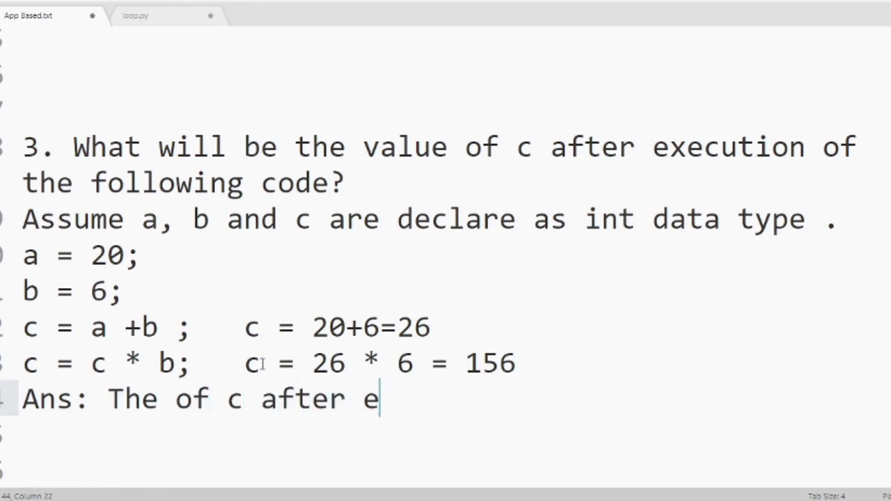
{"action": "type", "text": "xec"}
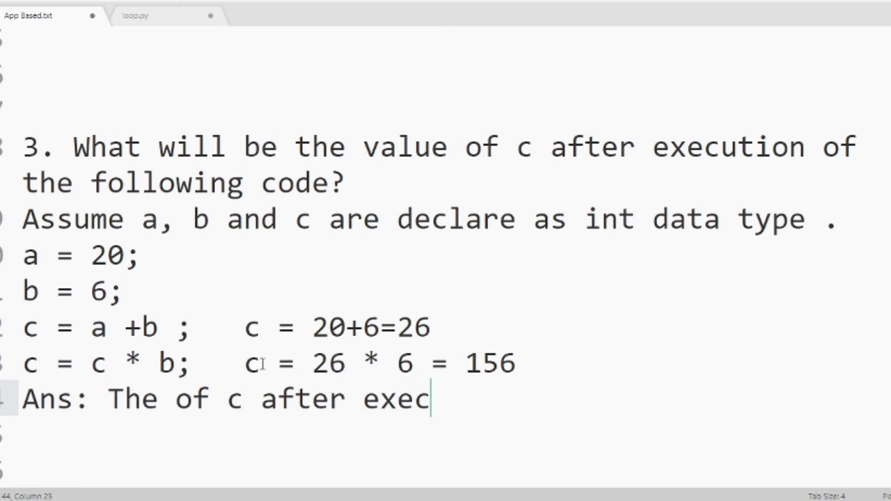
{"action": "type", "text": "ut"}
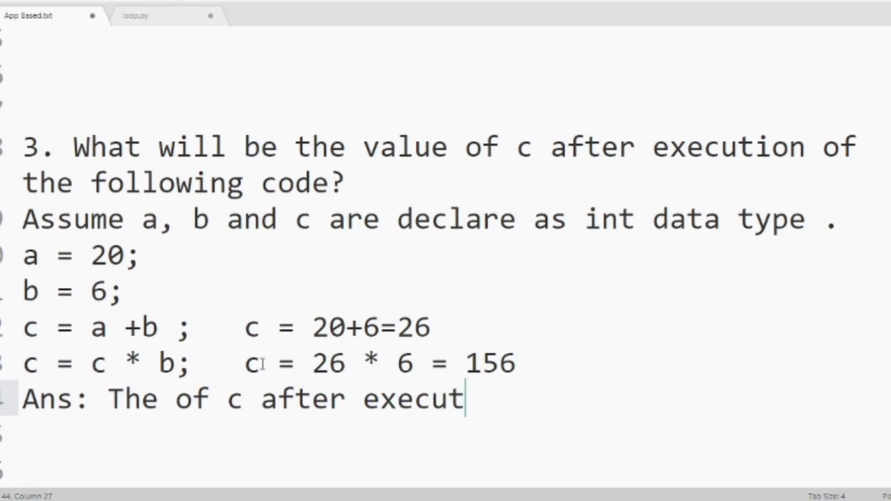
{"action": "type", "text": "ion"}
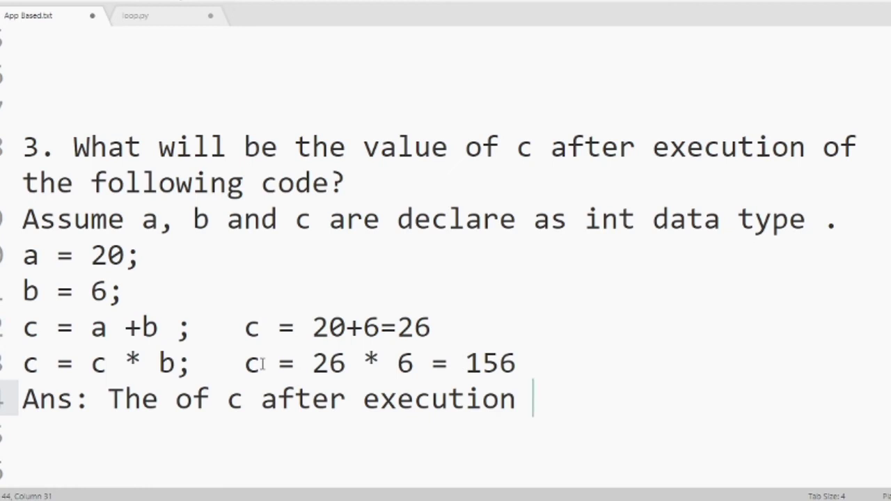
{"action": "type", "text": "of the f"}
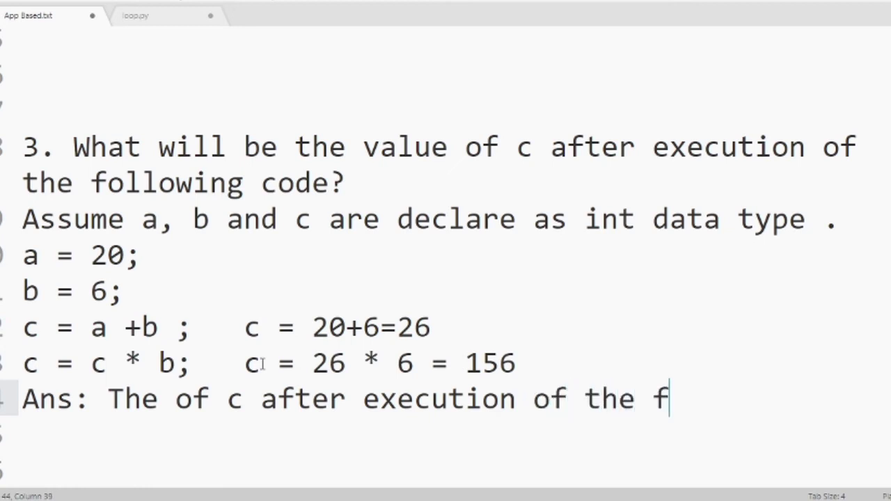
{"action": "type", "text": "oll"}
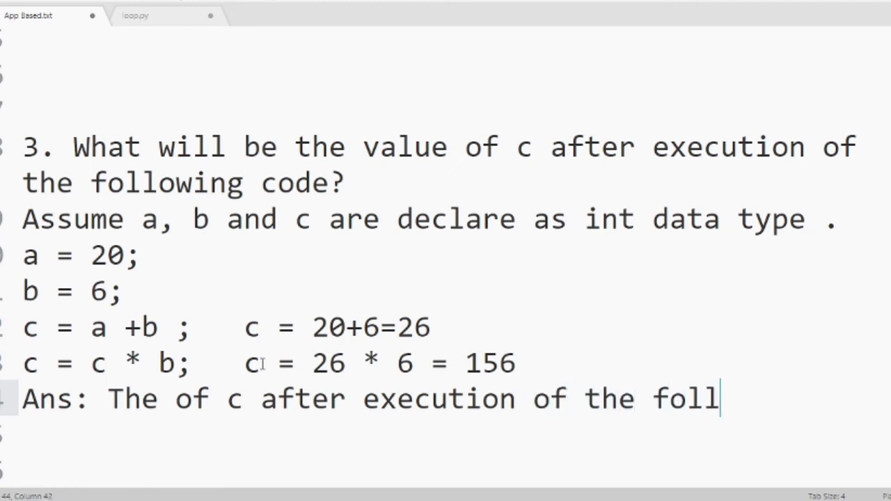
{"action": "key", "text": "backspace"}
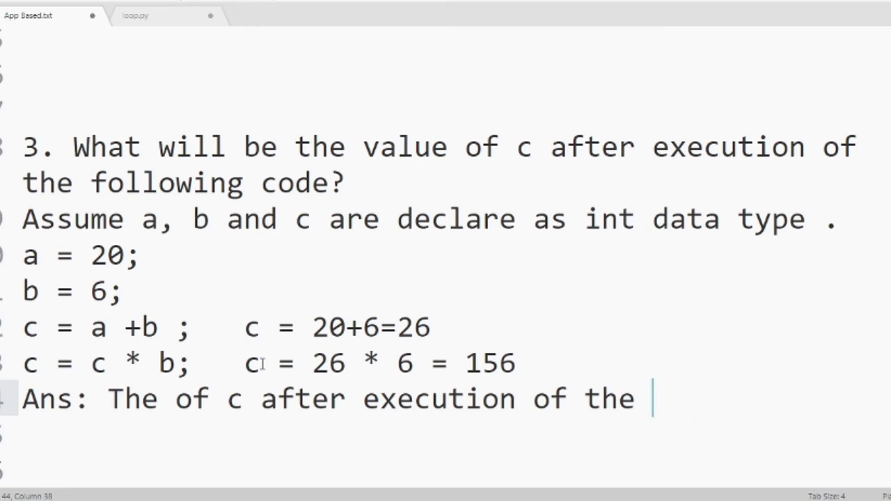
{"action": "type", "text": "code i"}
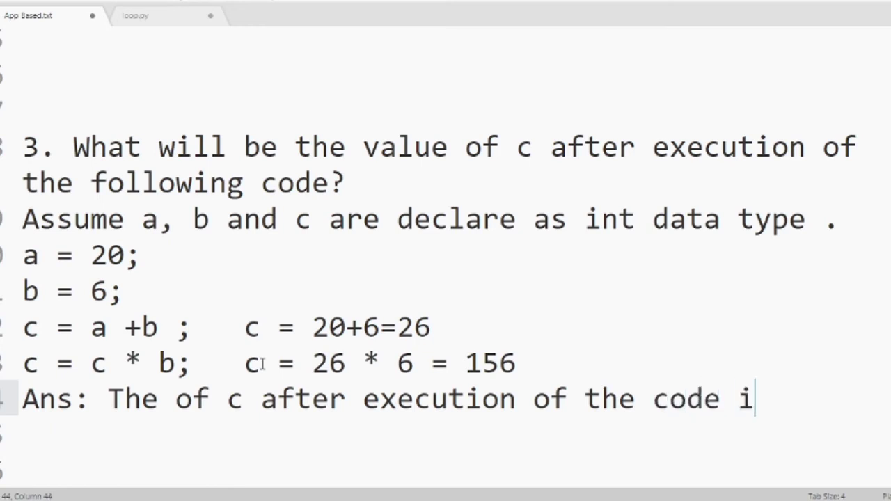
{"action": "type", "text": "s 1"}
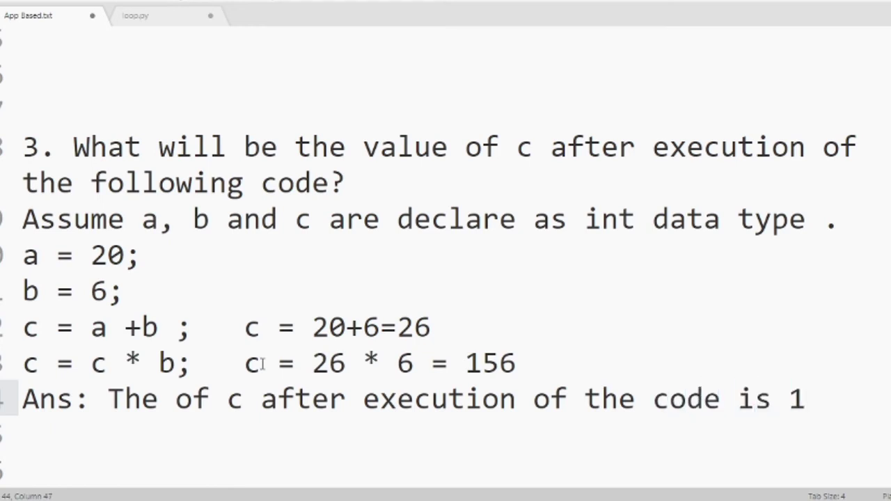
{"action": "type", "text": "56."}
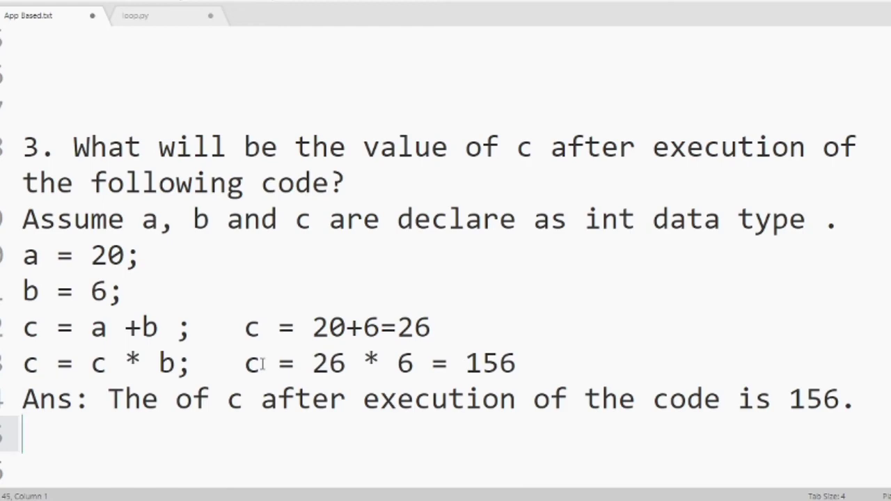
Scroll to question 4 and start its 'Ans' line
{"action": "scroll", "scroll_direction": "down", "scroll_amount": 3}
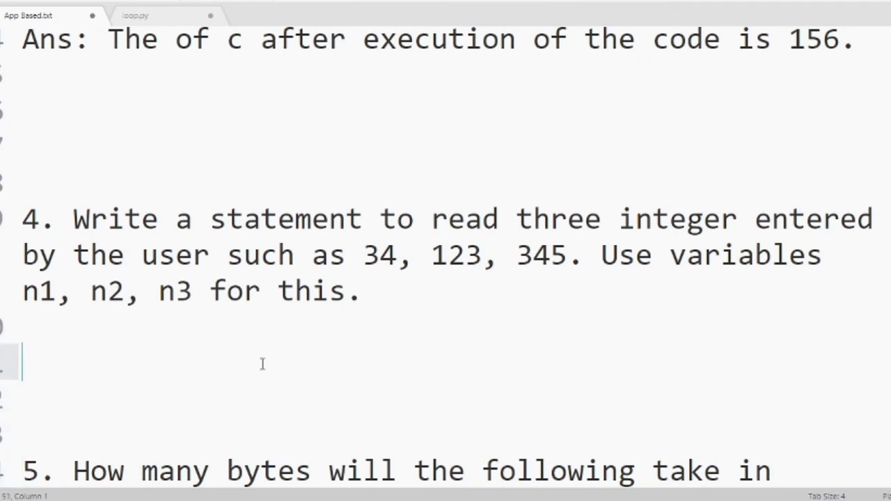
{"action": "scroll", "scroll_direction": "down", "scroll_amount": 3}
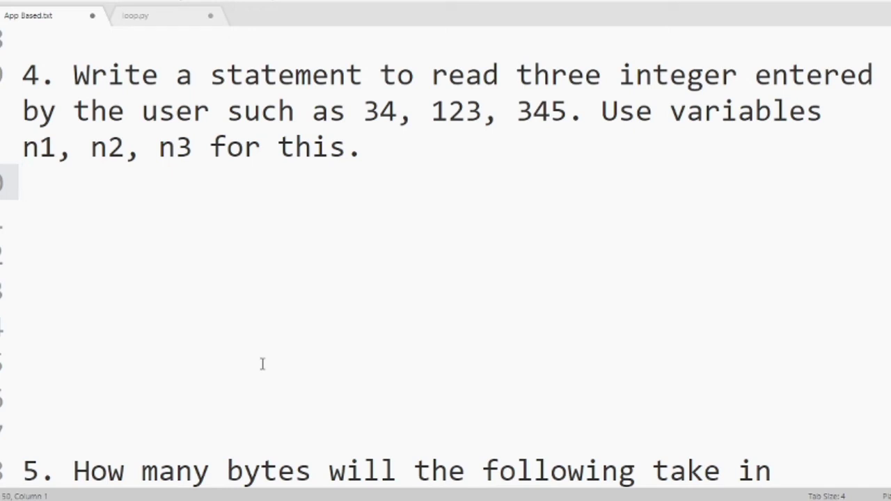
{"action": "type", "text": "Ans:"}
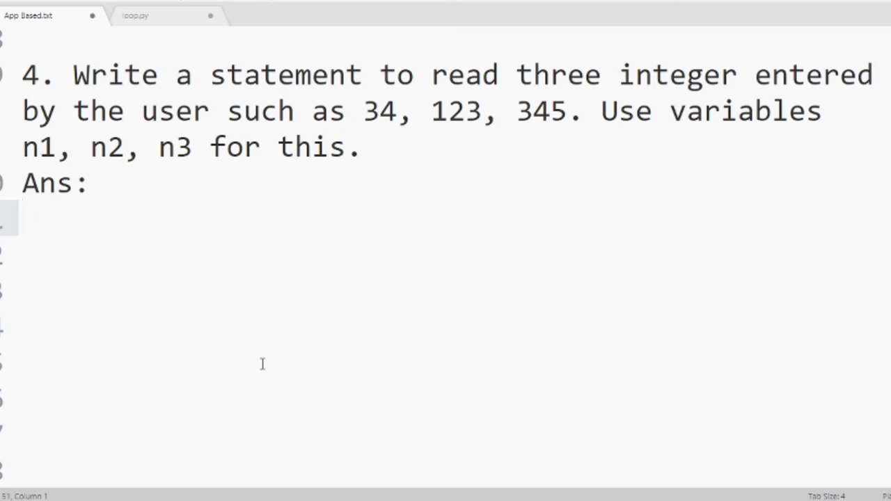
Write scanf( with the format string "%d %d %" for question 4's answer
{"action": "type", "text": "s"}
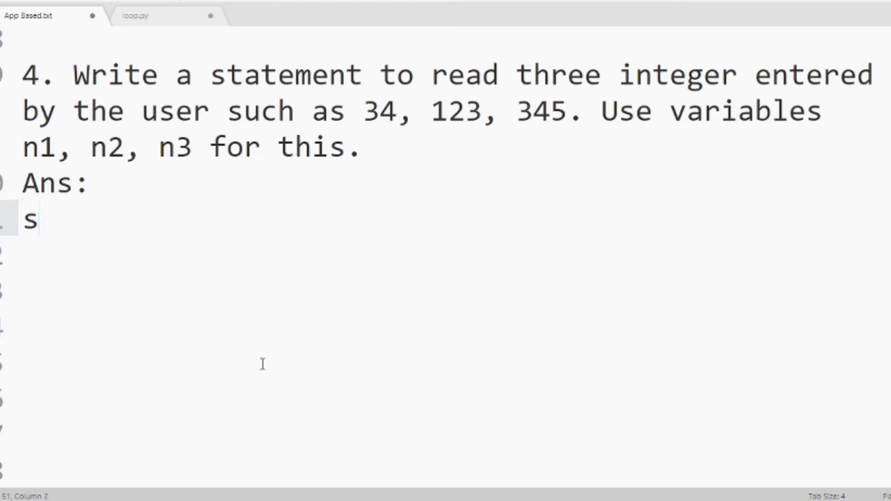
{"action": "type", "text": "canf"}
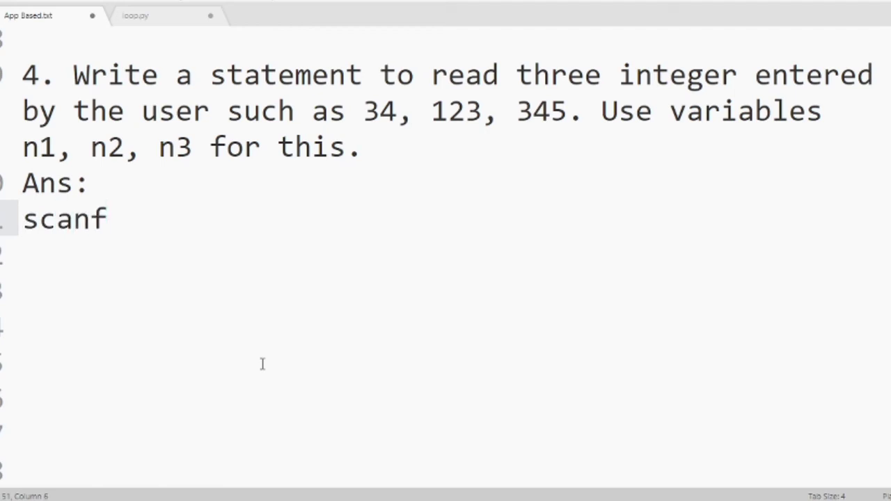
{"action": "type", "text": "()"}
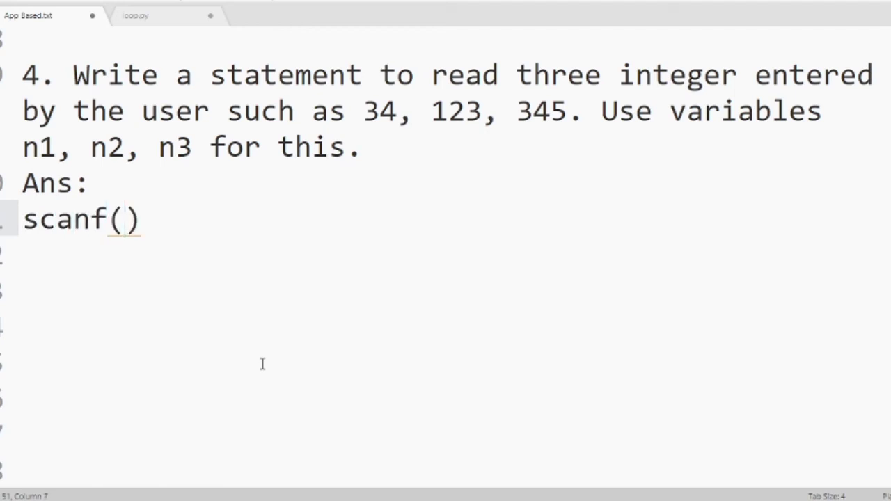
{"action": "type", "text": "\"\""}
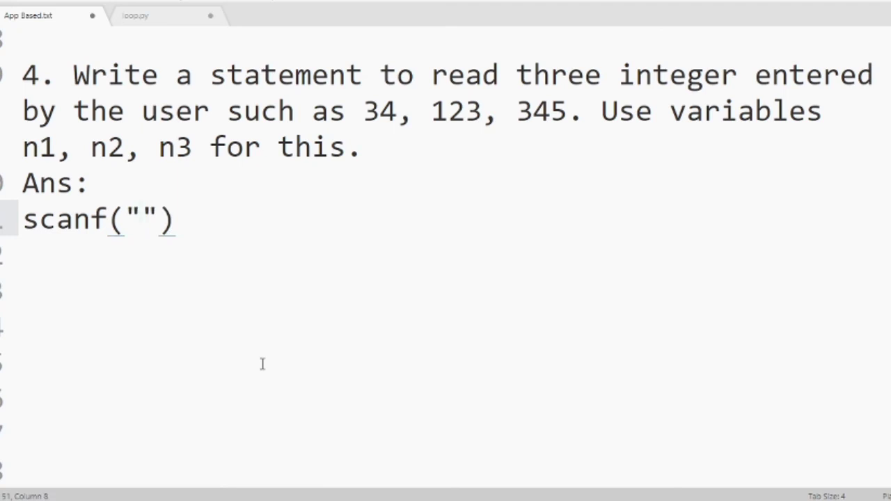
{"action": "left_click", "coordinate": [140, 220]}
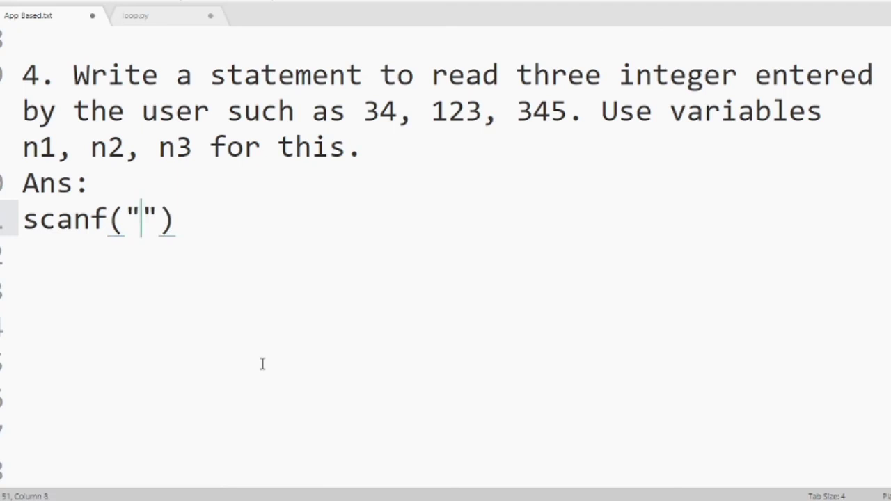
{"action": "type", "text": "%"}
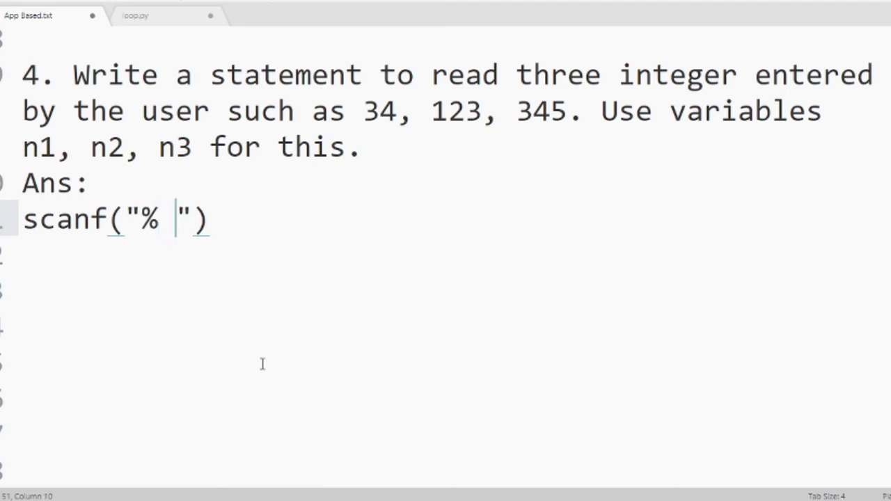
{"action": "type", "text": "d"}
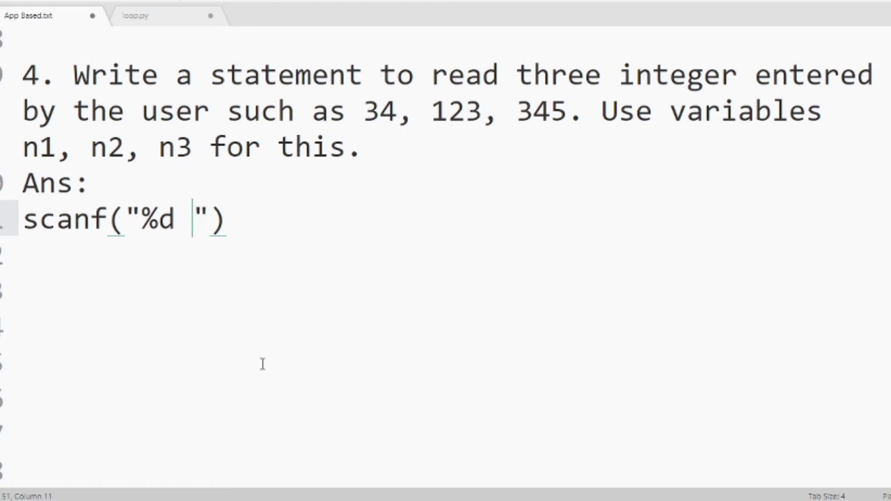
{"action": "type", "text": "%"}
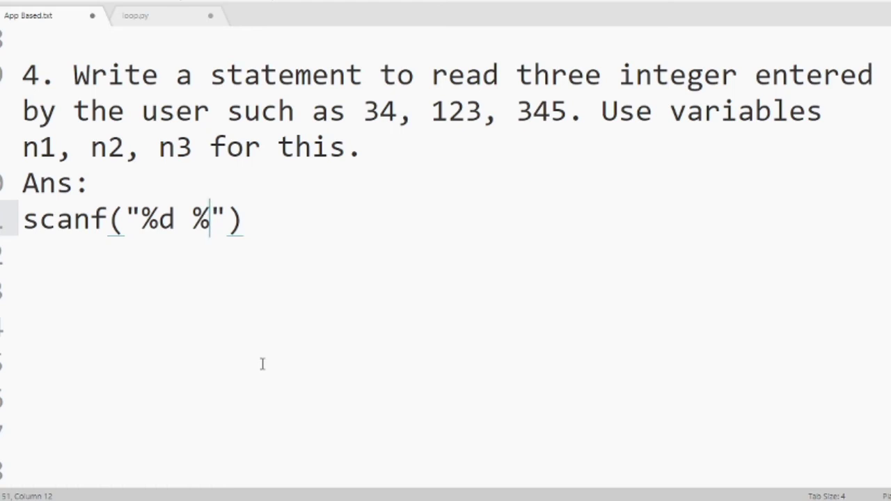
{"action": "type", "text": "d"}
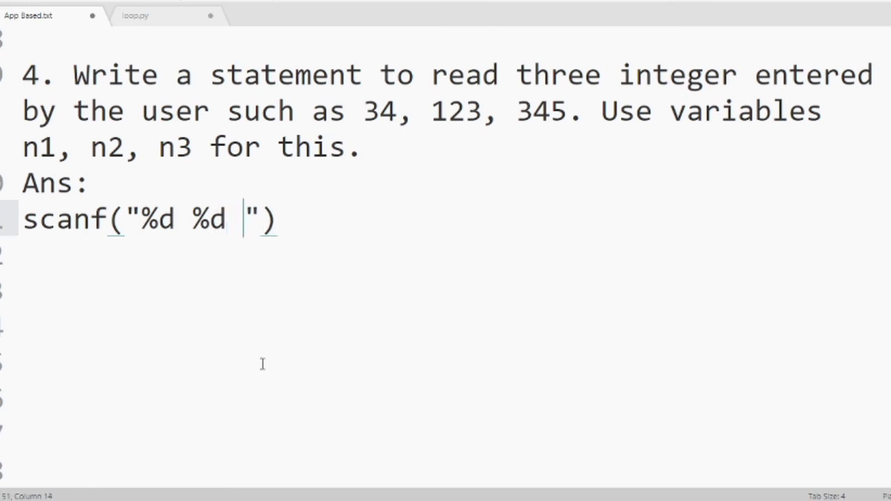
{"action": "type", "text": "%"}
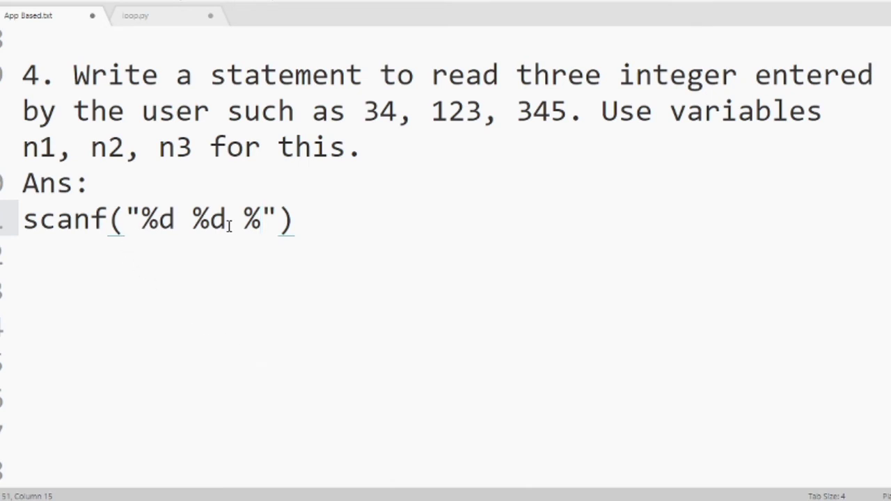
{"action": "mouse_move", "coordinate": [267, 233]}
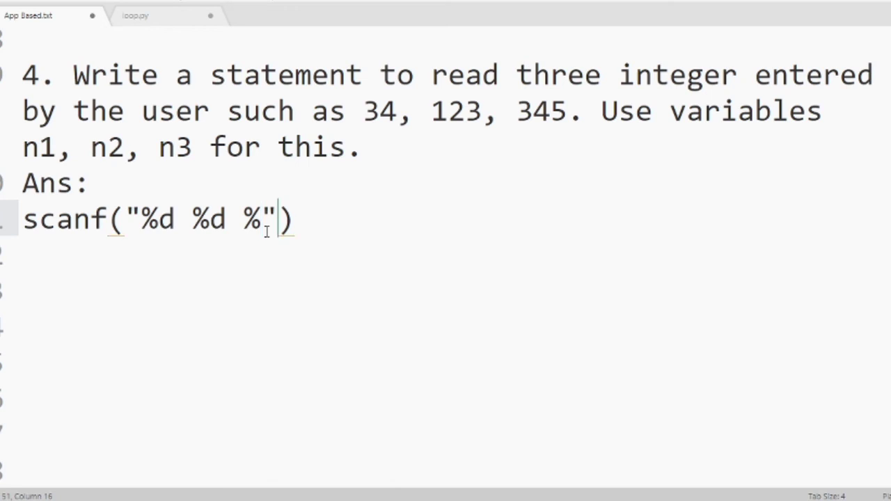
Complete the statement with the arguments &n1, &n2, &n3 and the closing semicolon
{"action": "type", "text": ","}
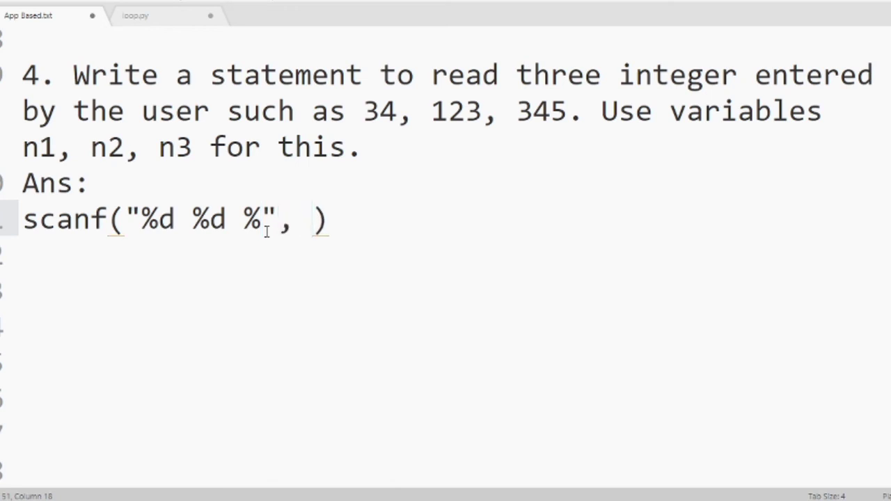
{"action": "type", "text": "&"}
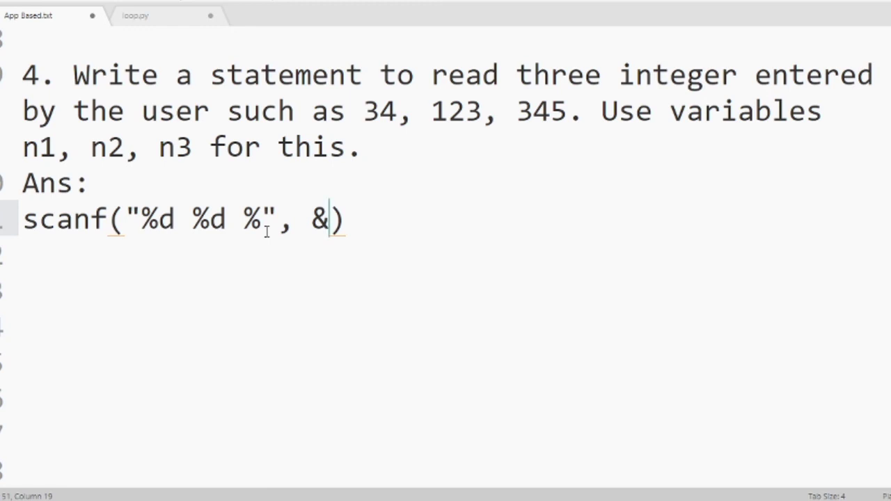
{"action": "type", "text": "n1,"}
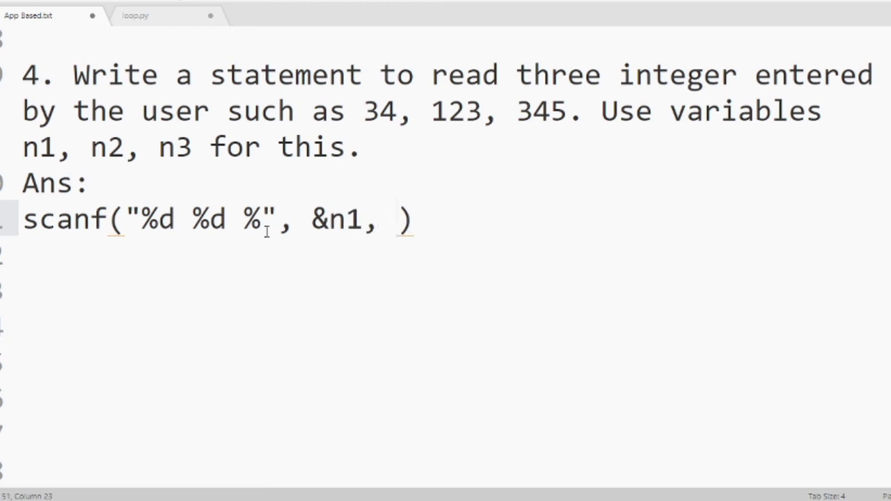
{"action": "type", "text": "&n2,"}
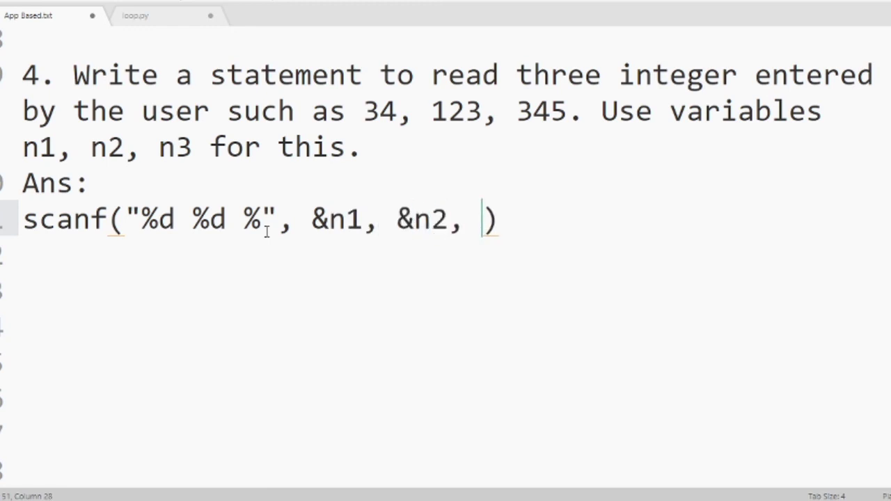
{"action": "type", "text": "&"}
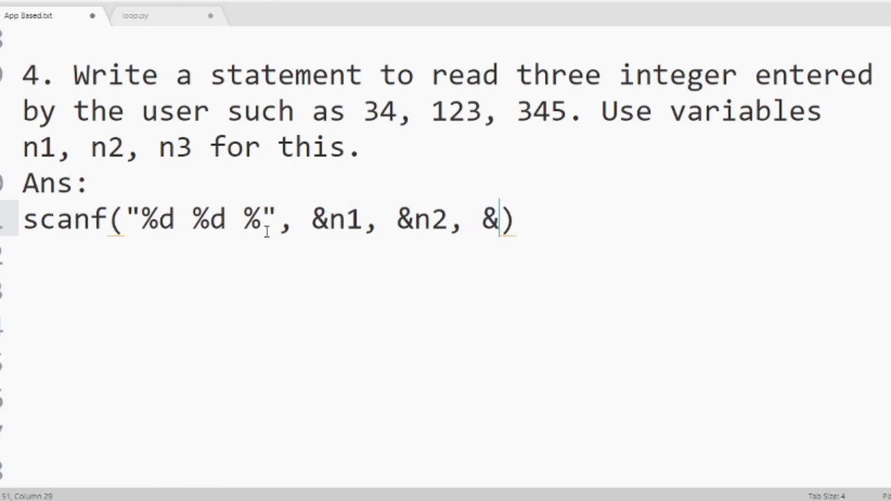
{"action": "type", "text": "n3"}
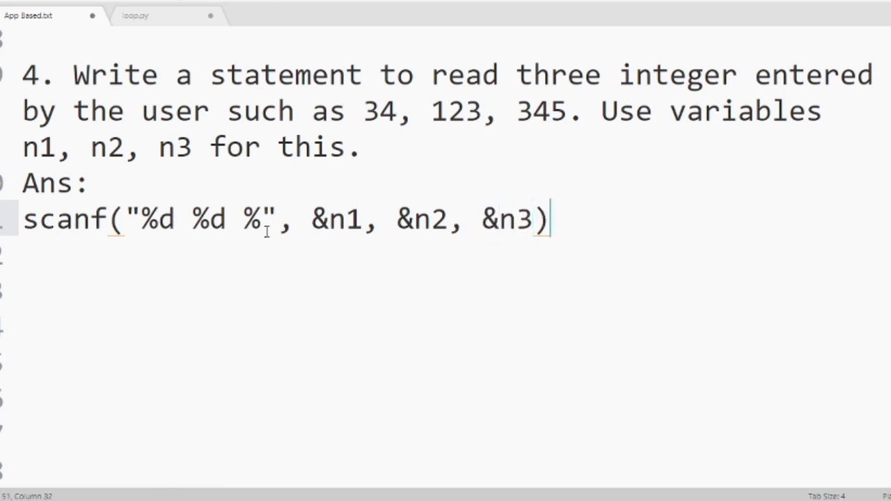
{"action": "type", "text": ";"}
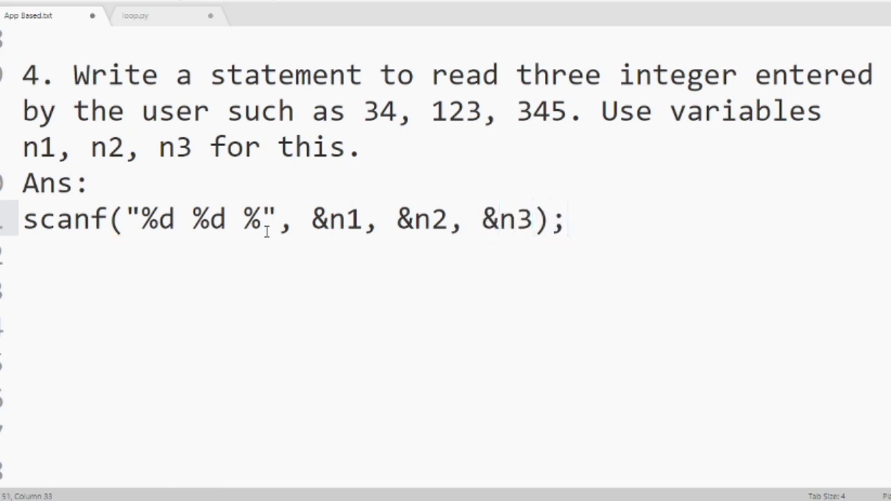
{"action": "left_click", "coordinate": [566, 220]}
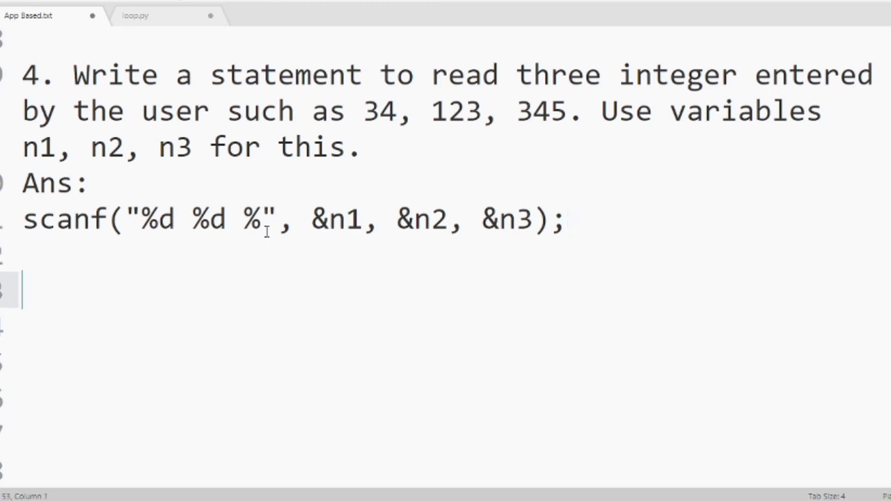
Answer item a of question 5: 'X' takes 1 byte
{"action": "scroll", "scroll_direction": "down", "scroll_amount": 3}
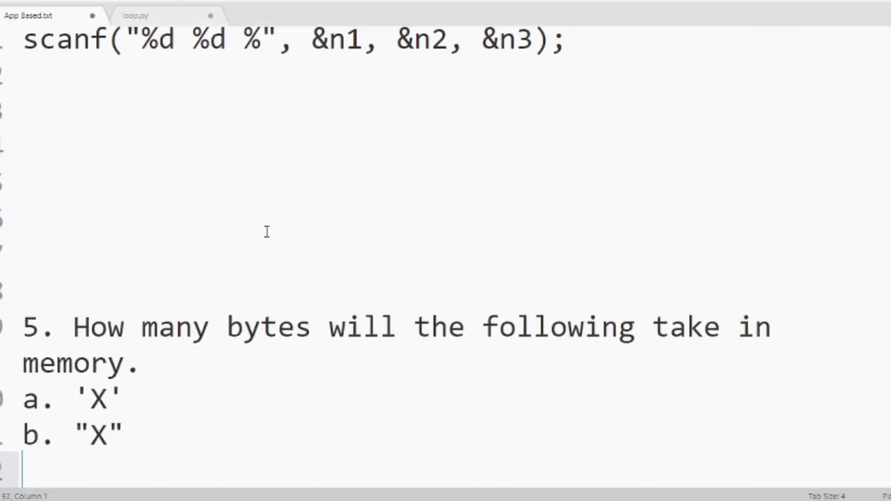
{"action": "scroll", "scroll_direction": "down", "scroll_amount": 3}
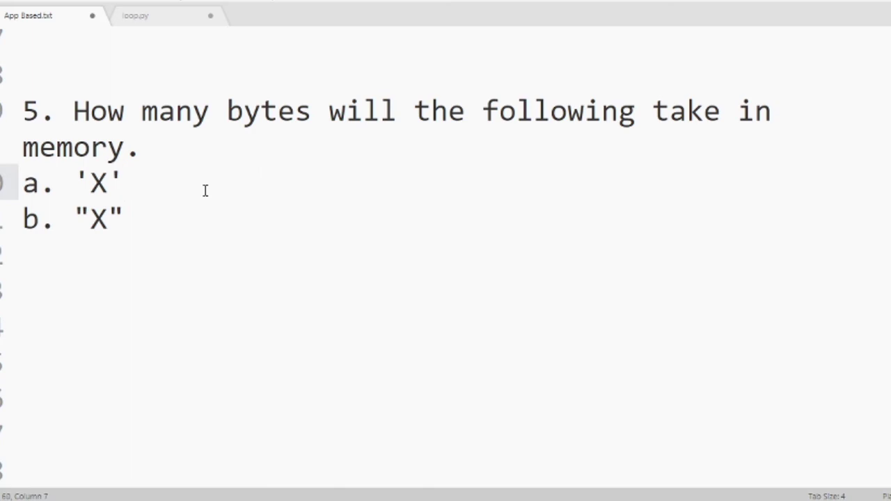
{"action": "type", "text": "-"}
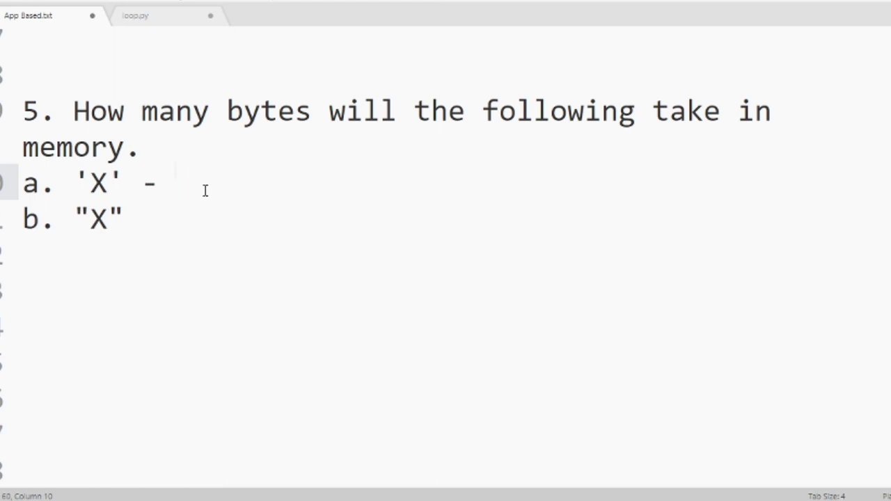
{"action": "left_click", "coordinate": [176, 182]}
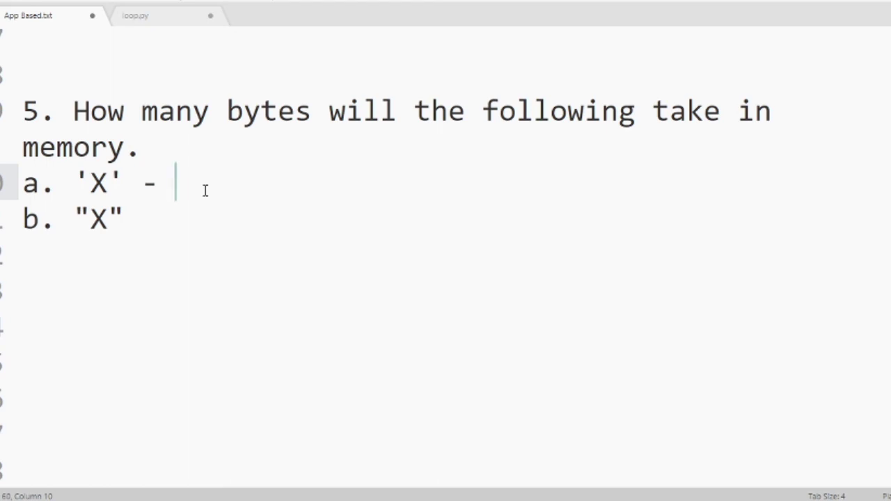
{"action": "type", "text": "1 by"}
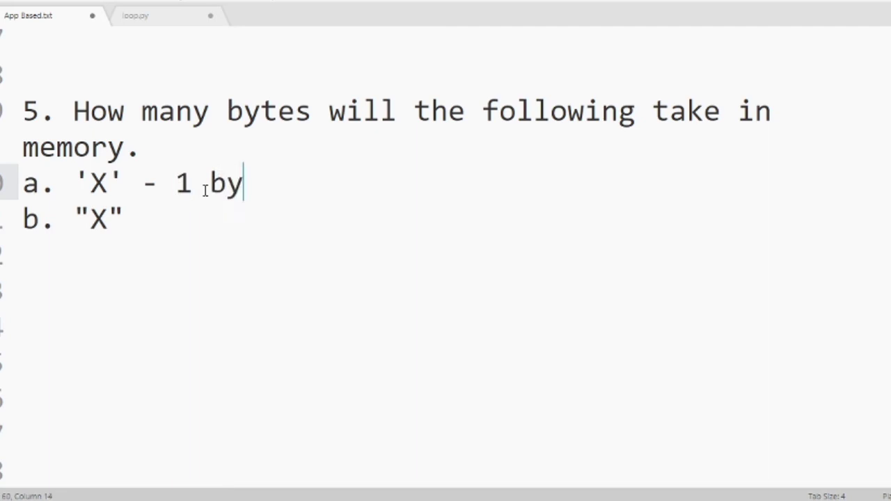
{"action": "type", "text": "te"}
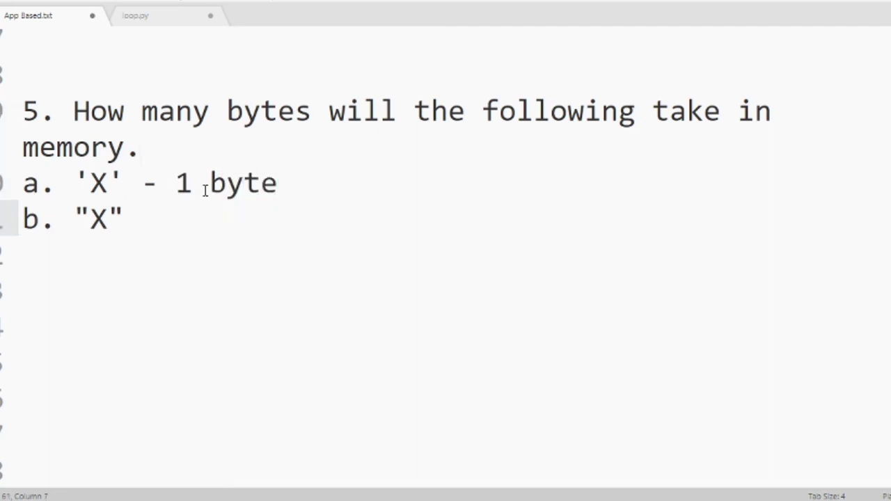
Answer item b of question 5: "X" takes 2 bytes
{"action": "type", "text": "-"}
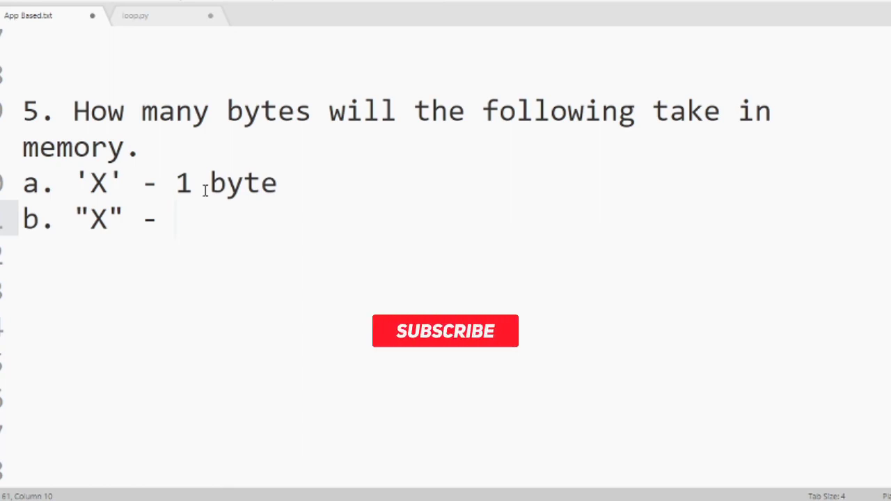
{"action": "left_click", "coordinate": [446, 331]}
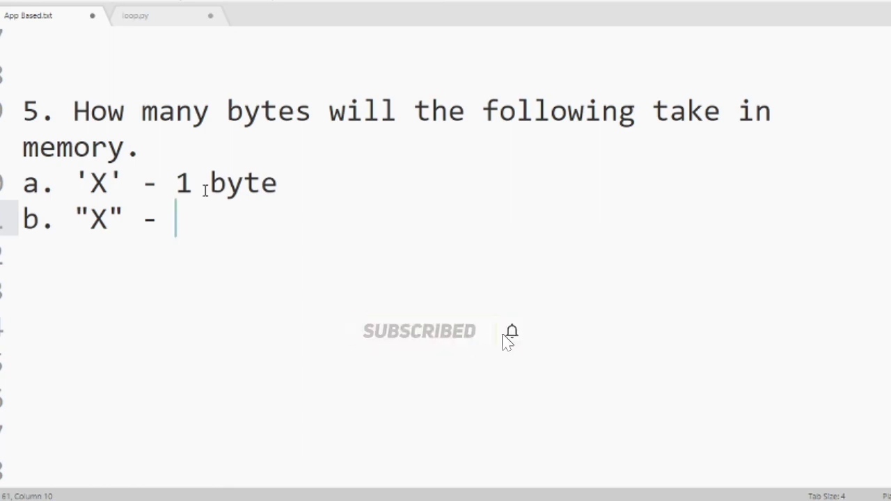
{"action": "type", "text": "2"}
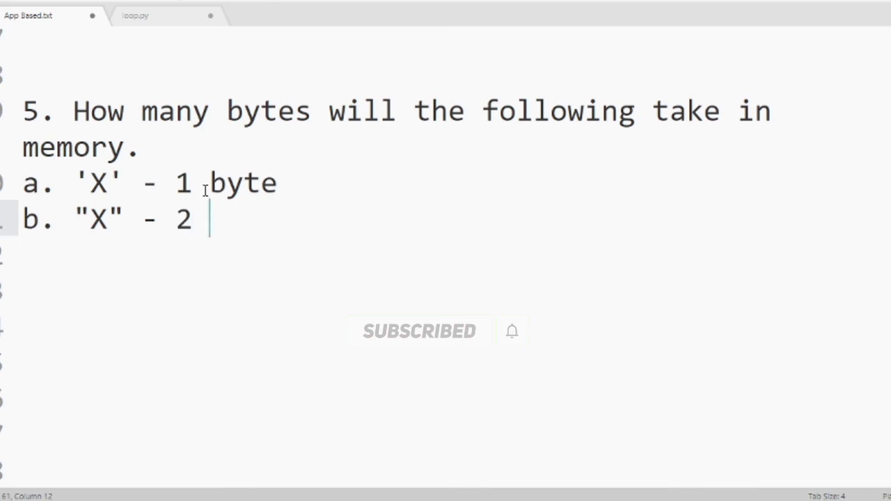
{"action": "type", "text": "bytes"}
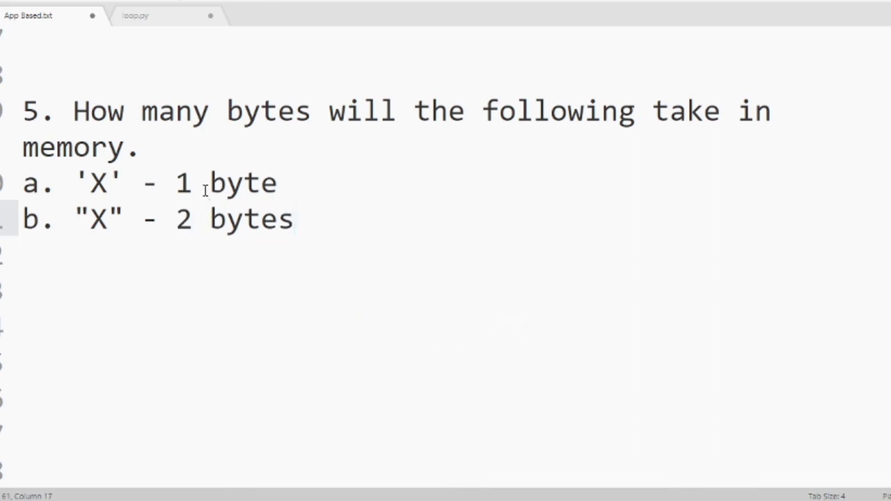